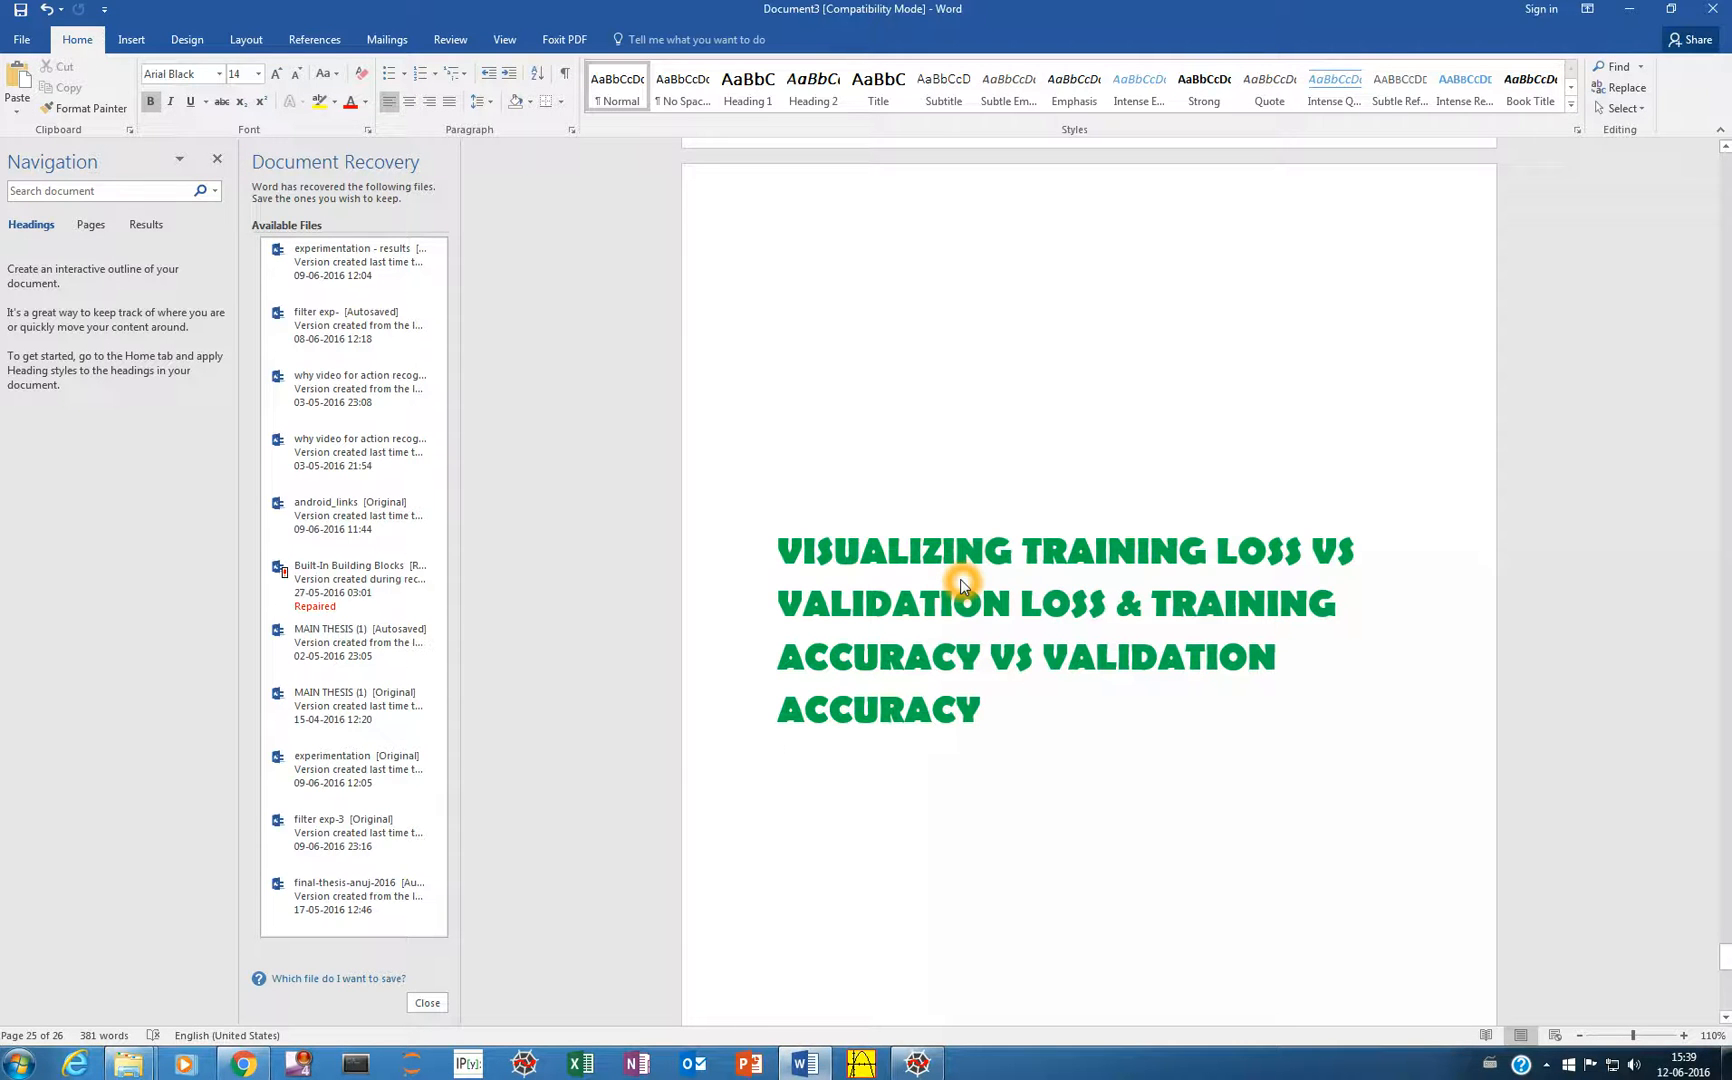
- Switch from the Word title page to the TEST-CNN.PY script in Spyder
left_click(776, 764)
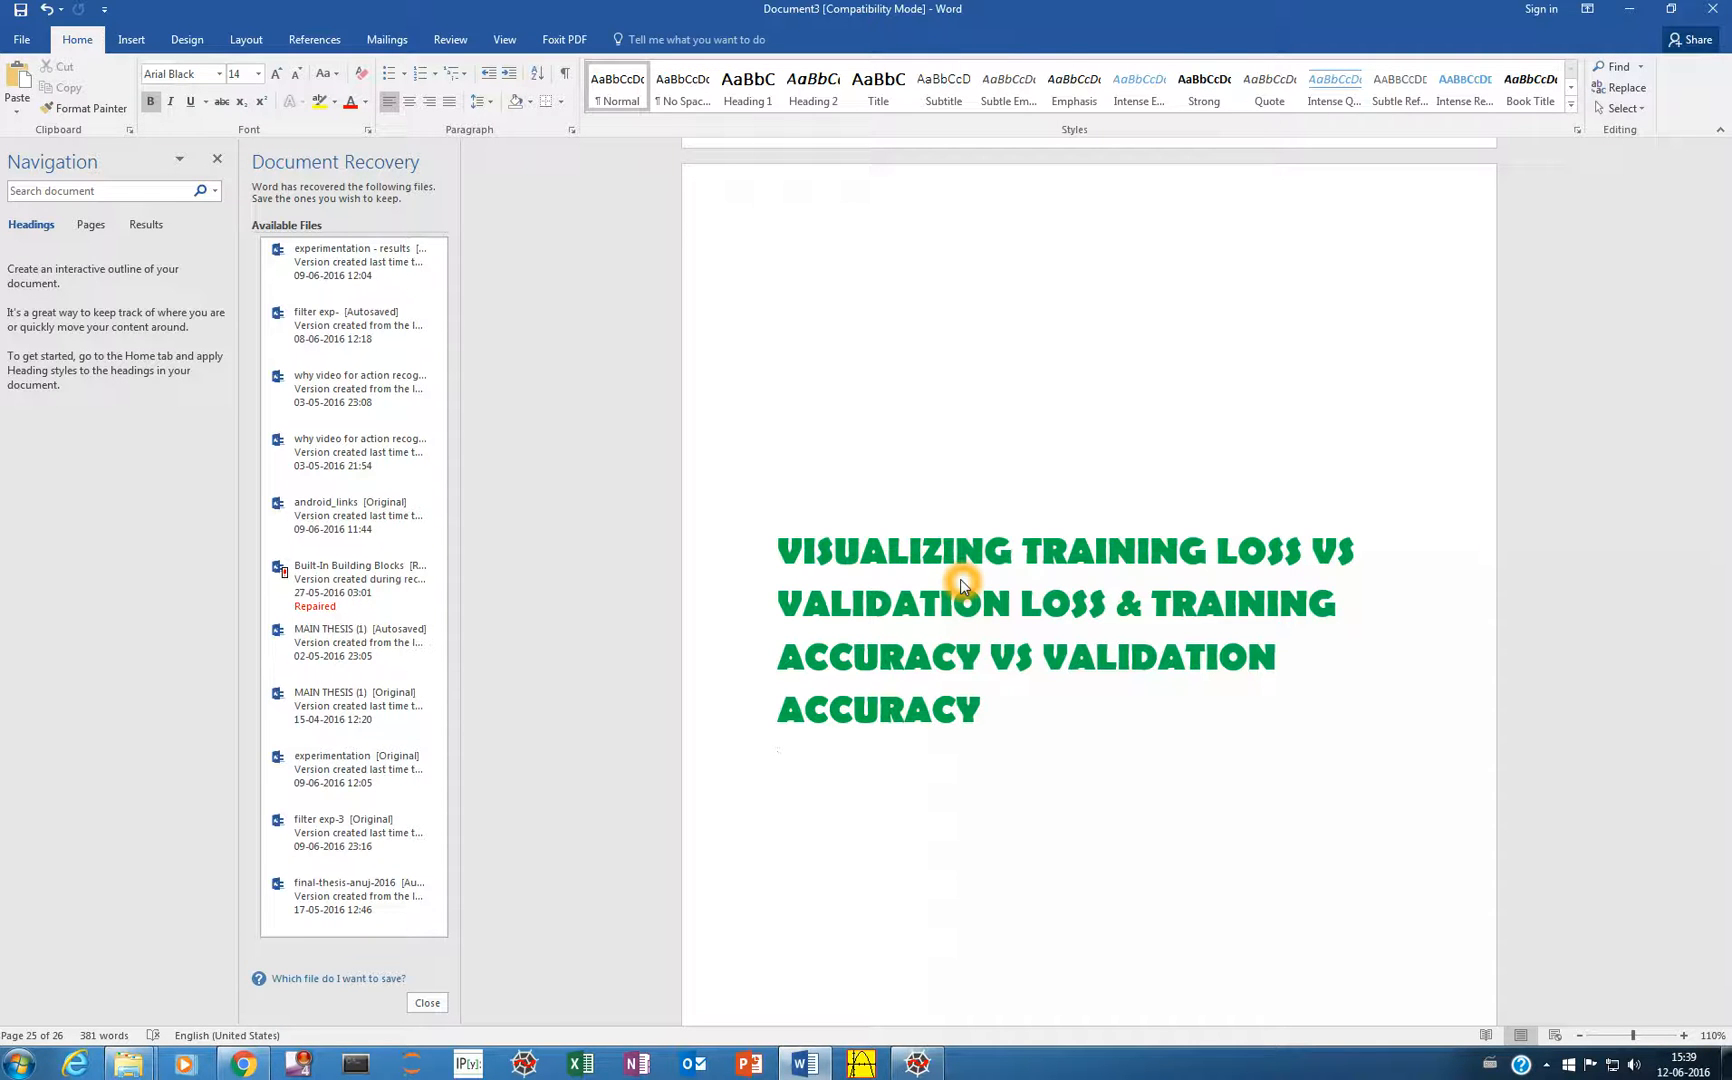
mouse_move(1038, 552)
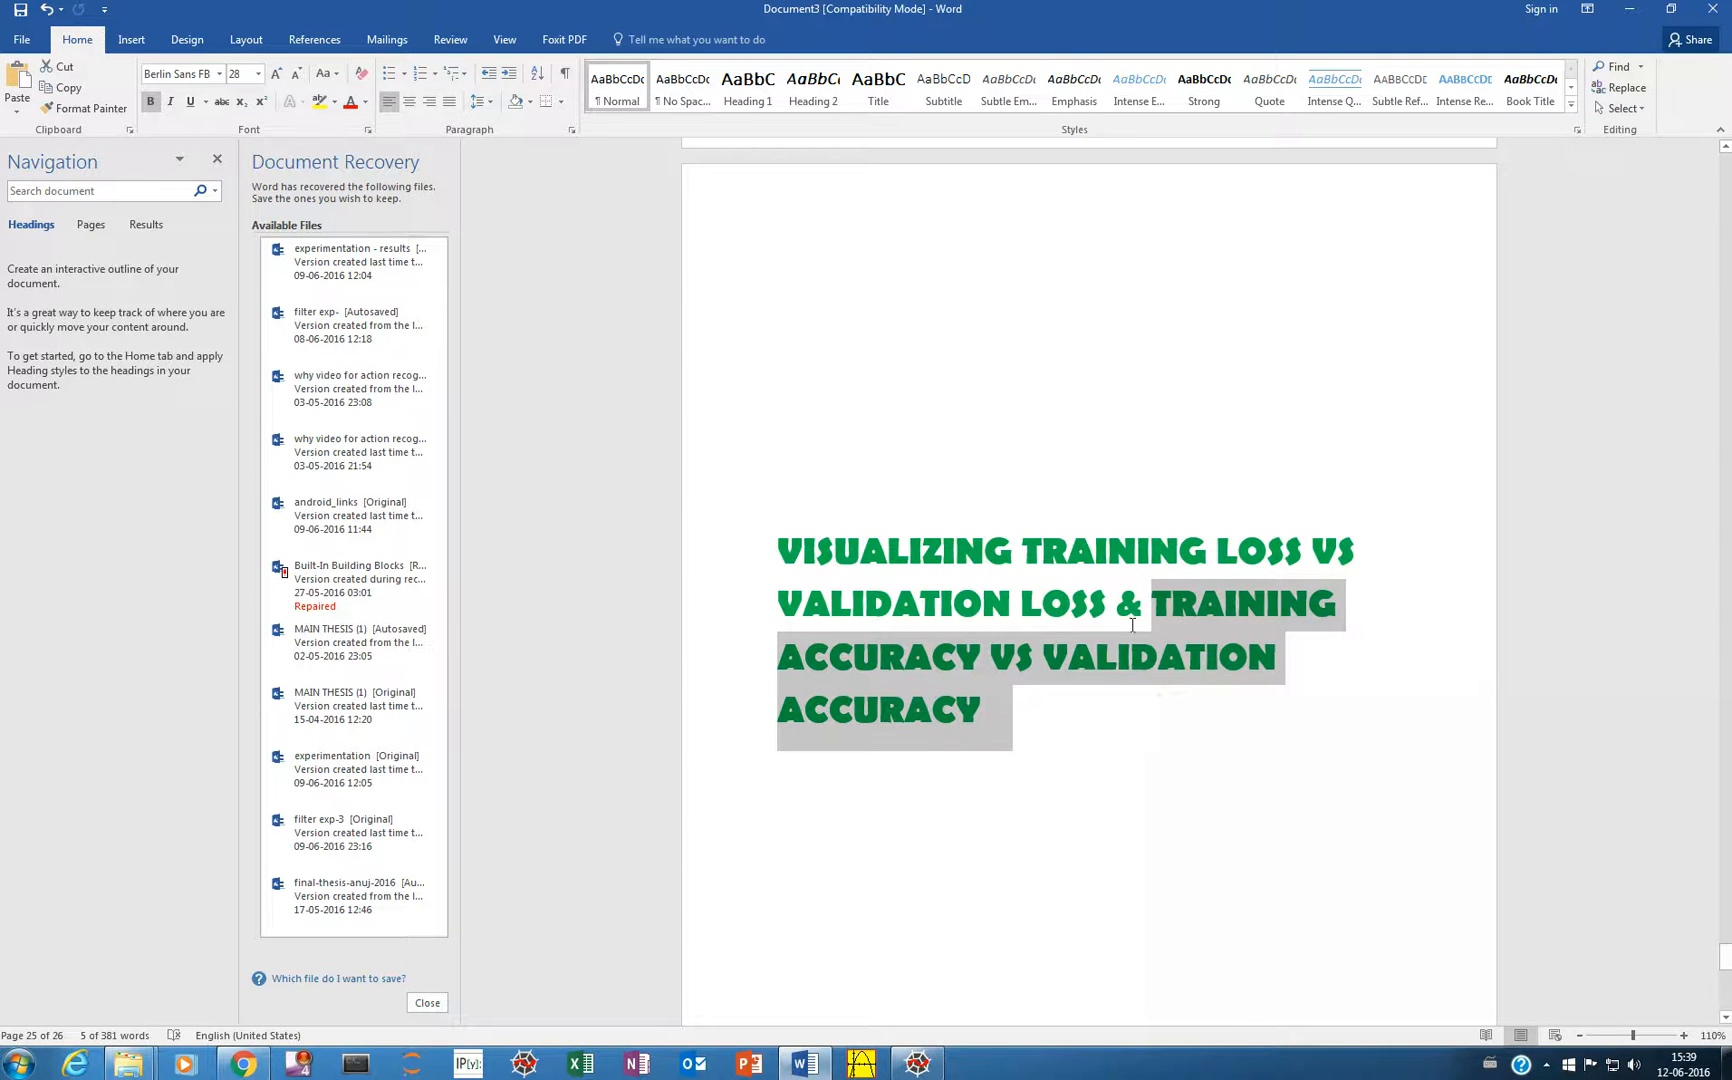
mouse_move(1158, 666)
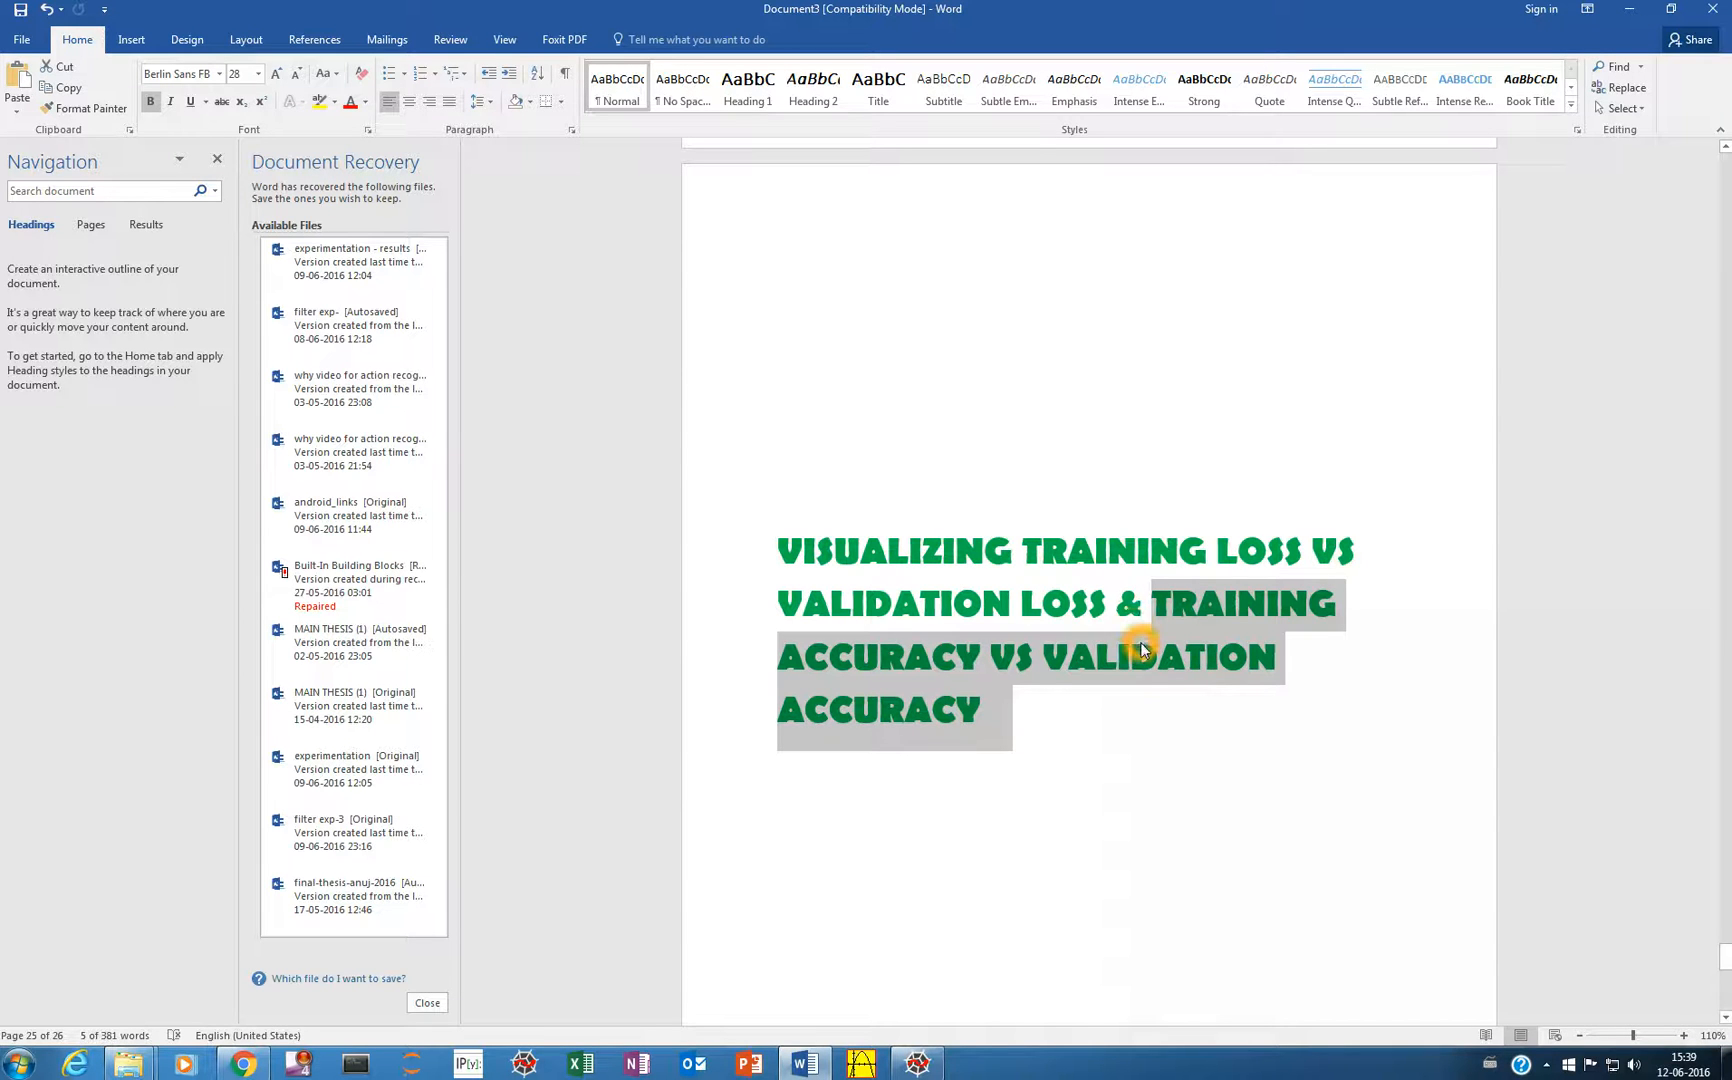
mouse_move(1142, 662)
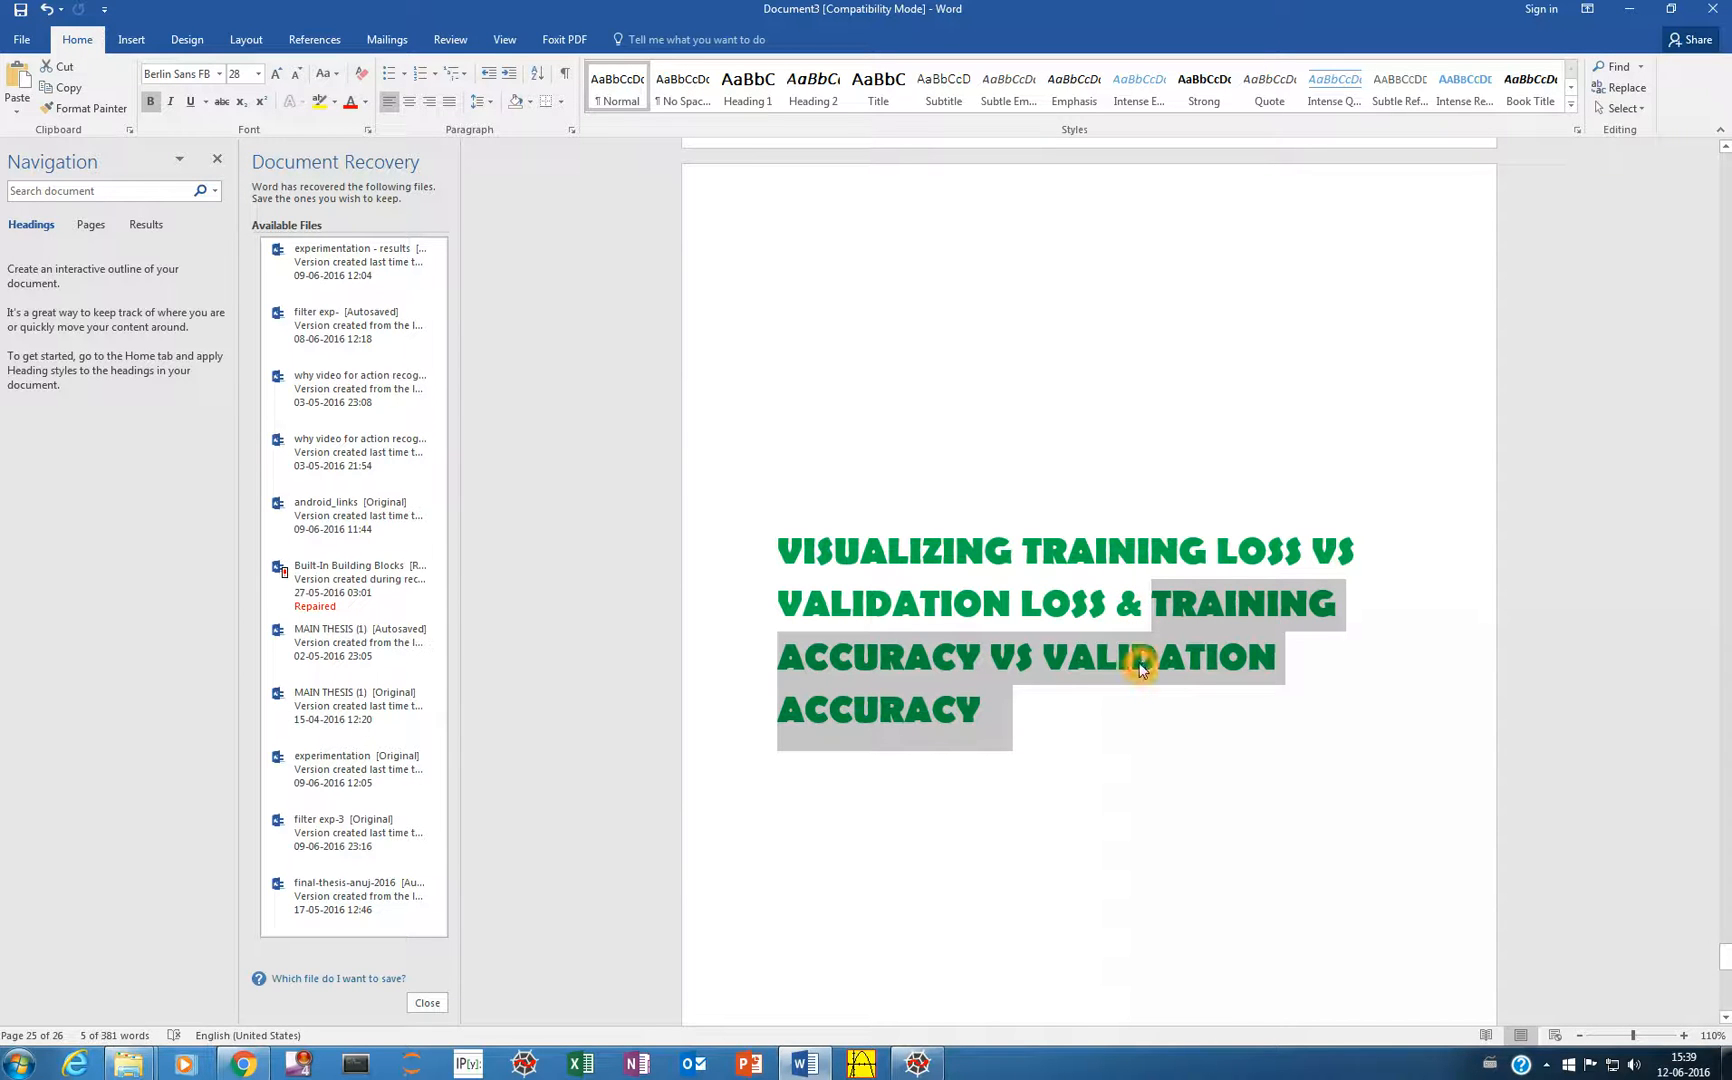
mouse_move(1104, 714)
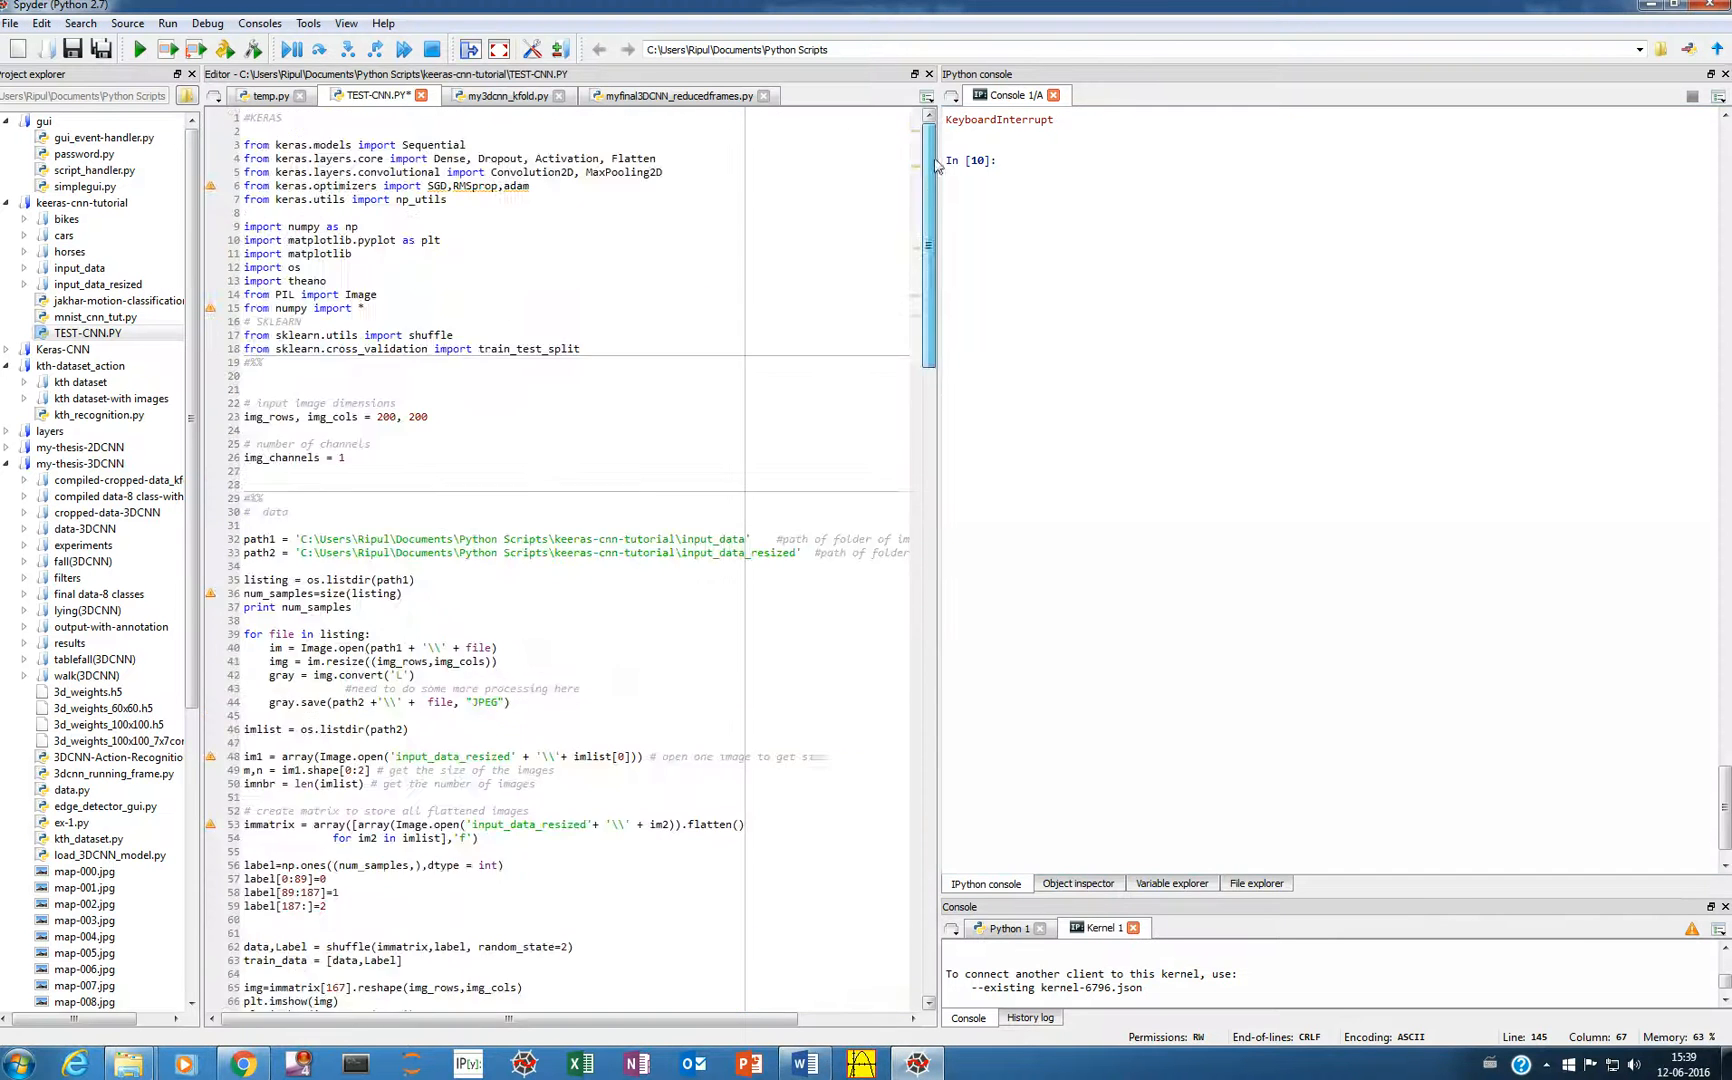
scroll("down", 3)
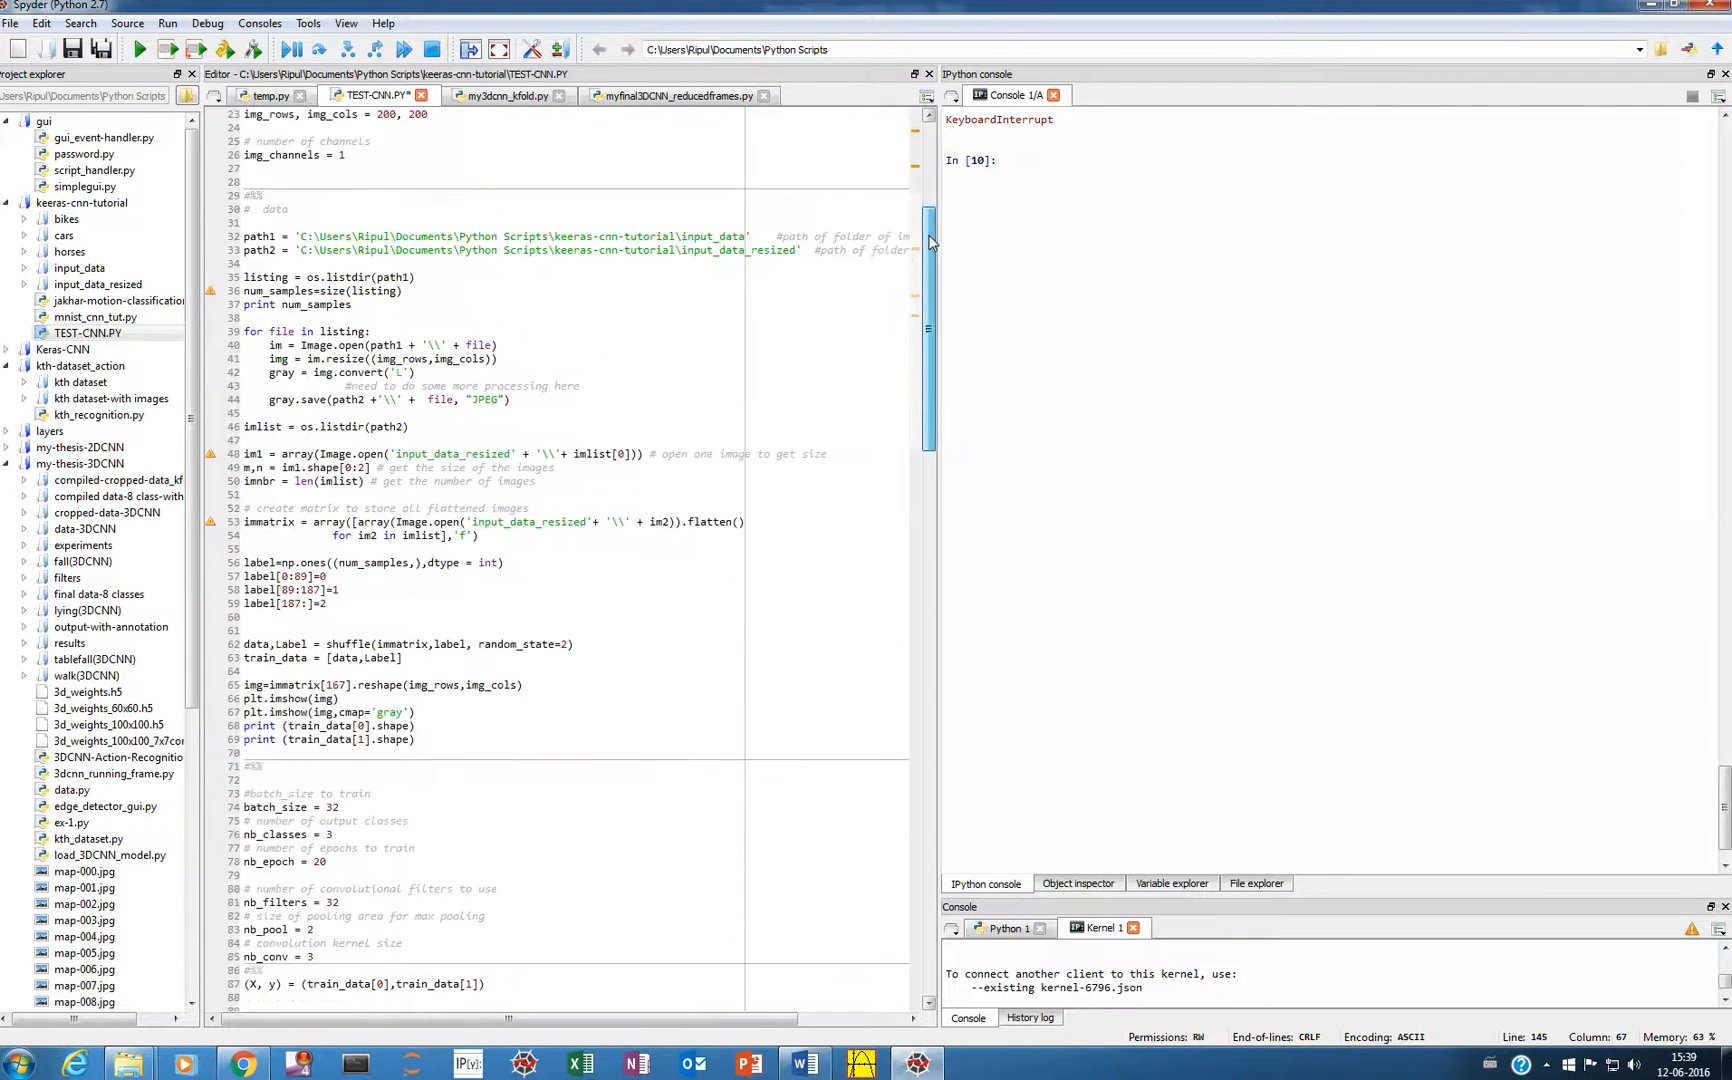
scroll("up", 3)
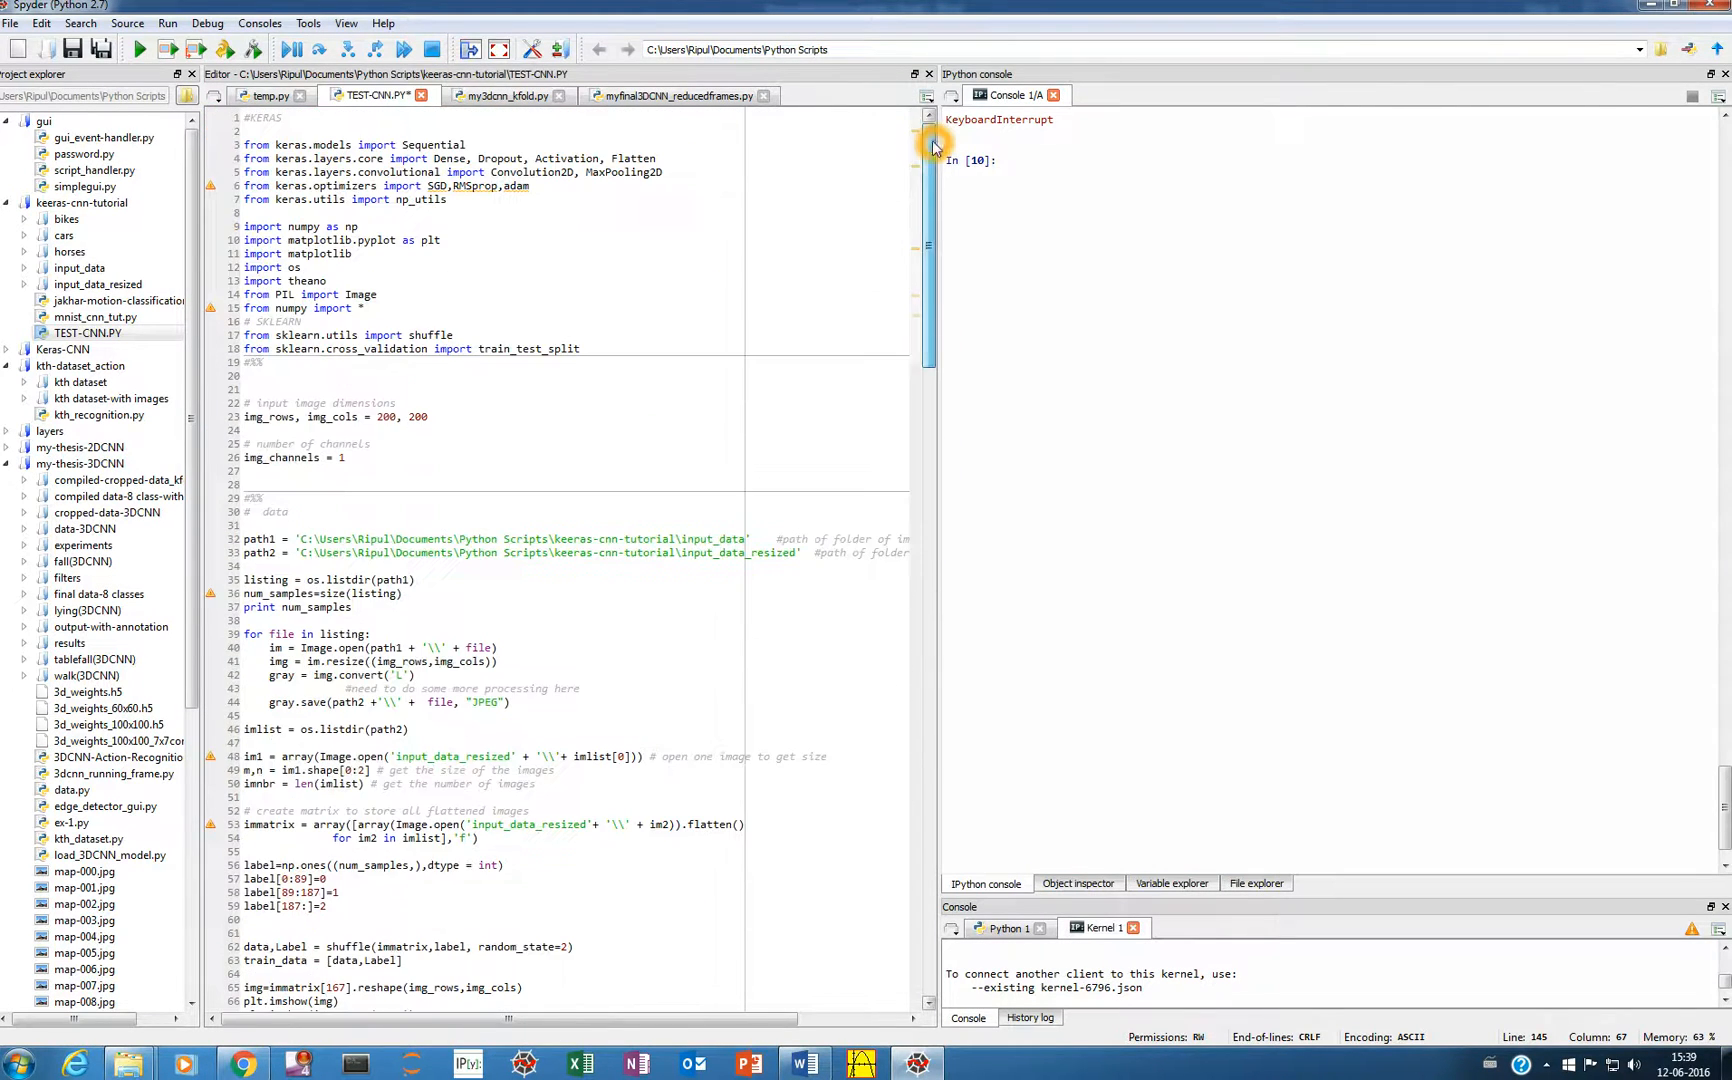
mouse_move(928, 240)
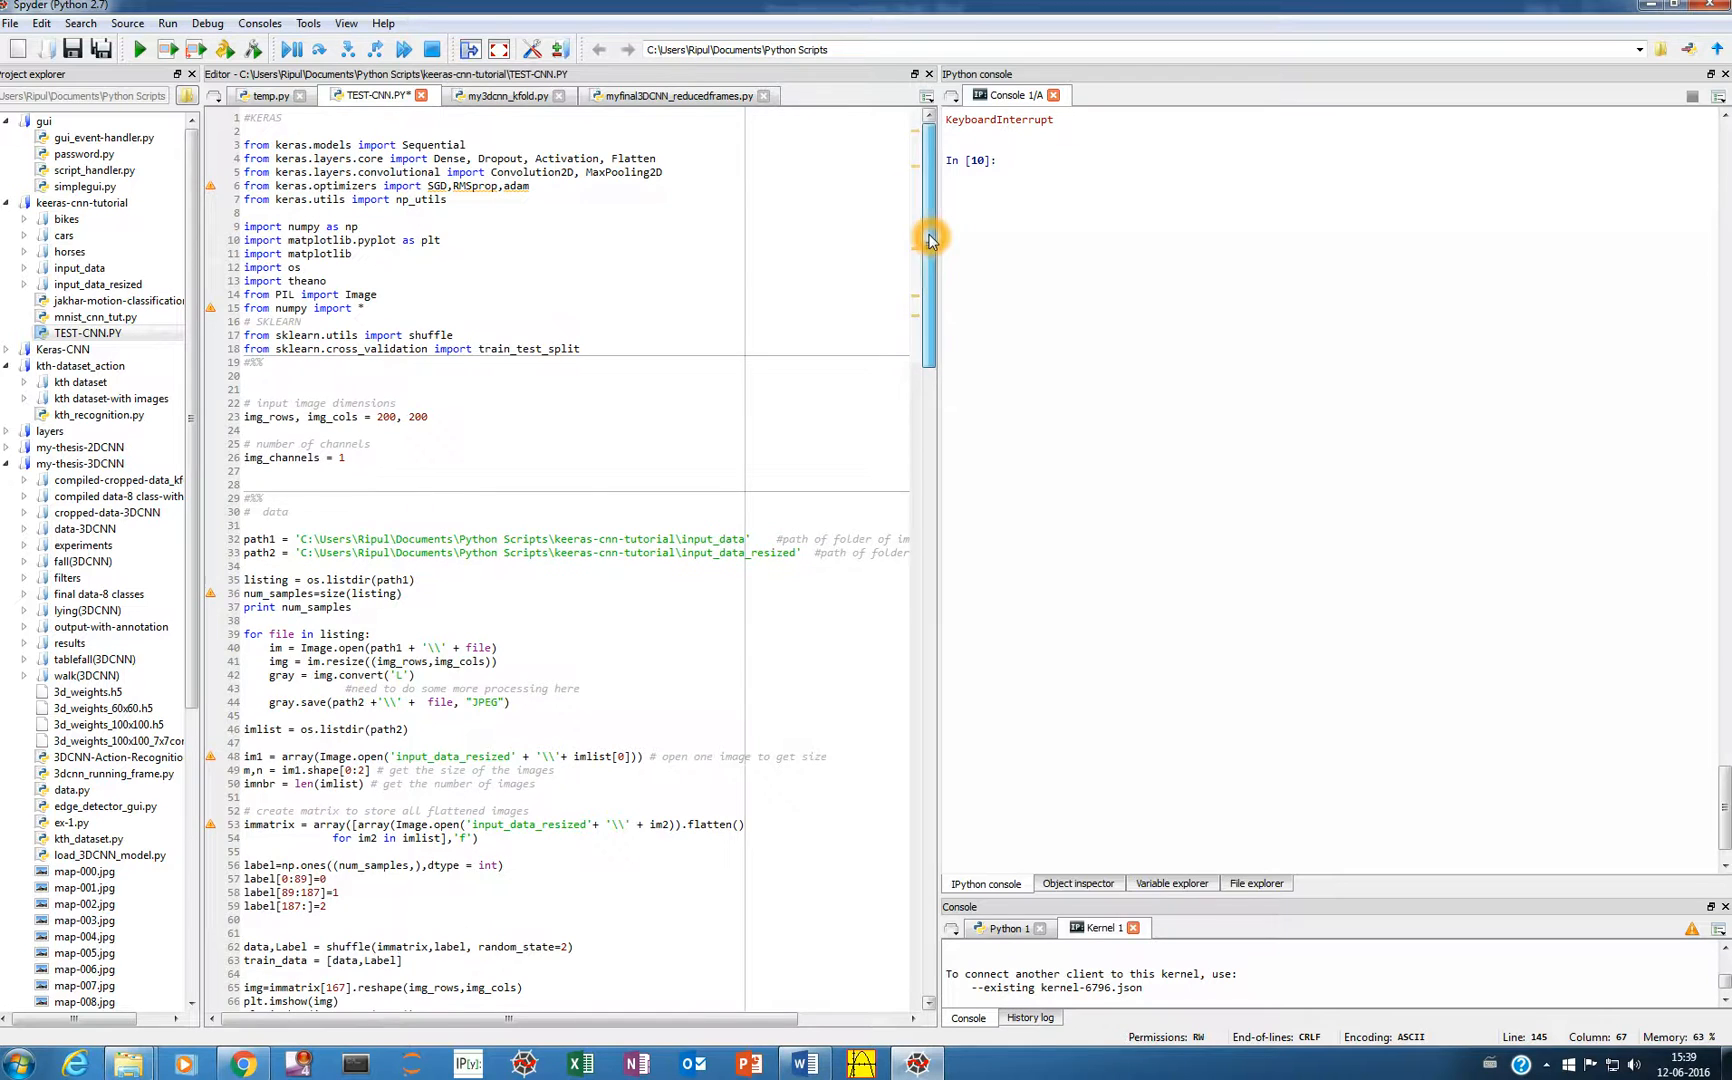
scroll("down", 3)
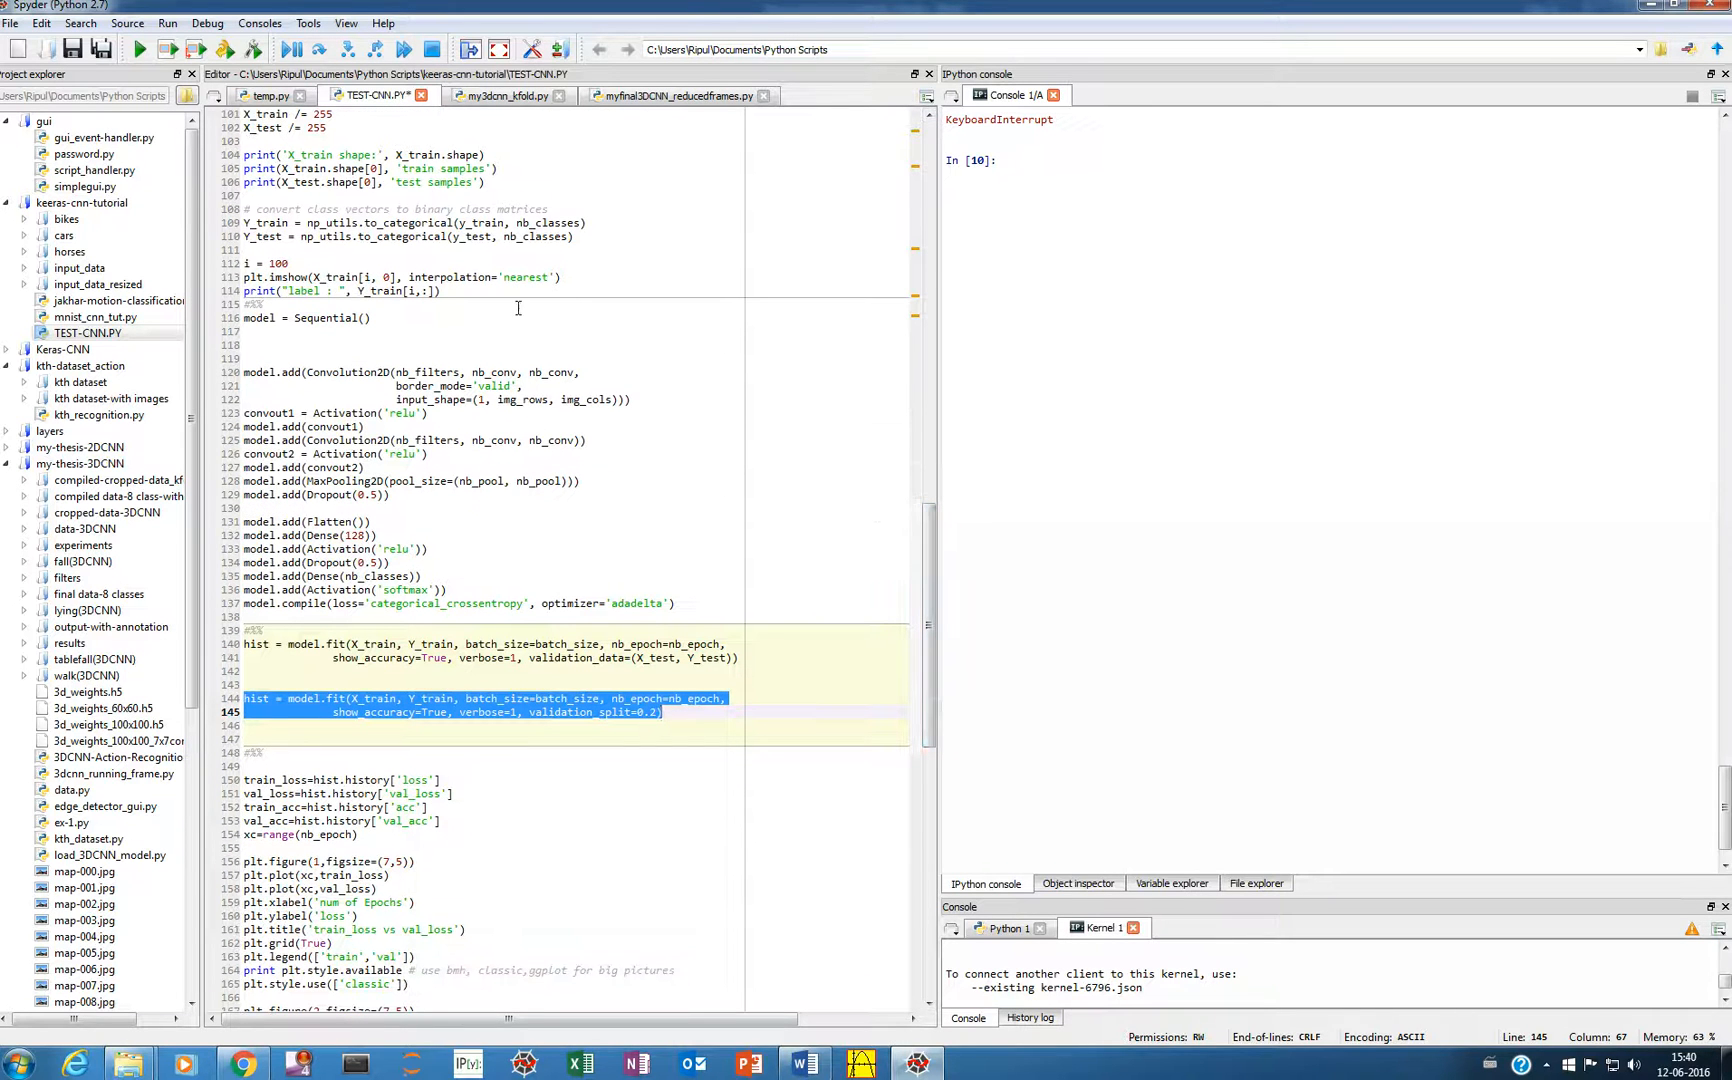
mouse_move(522, 560)
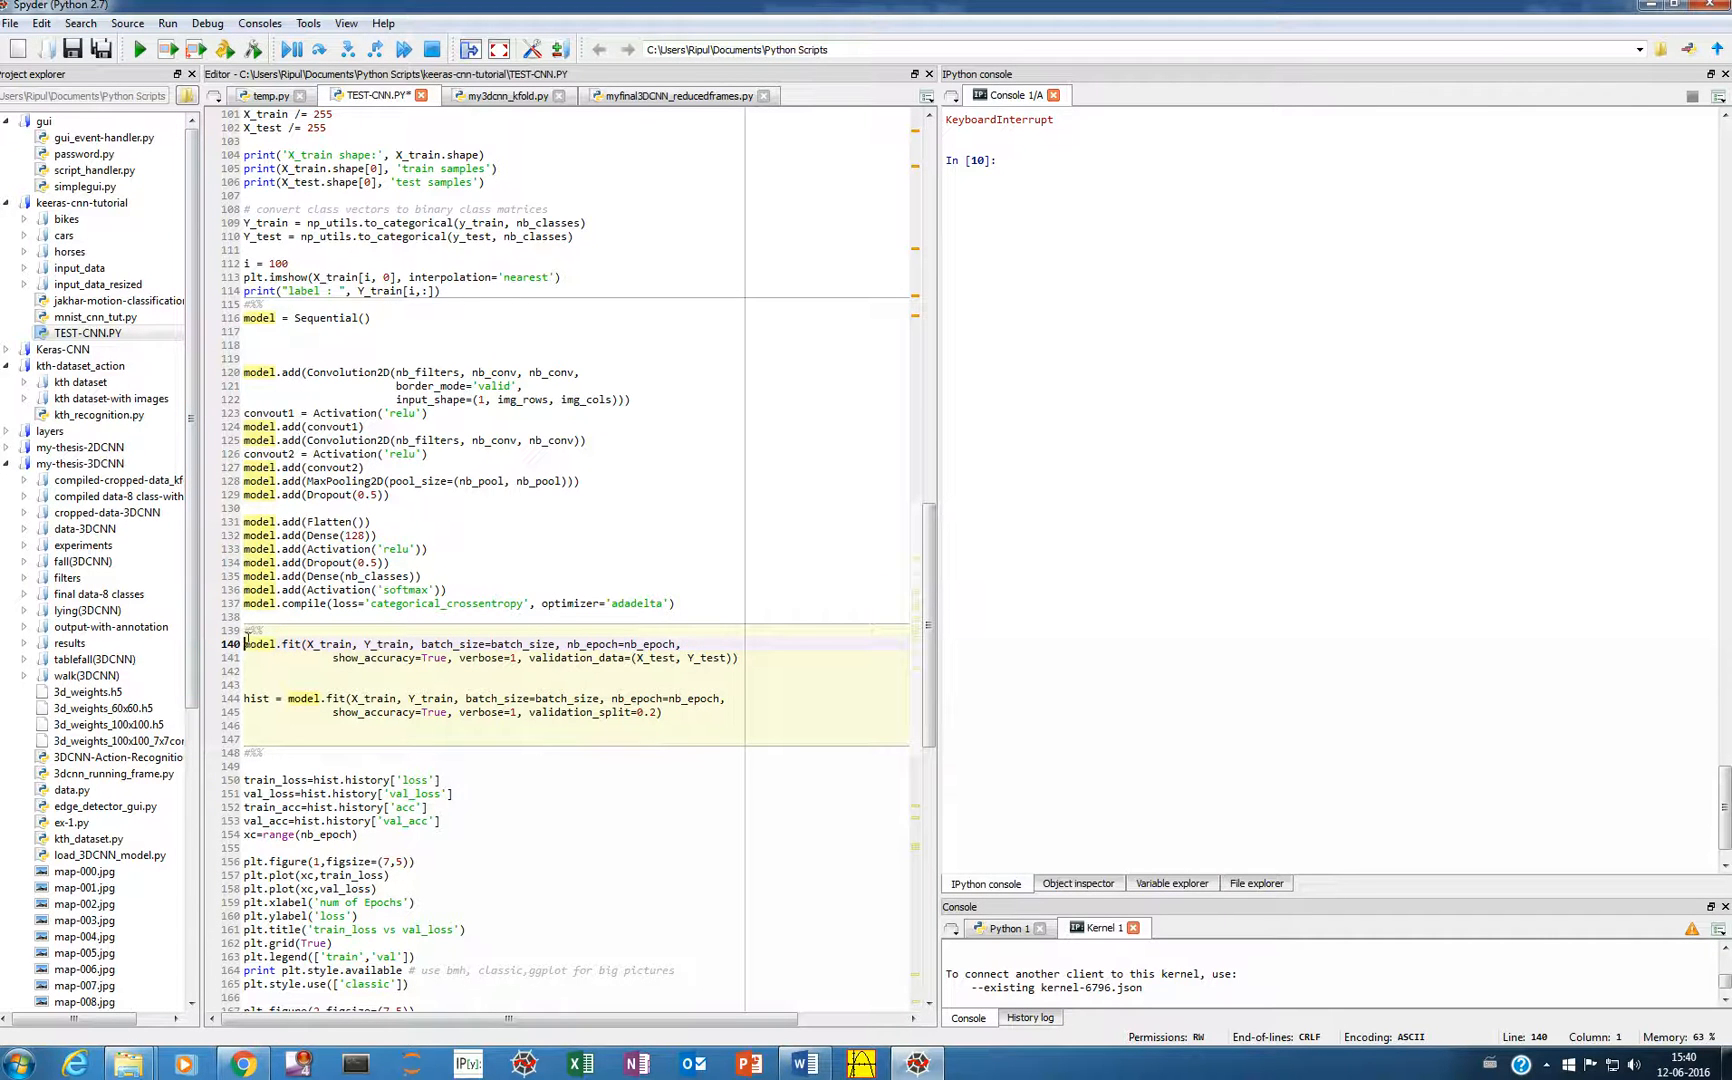
mouse_move(322, 674)
type("hist = ")
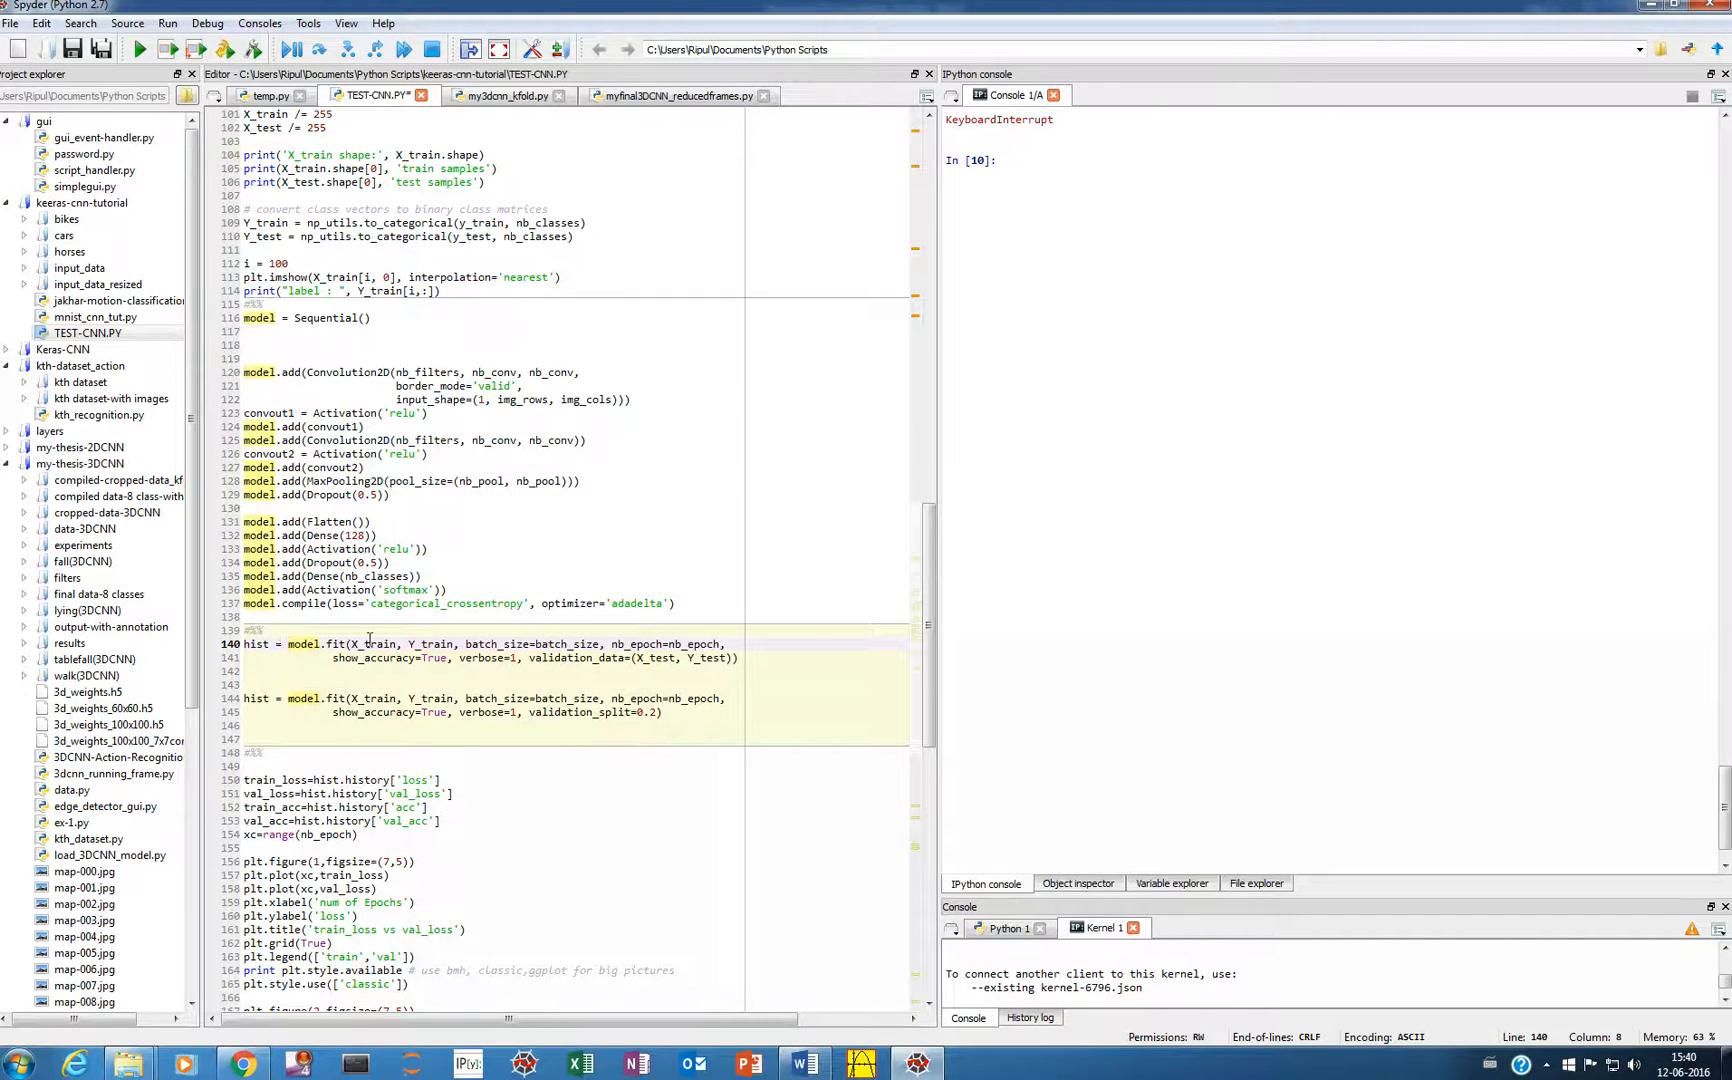
mouse_move(500, 658)
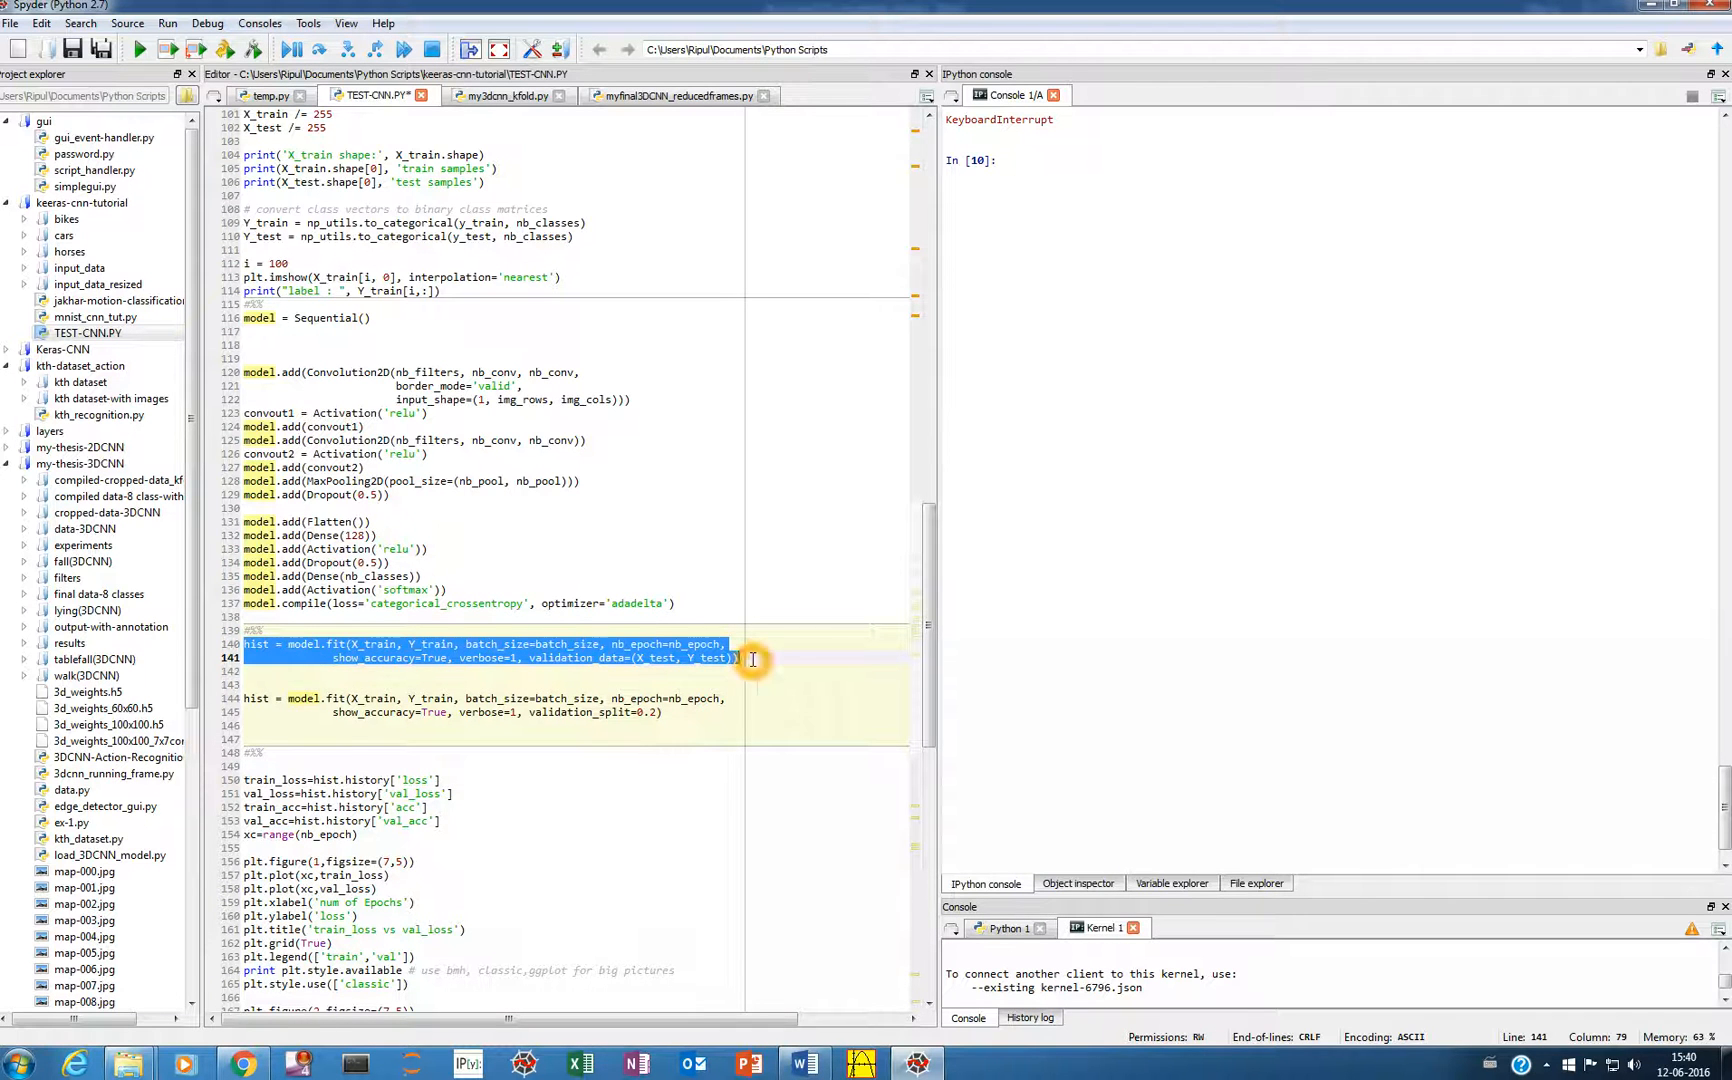
- Run the model.fit lines with validation_data=(X_test, Y_test) and watch the 20 epochs print
right_click(752, 658)
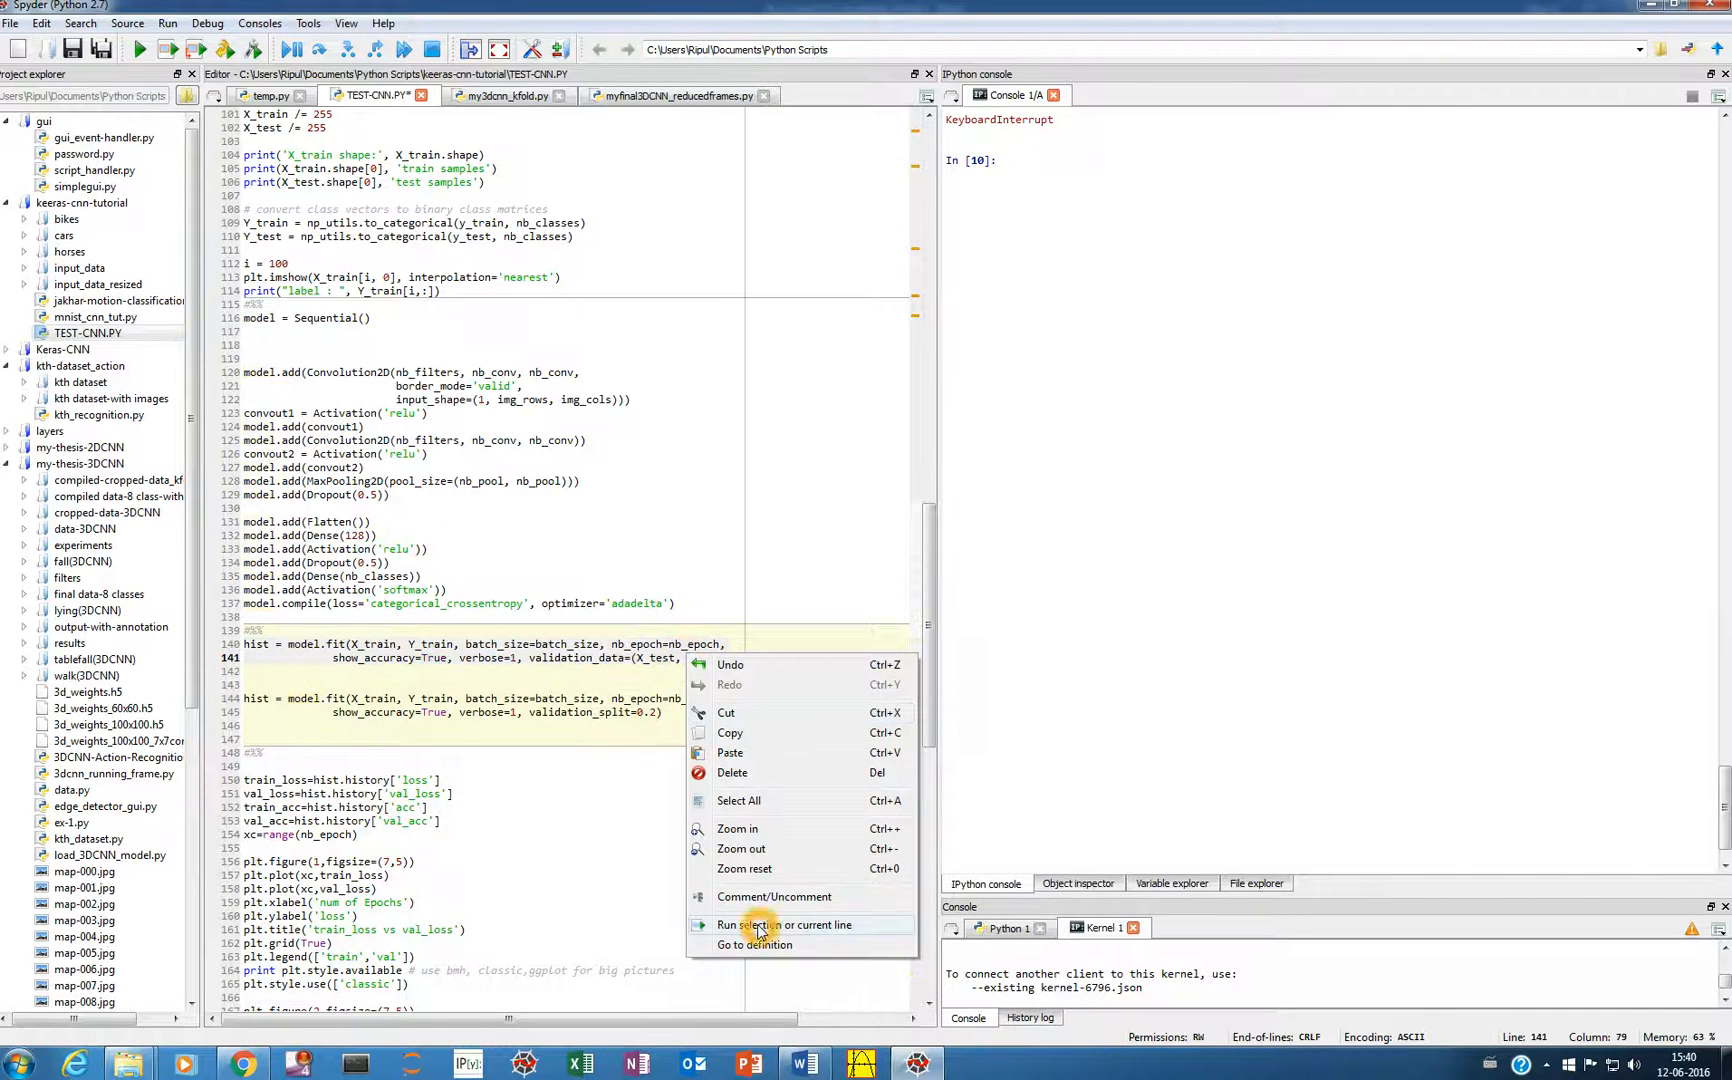
left_click(784, 924)
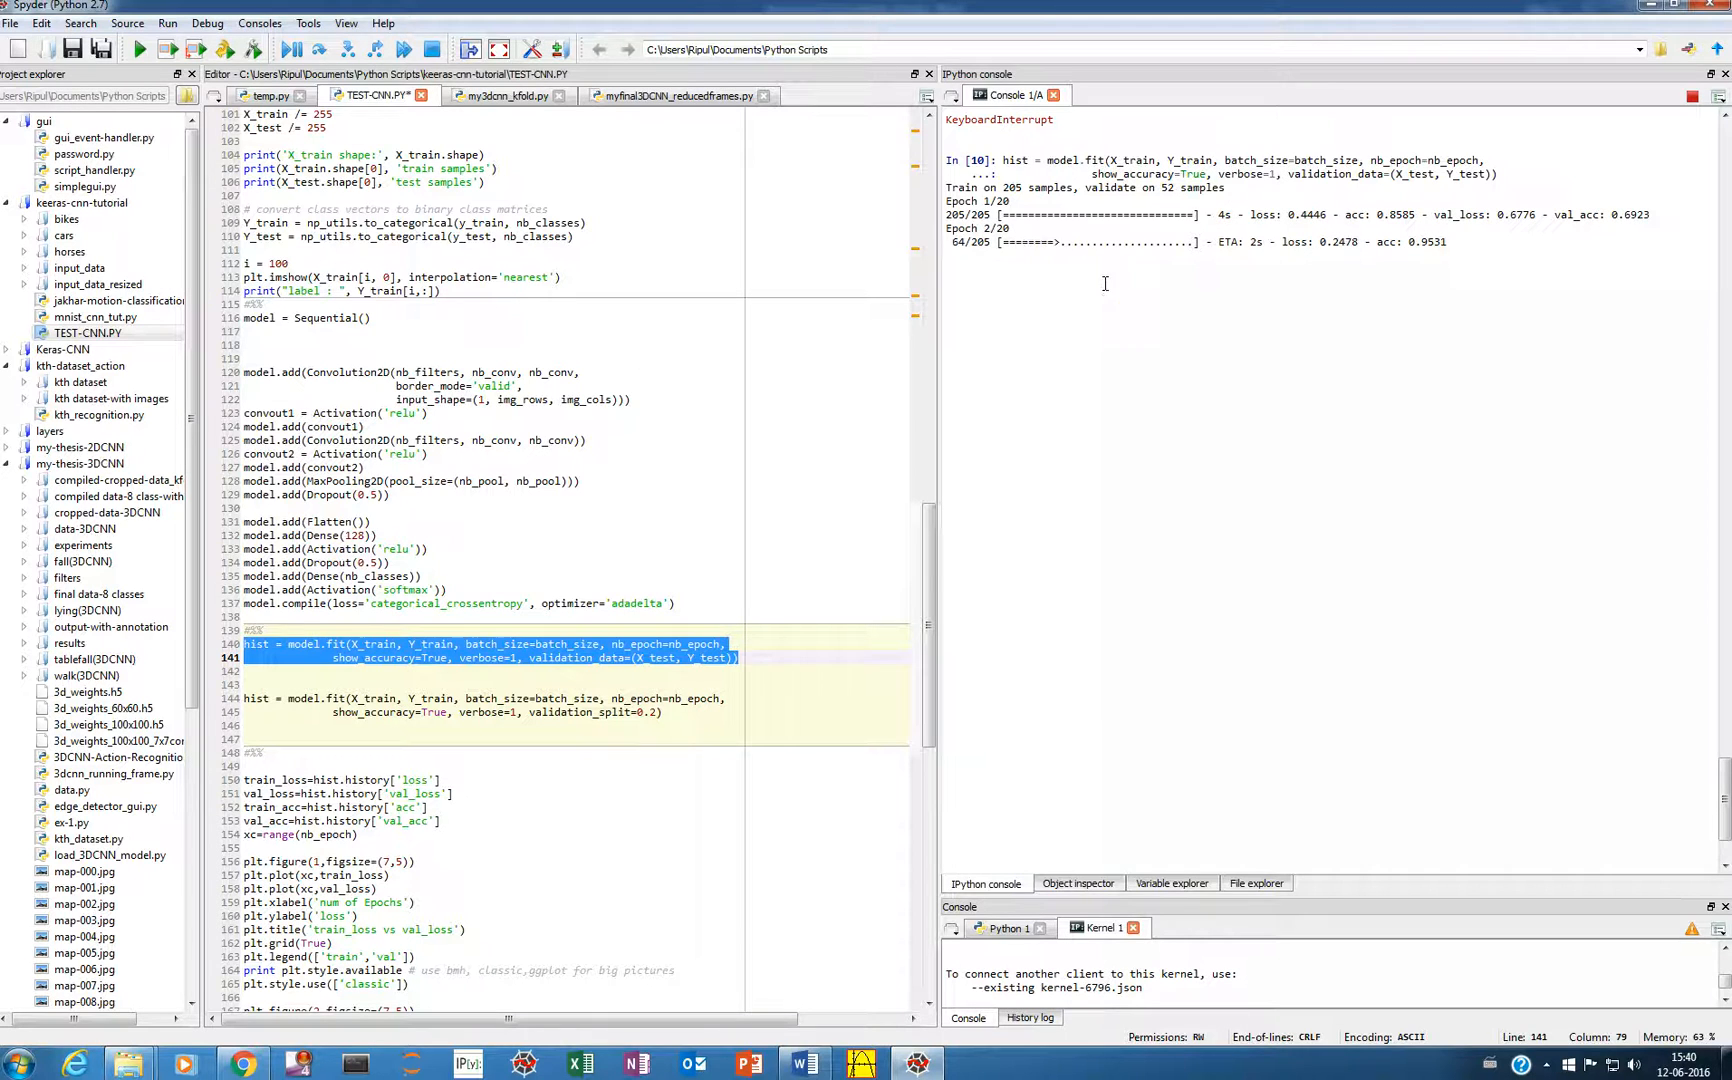
mouse_move(1104, 288)
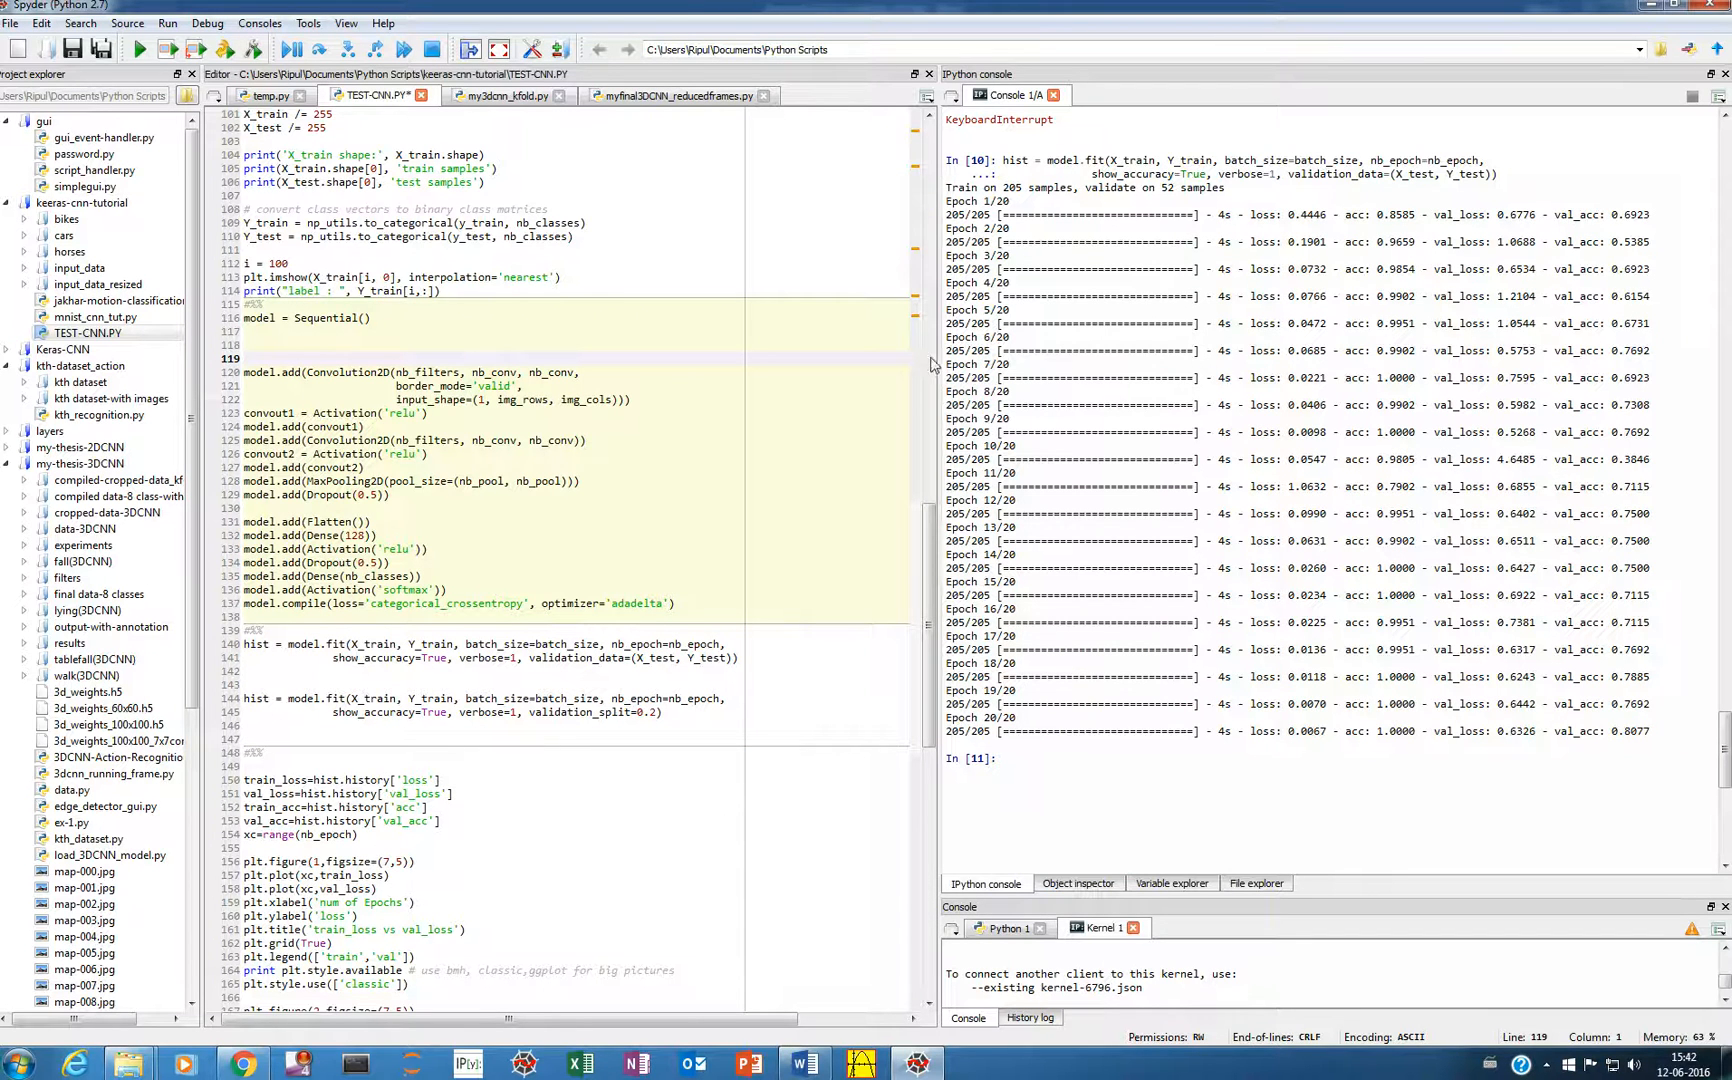
mouse_move(1144, 220)
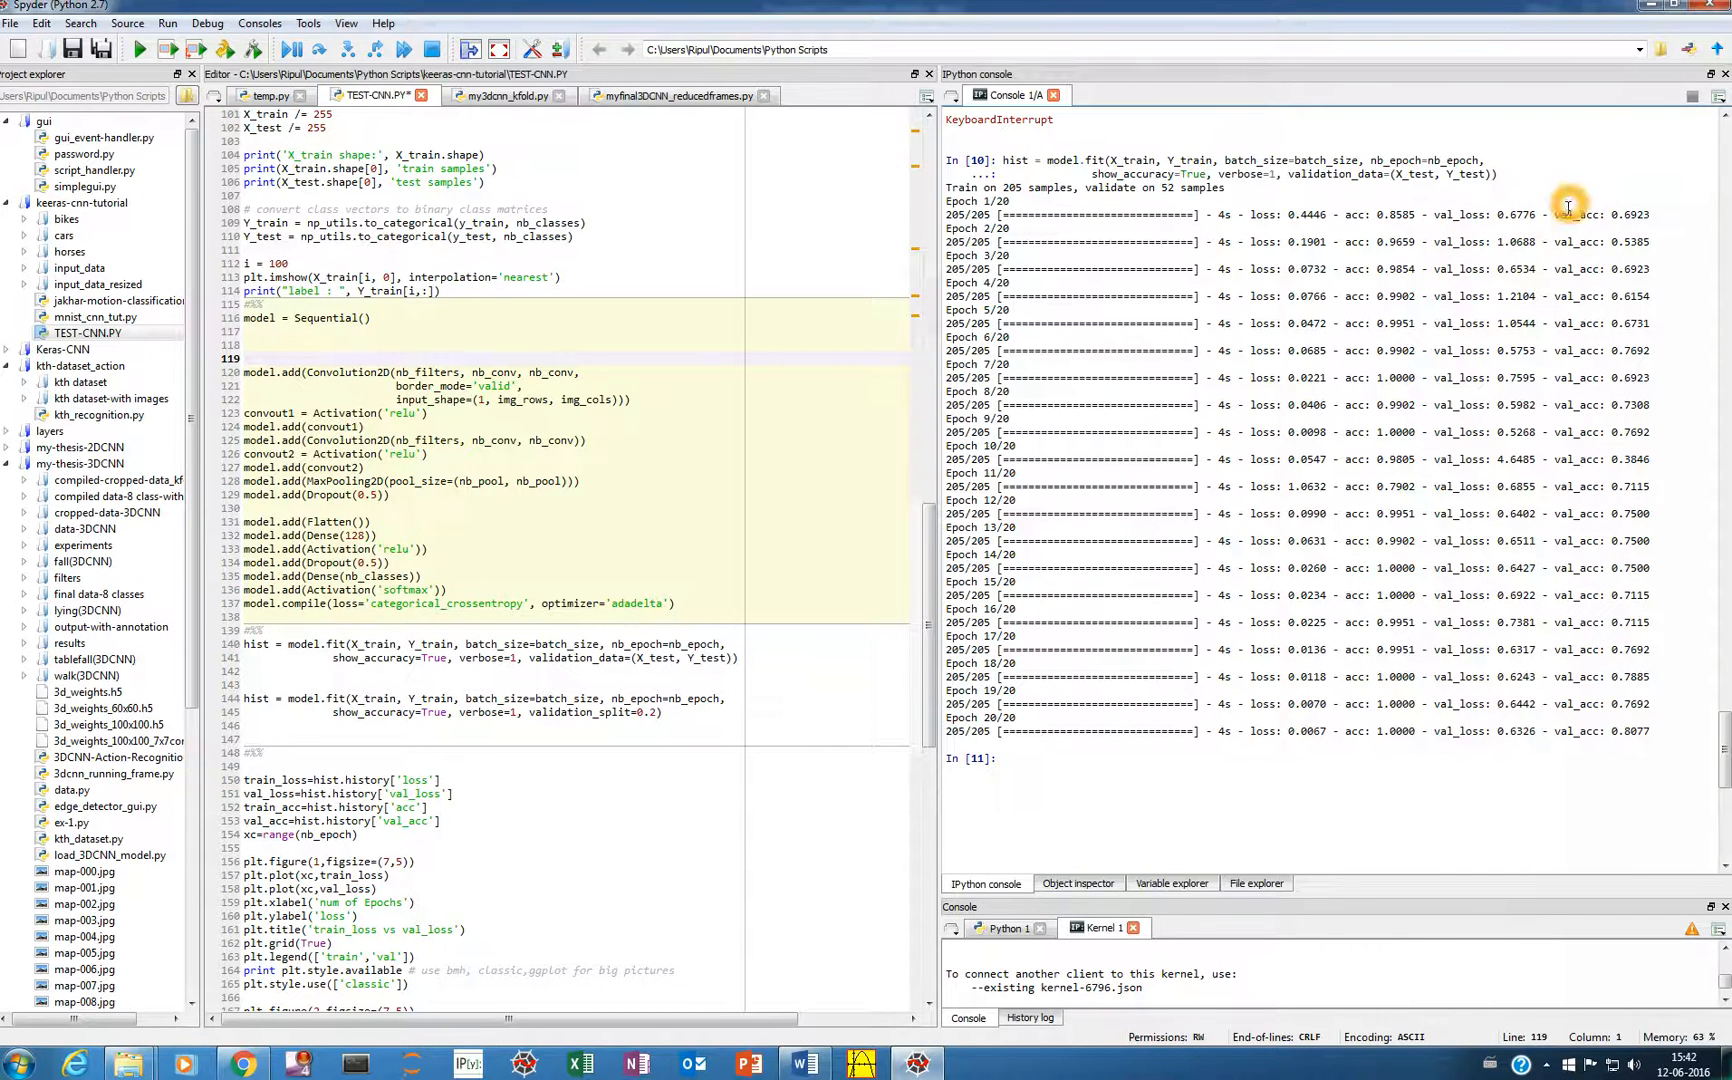
mouse_move(646, 668)
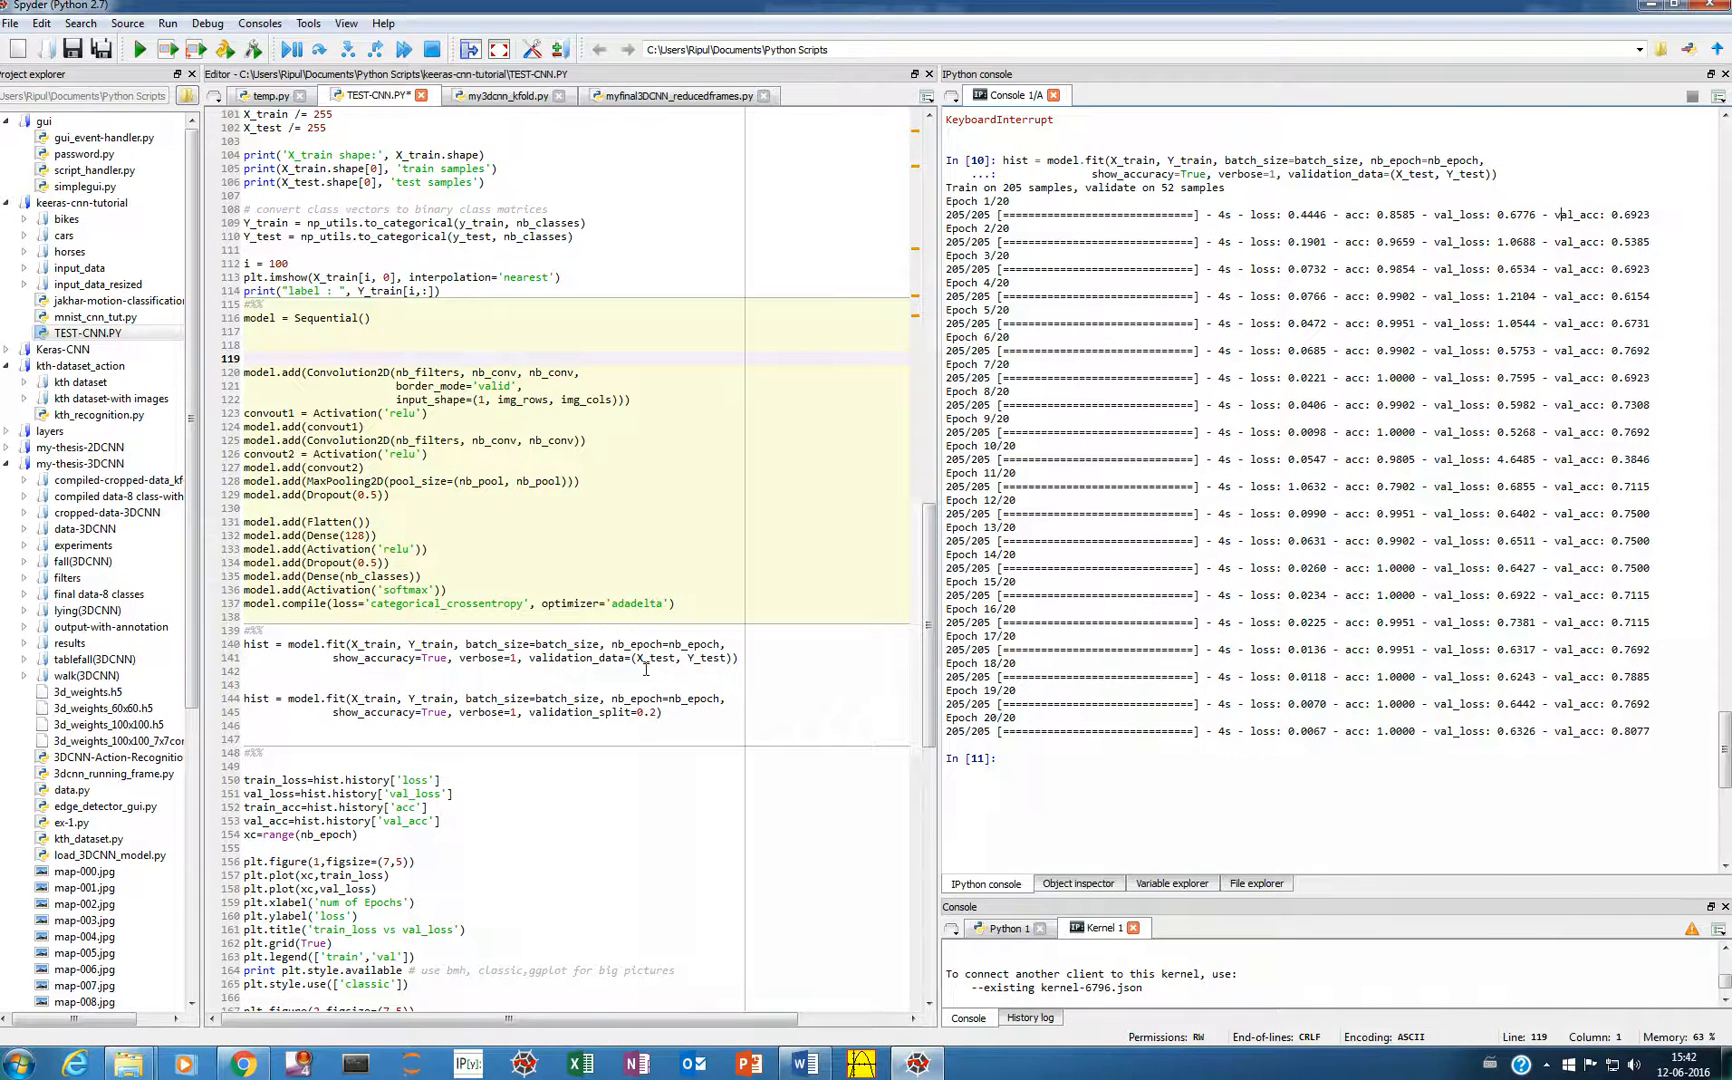
scroll("up", 3)
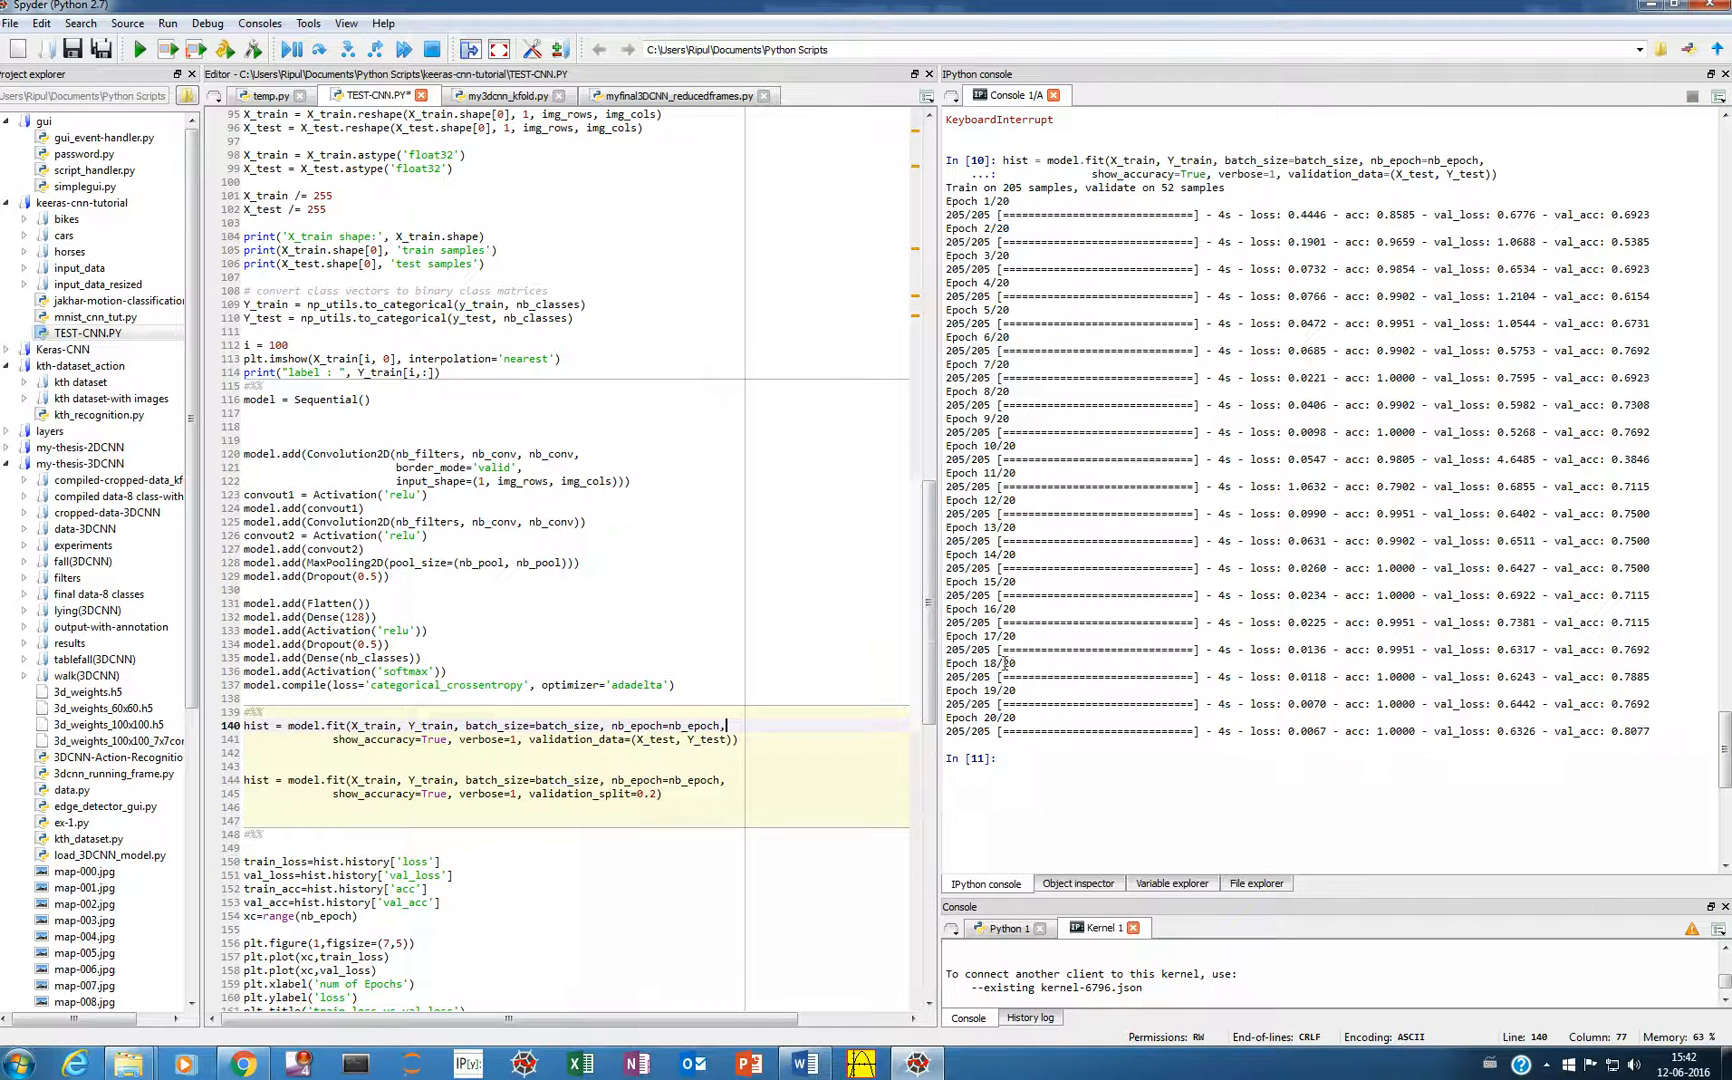
mouse_move(1224, 336)
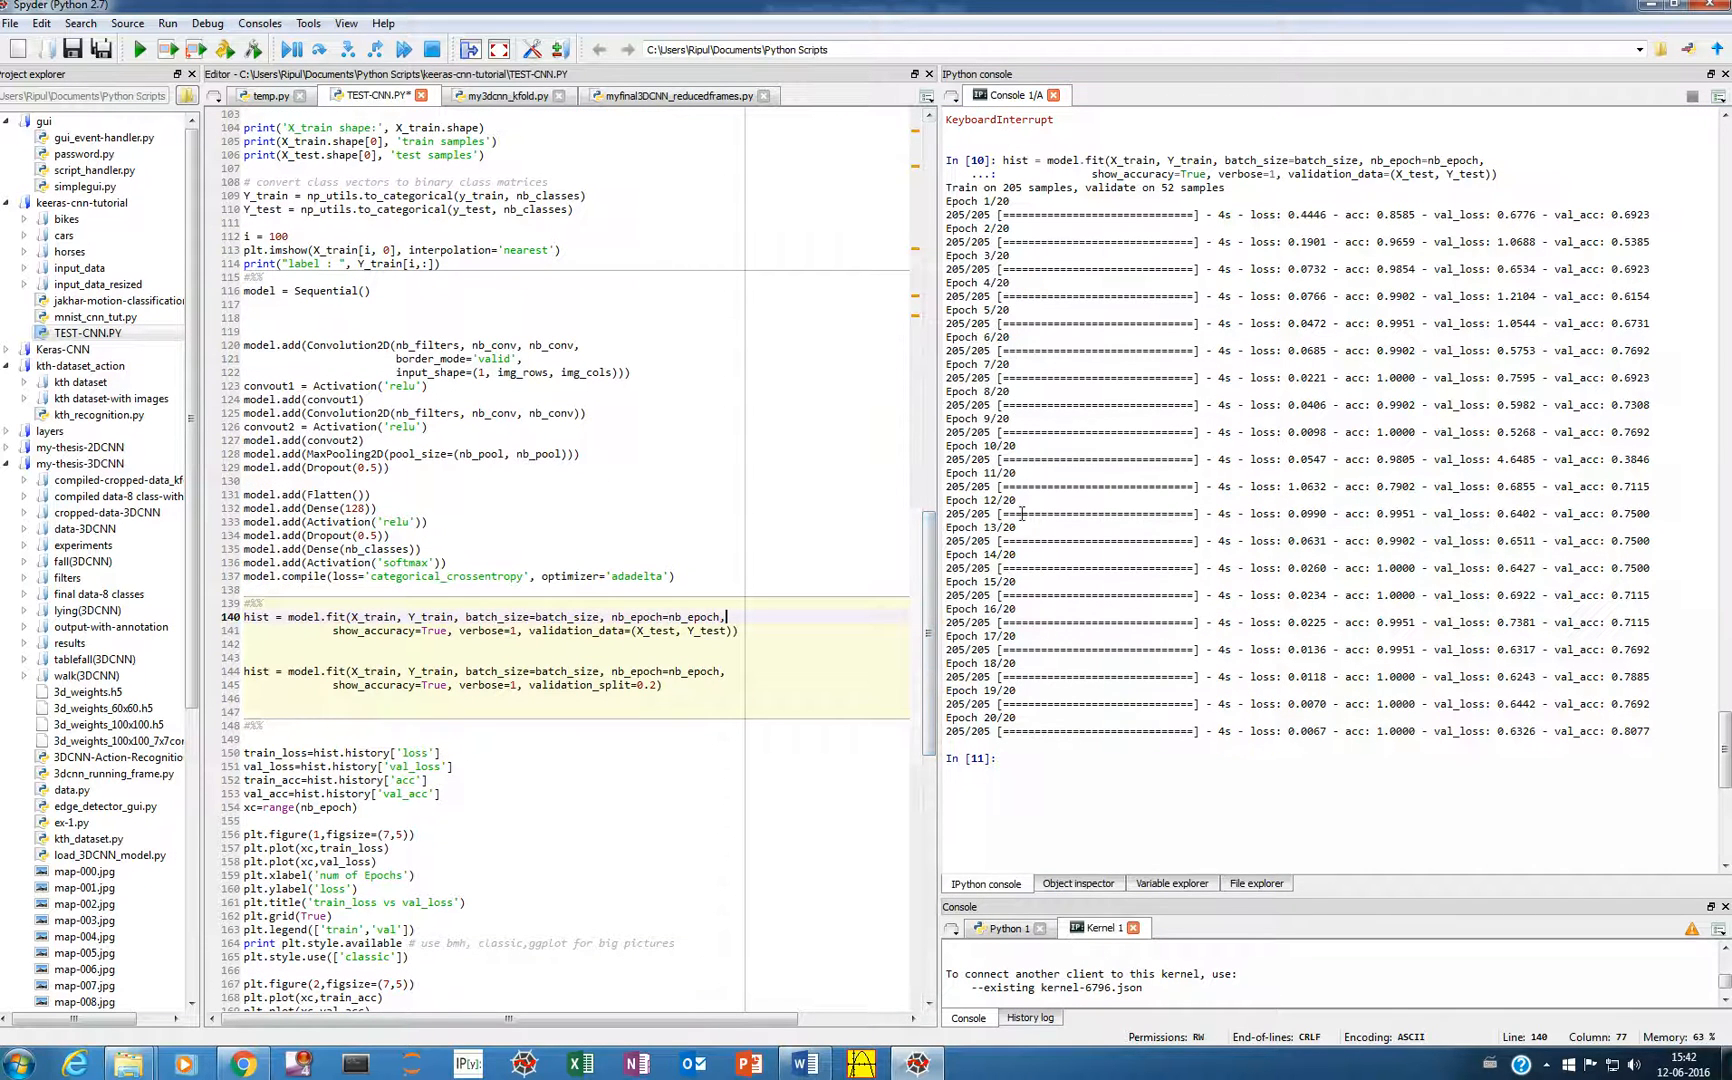
mouse_move(928, 690)
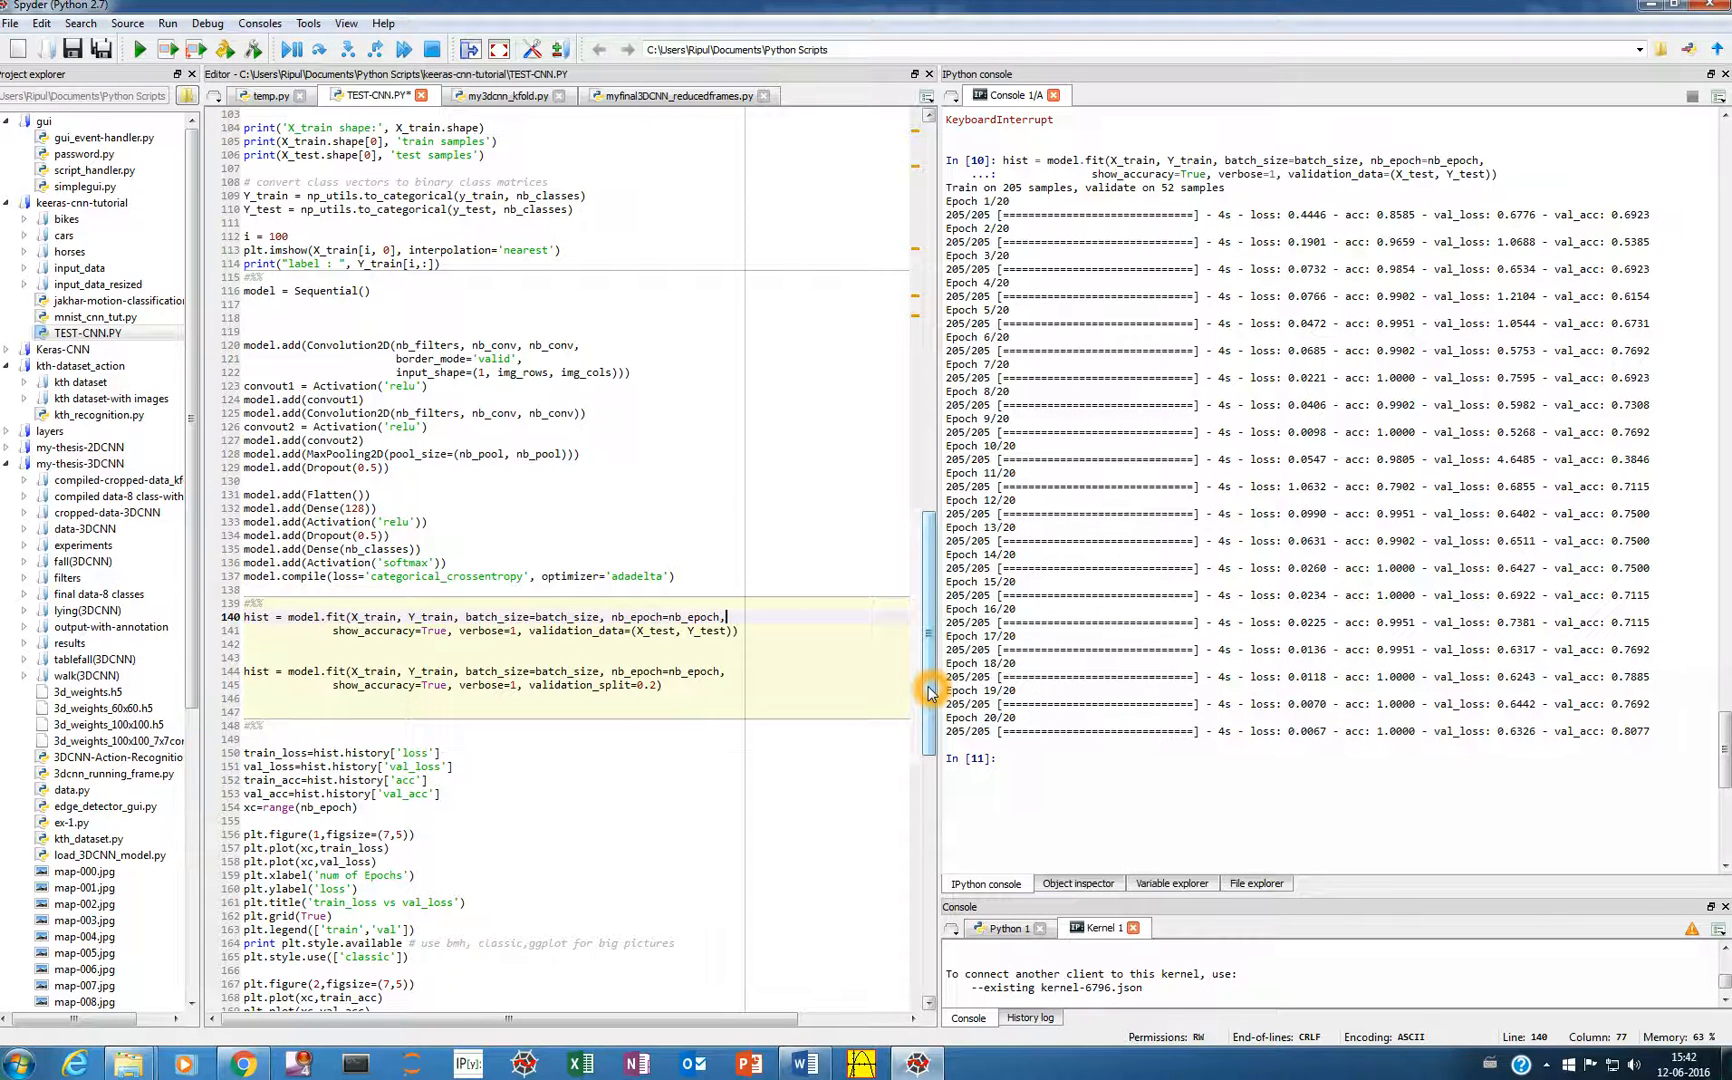
mouse_move(762, 716)
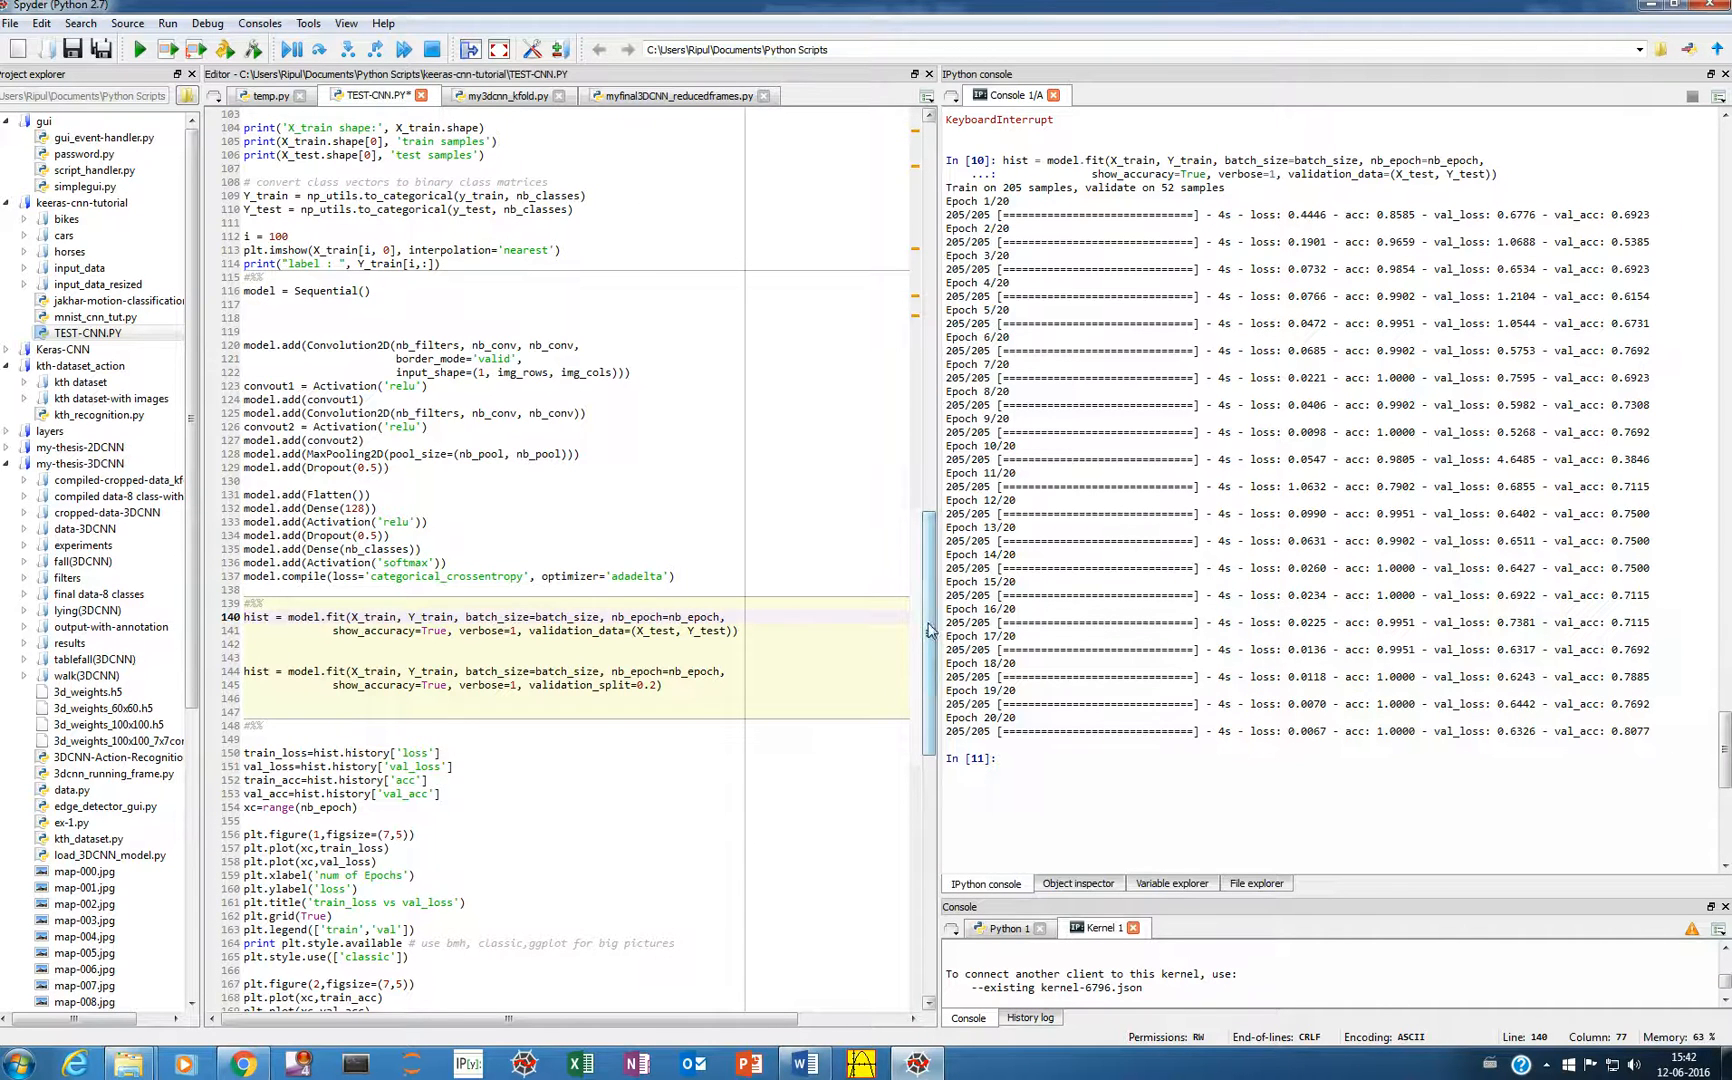
- Evaluate hist and hist.eval() in the console, hitting an AttributeError
scroll("down", 3)
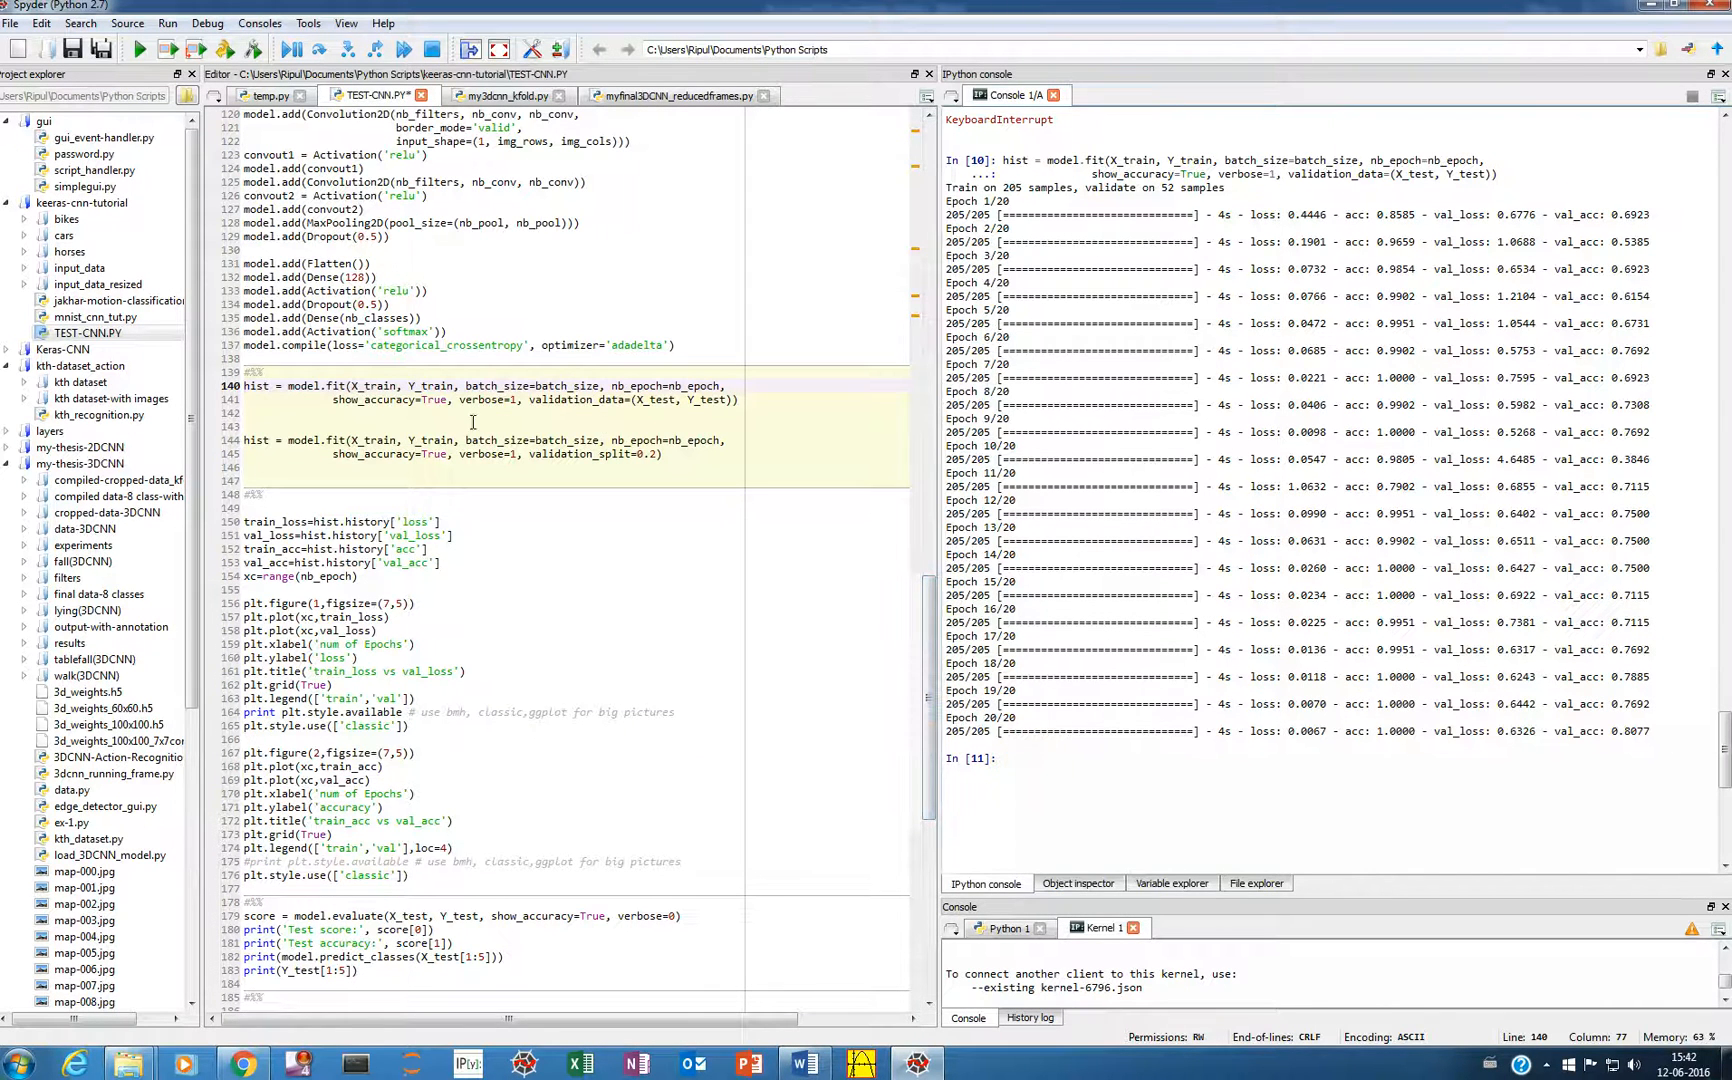
type("h")
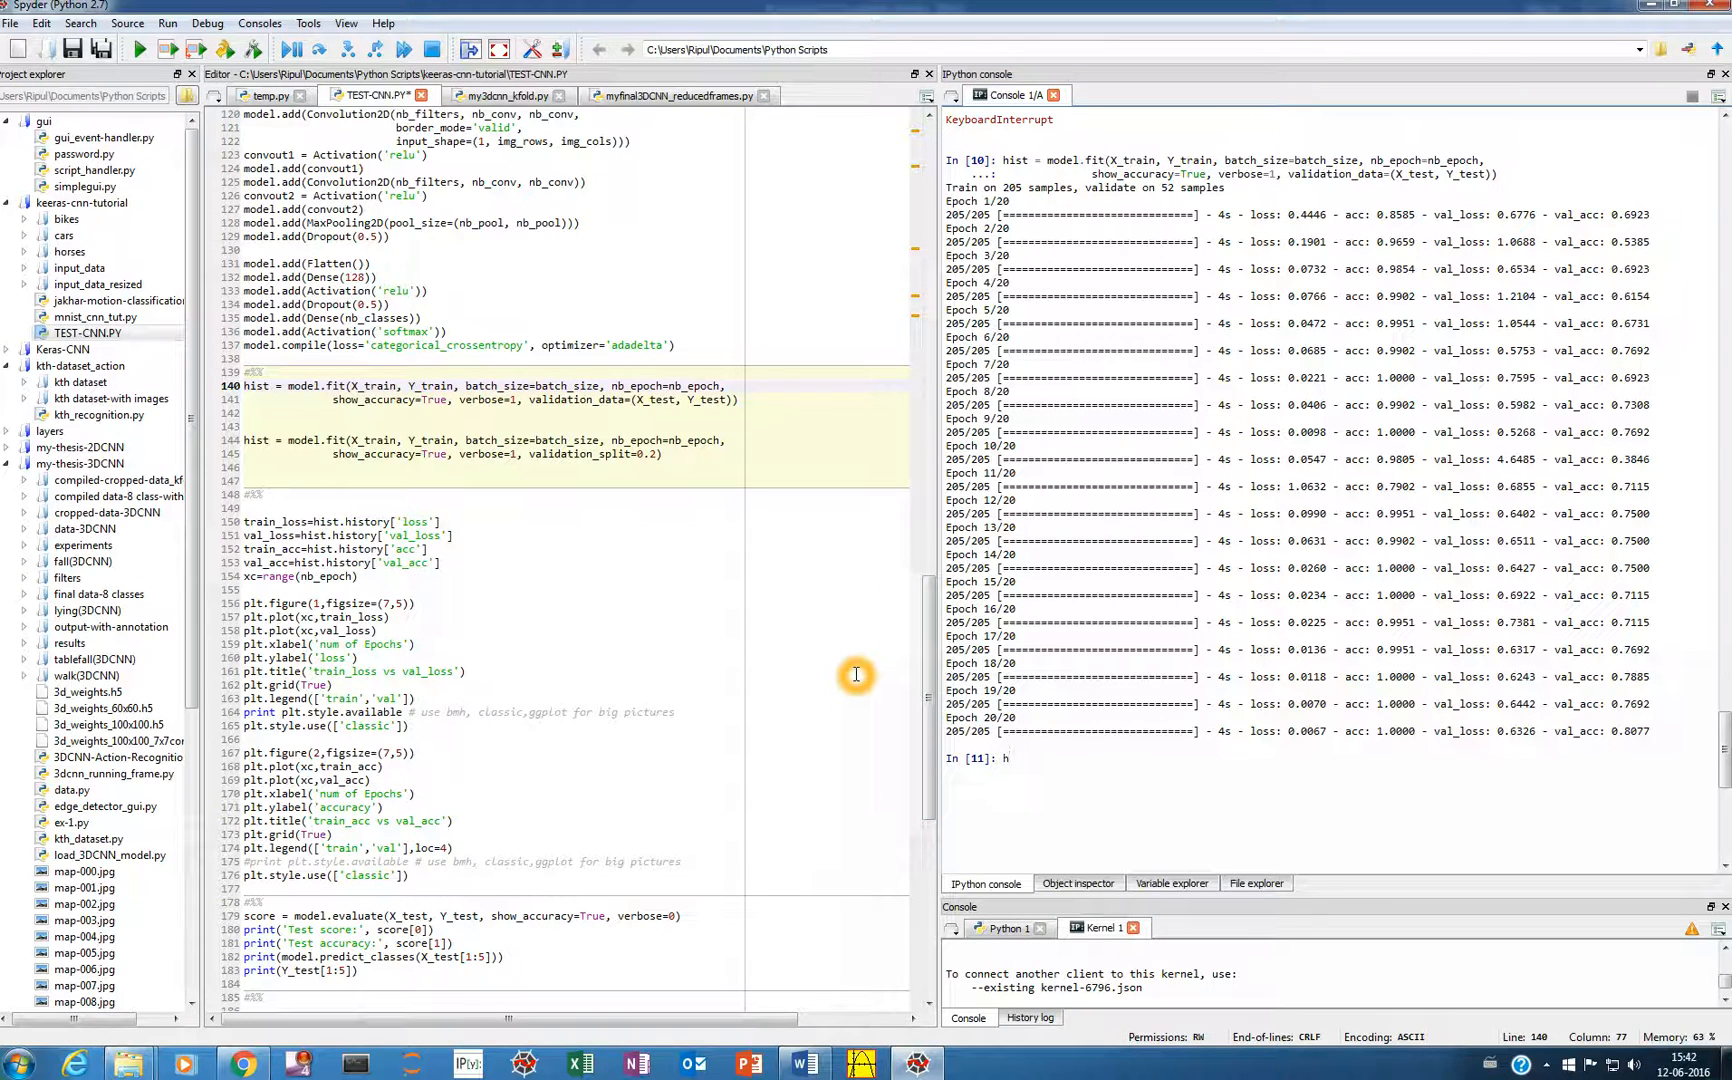
key("Return")
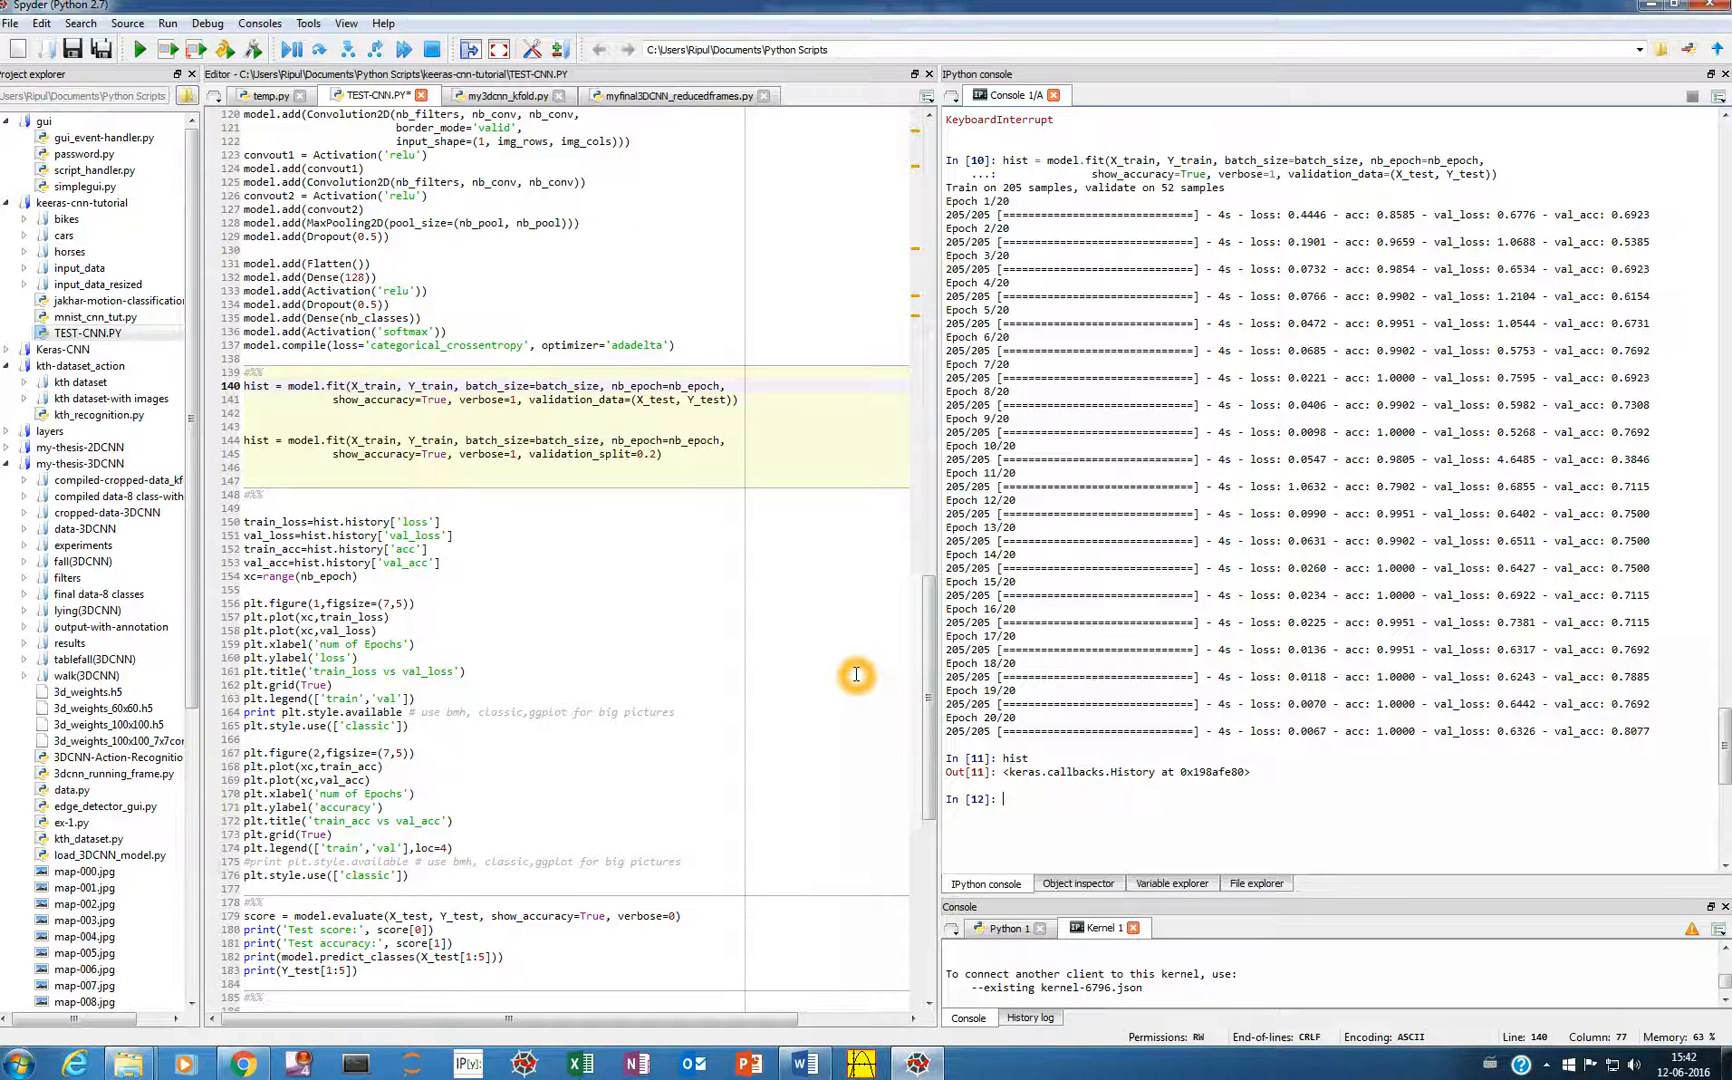
type("hist.")
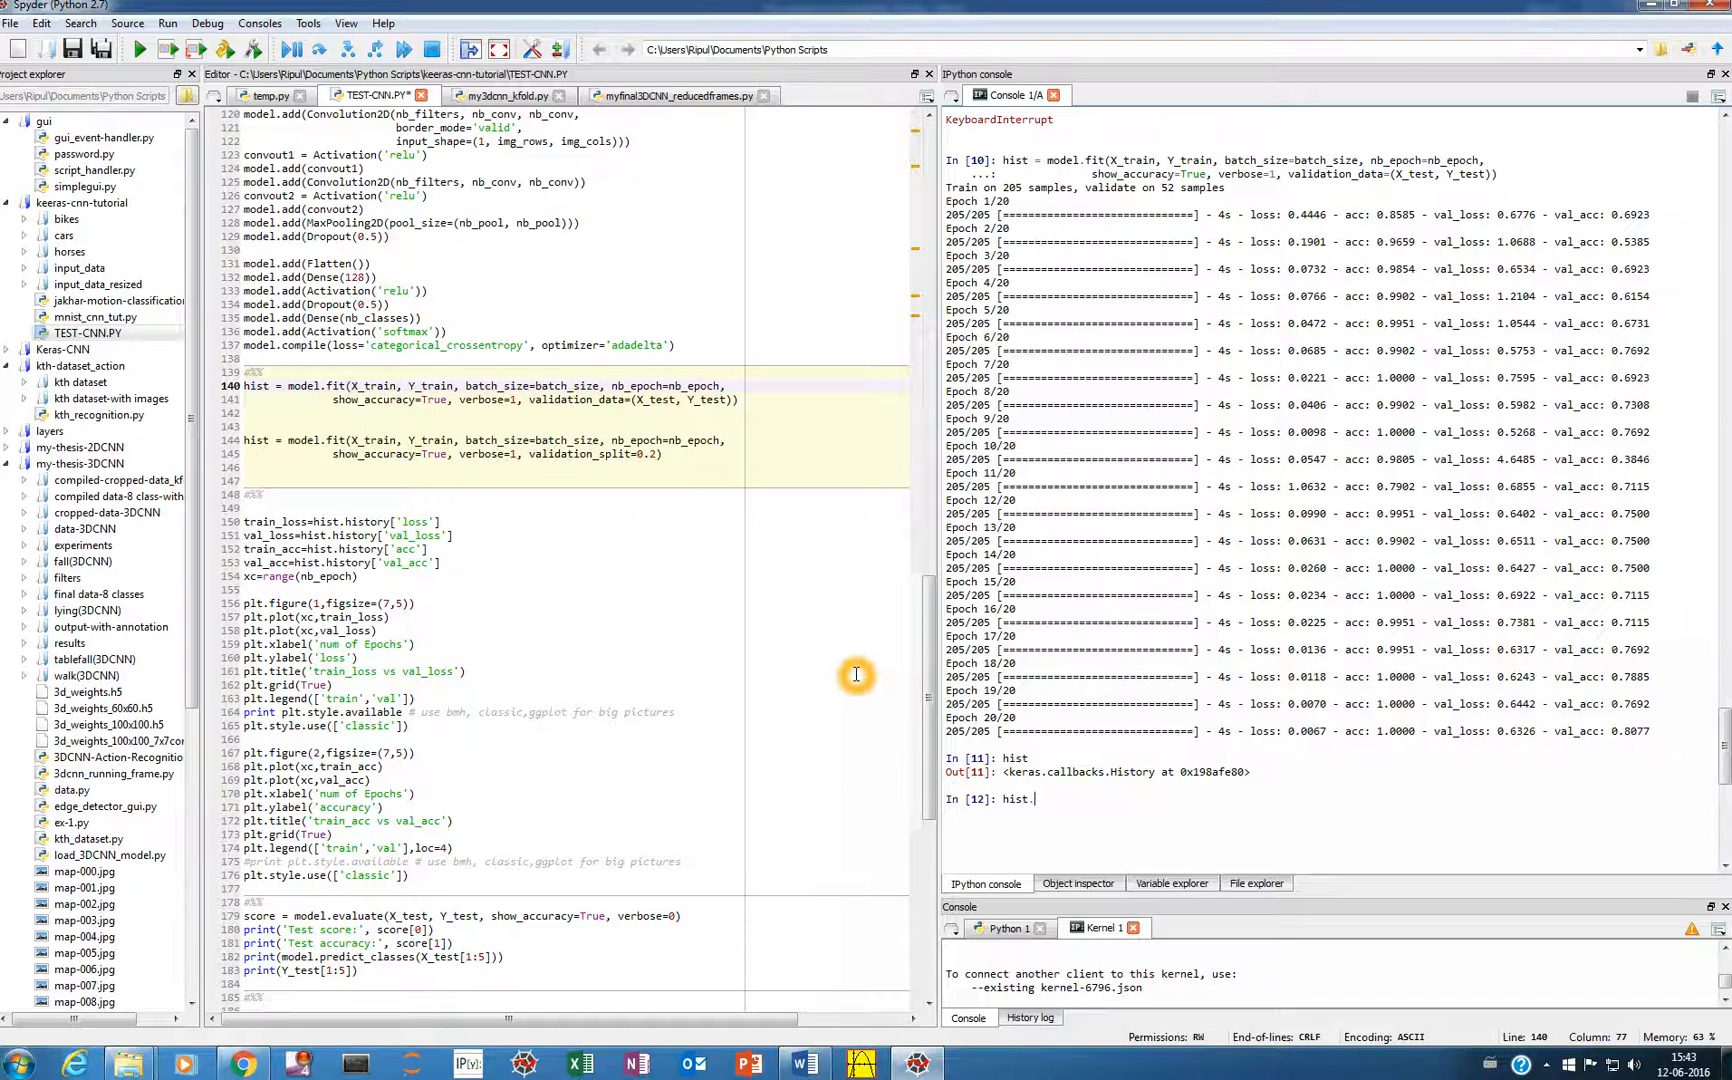
type("eval(")
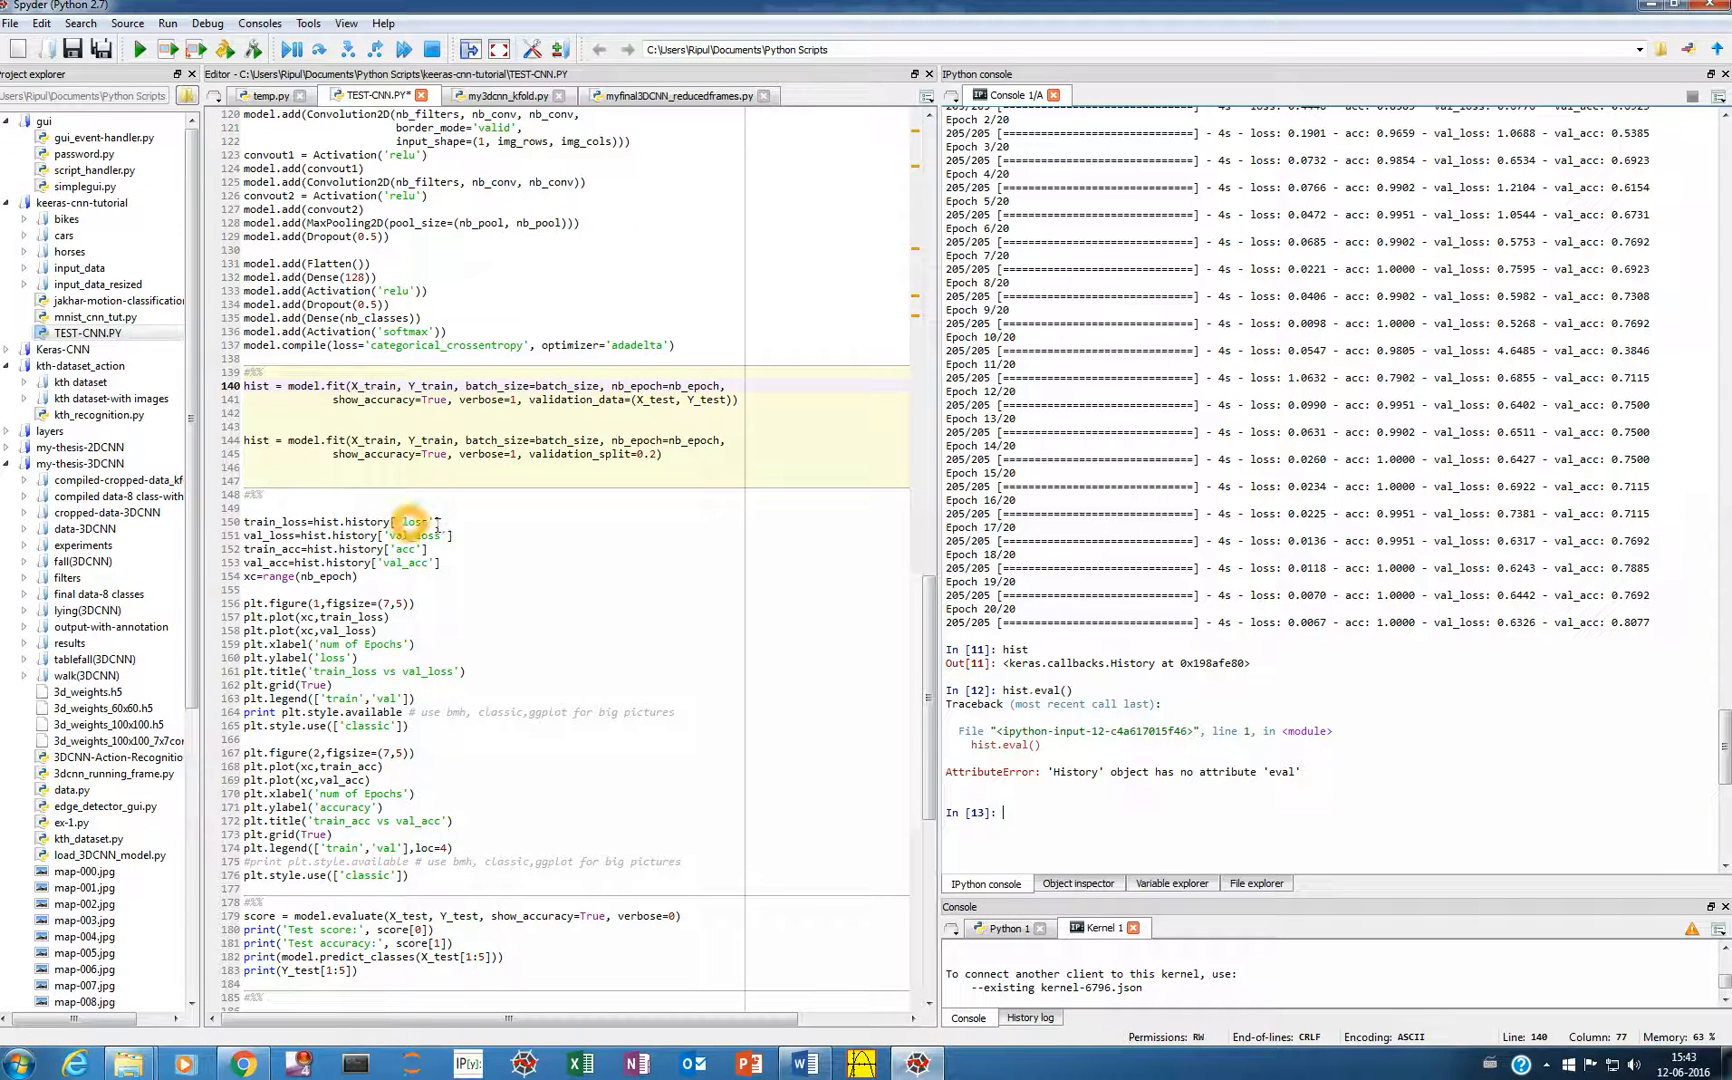
mouse_move(304, 496)
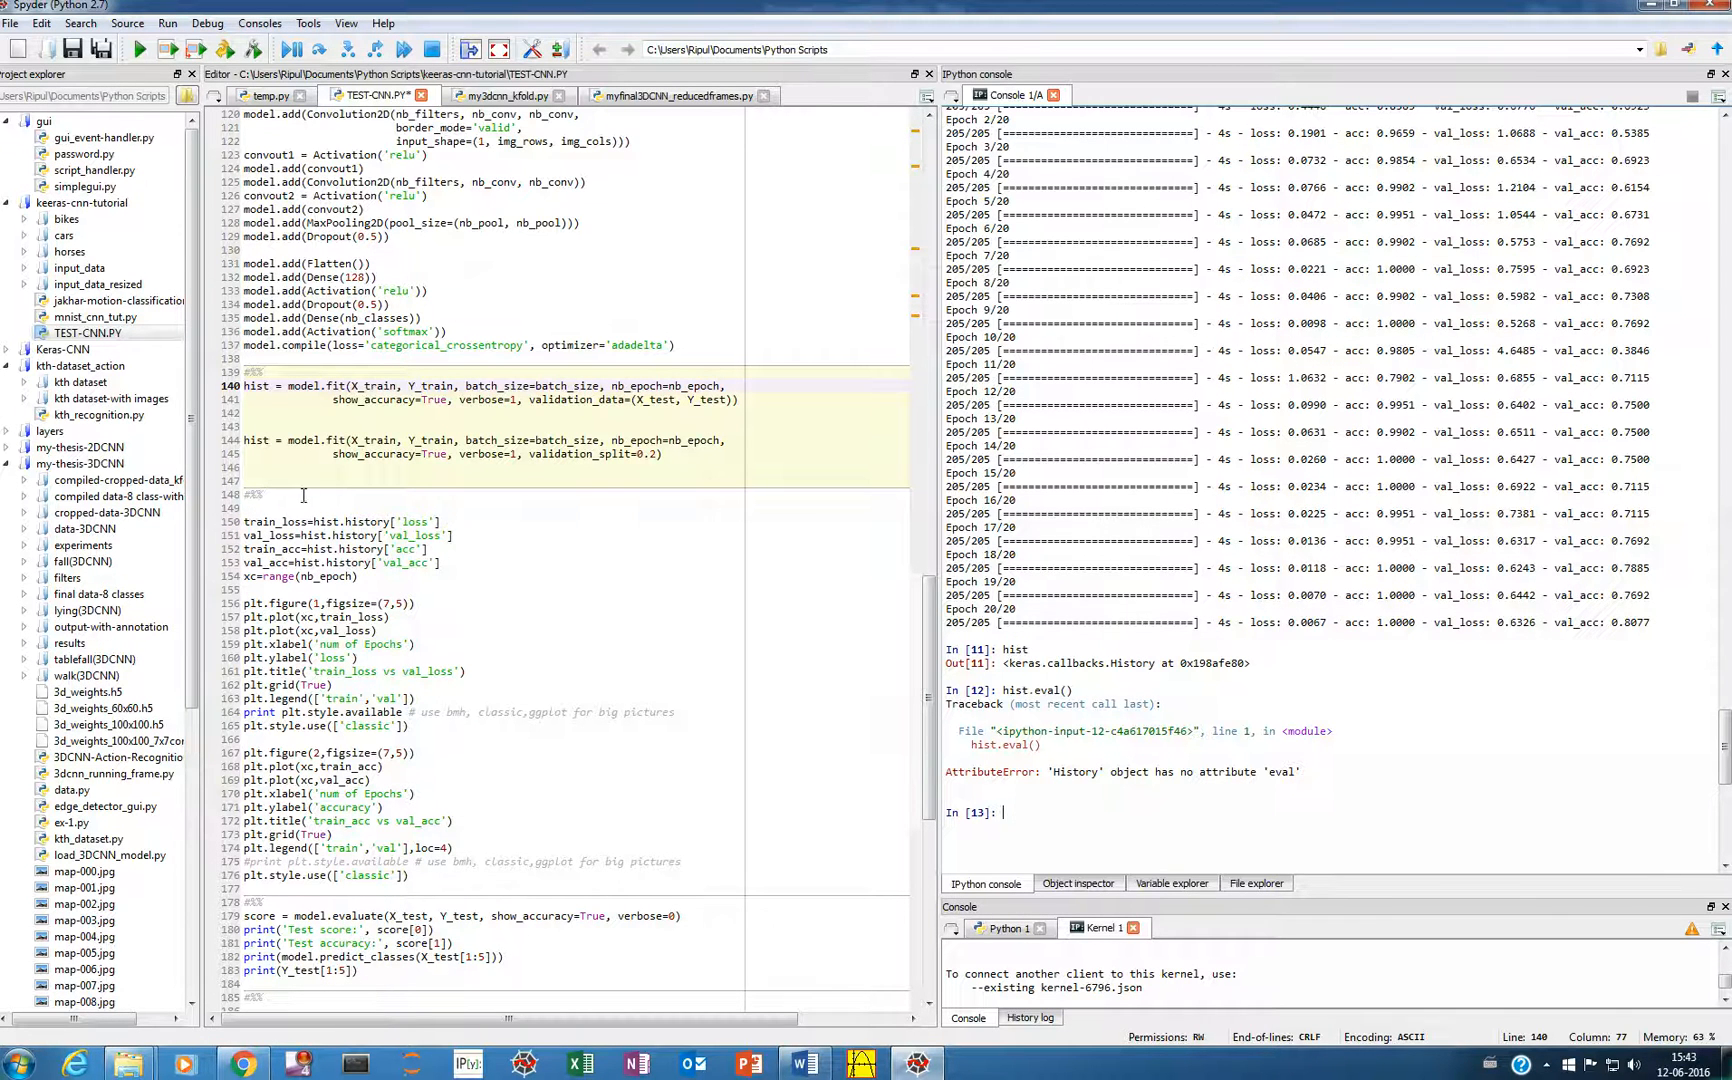
mouse_move(994, 818)
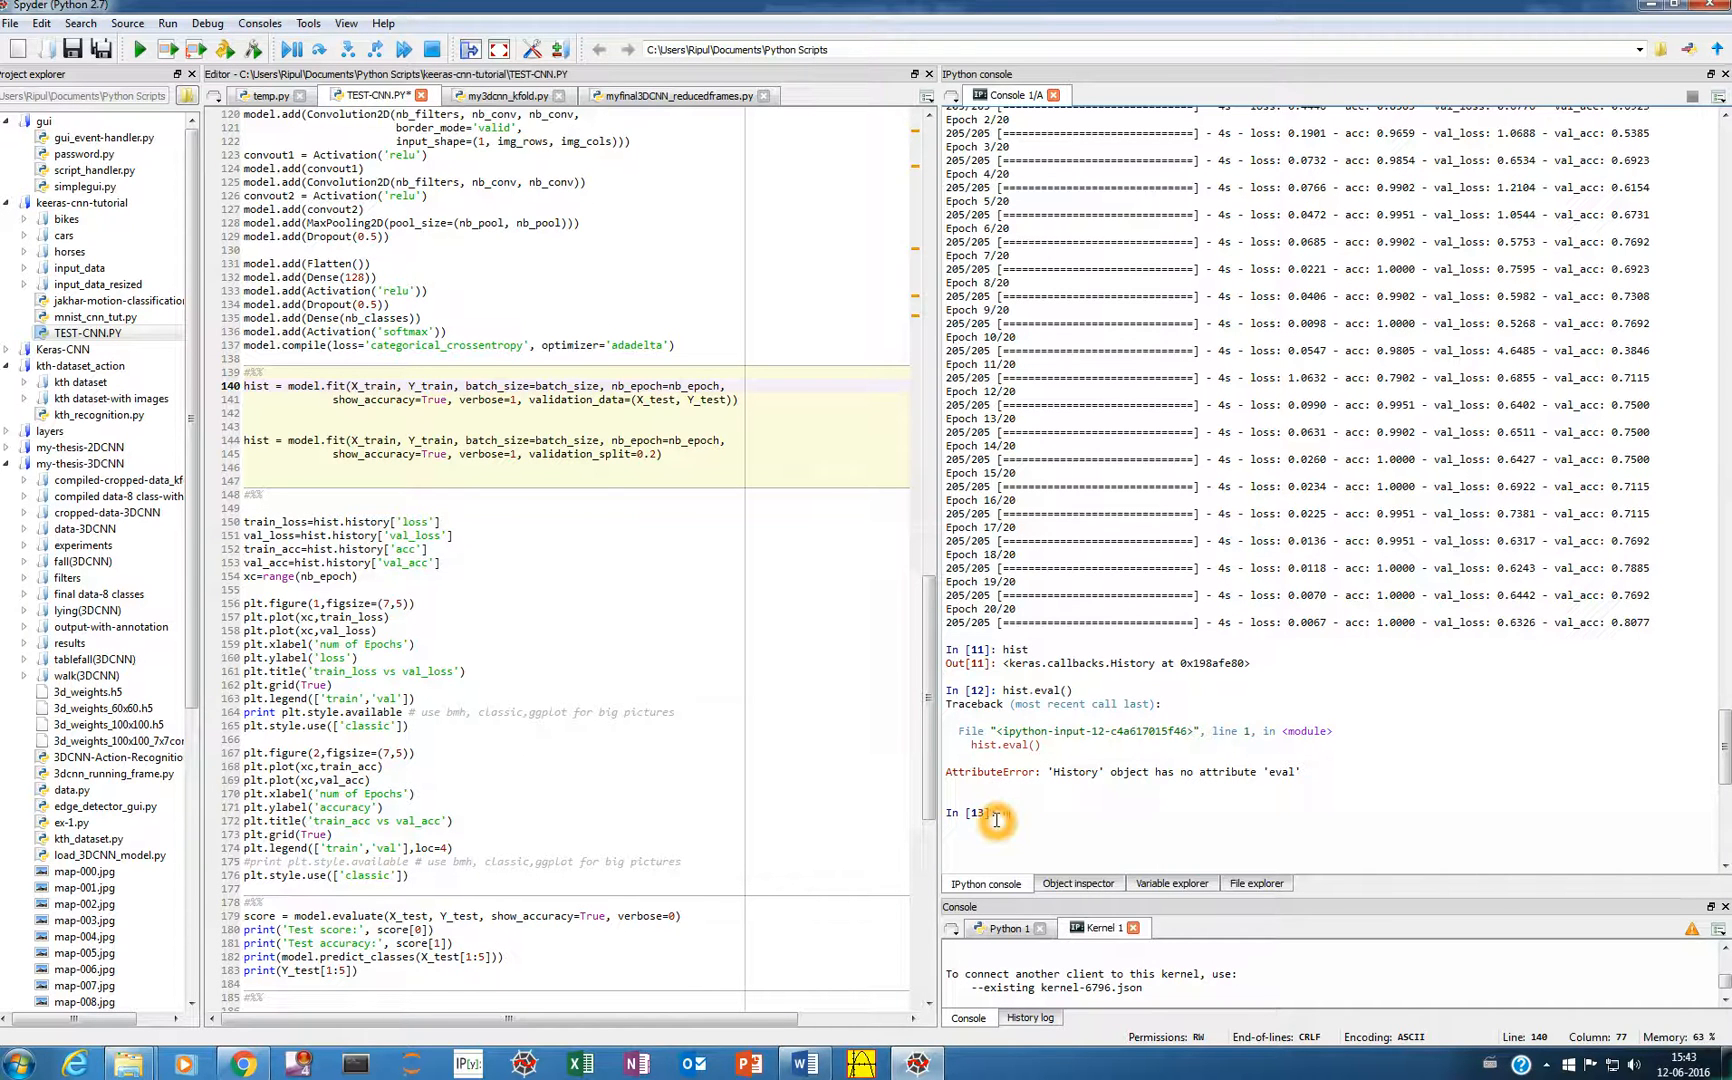
- Print hist.history and scroll through its acc, loss, val_acc and val_loss lists
type("hist.")
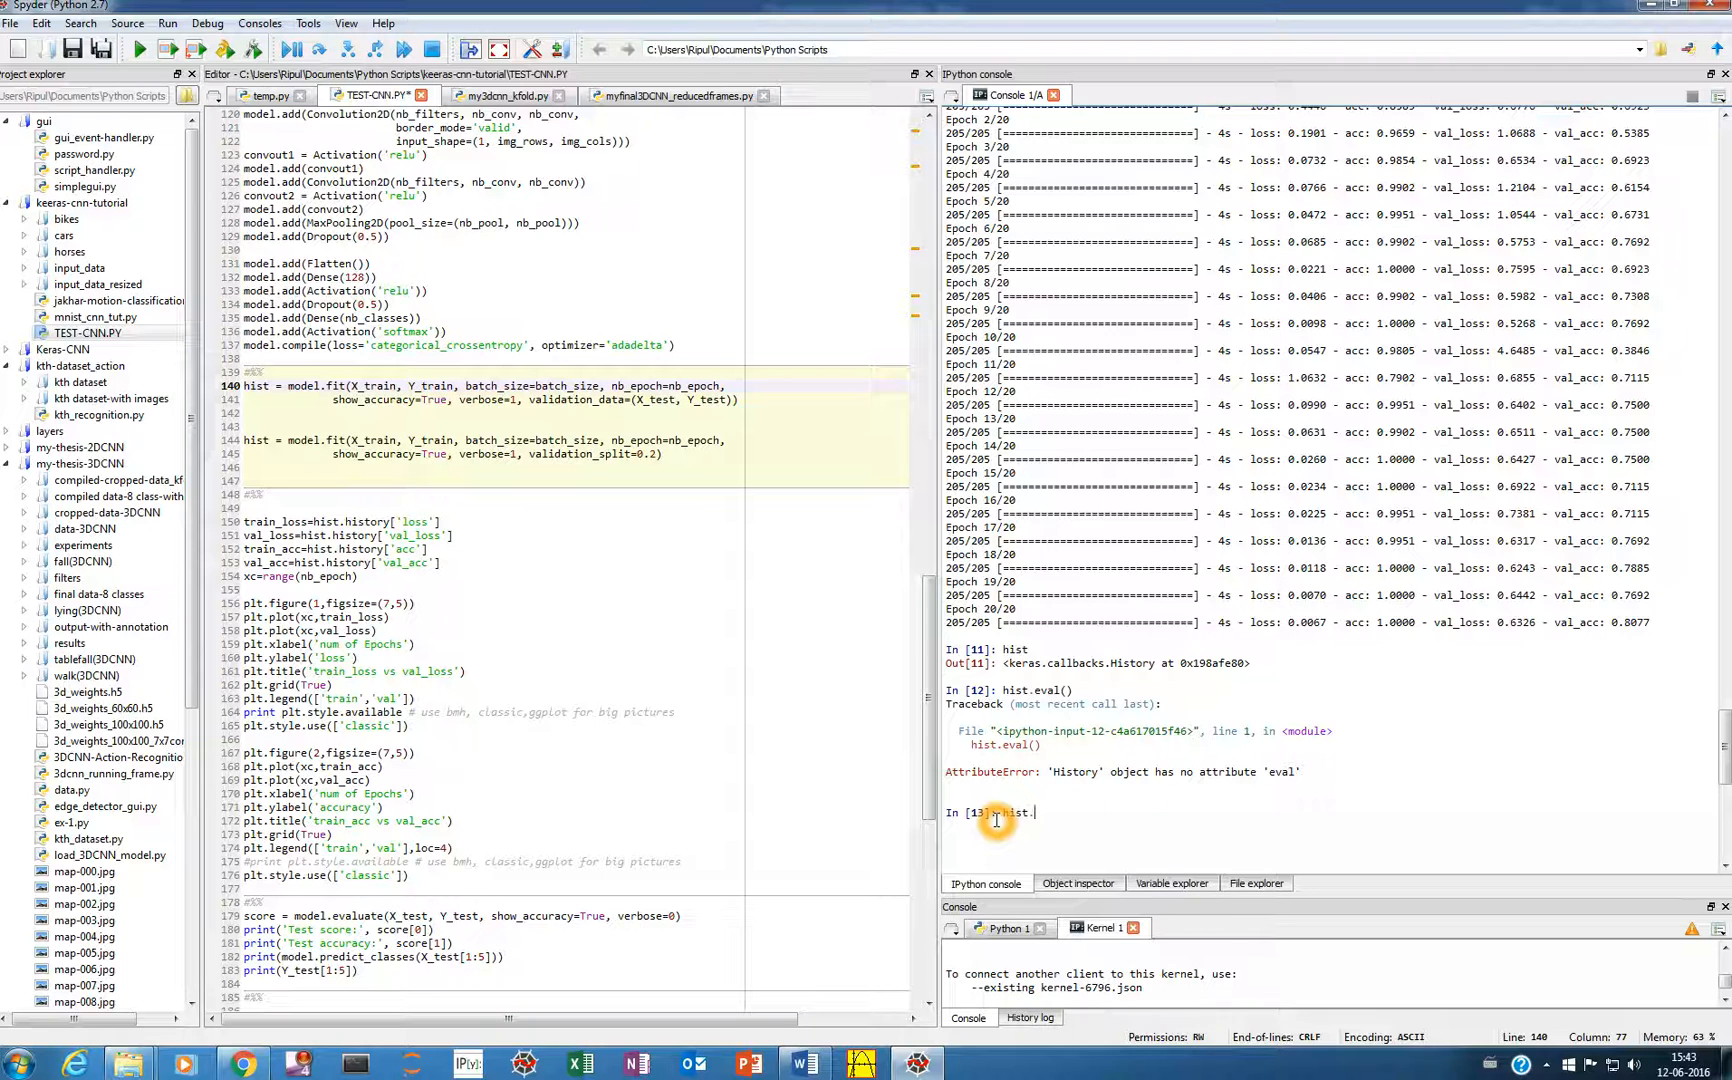
type("histor")
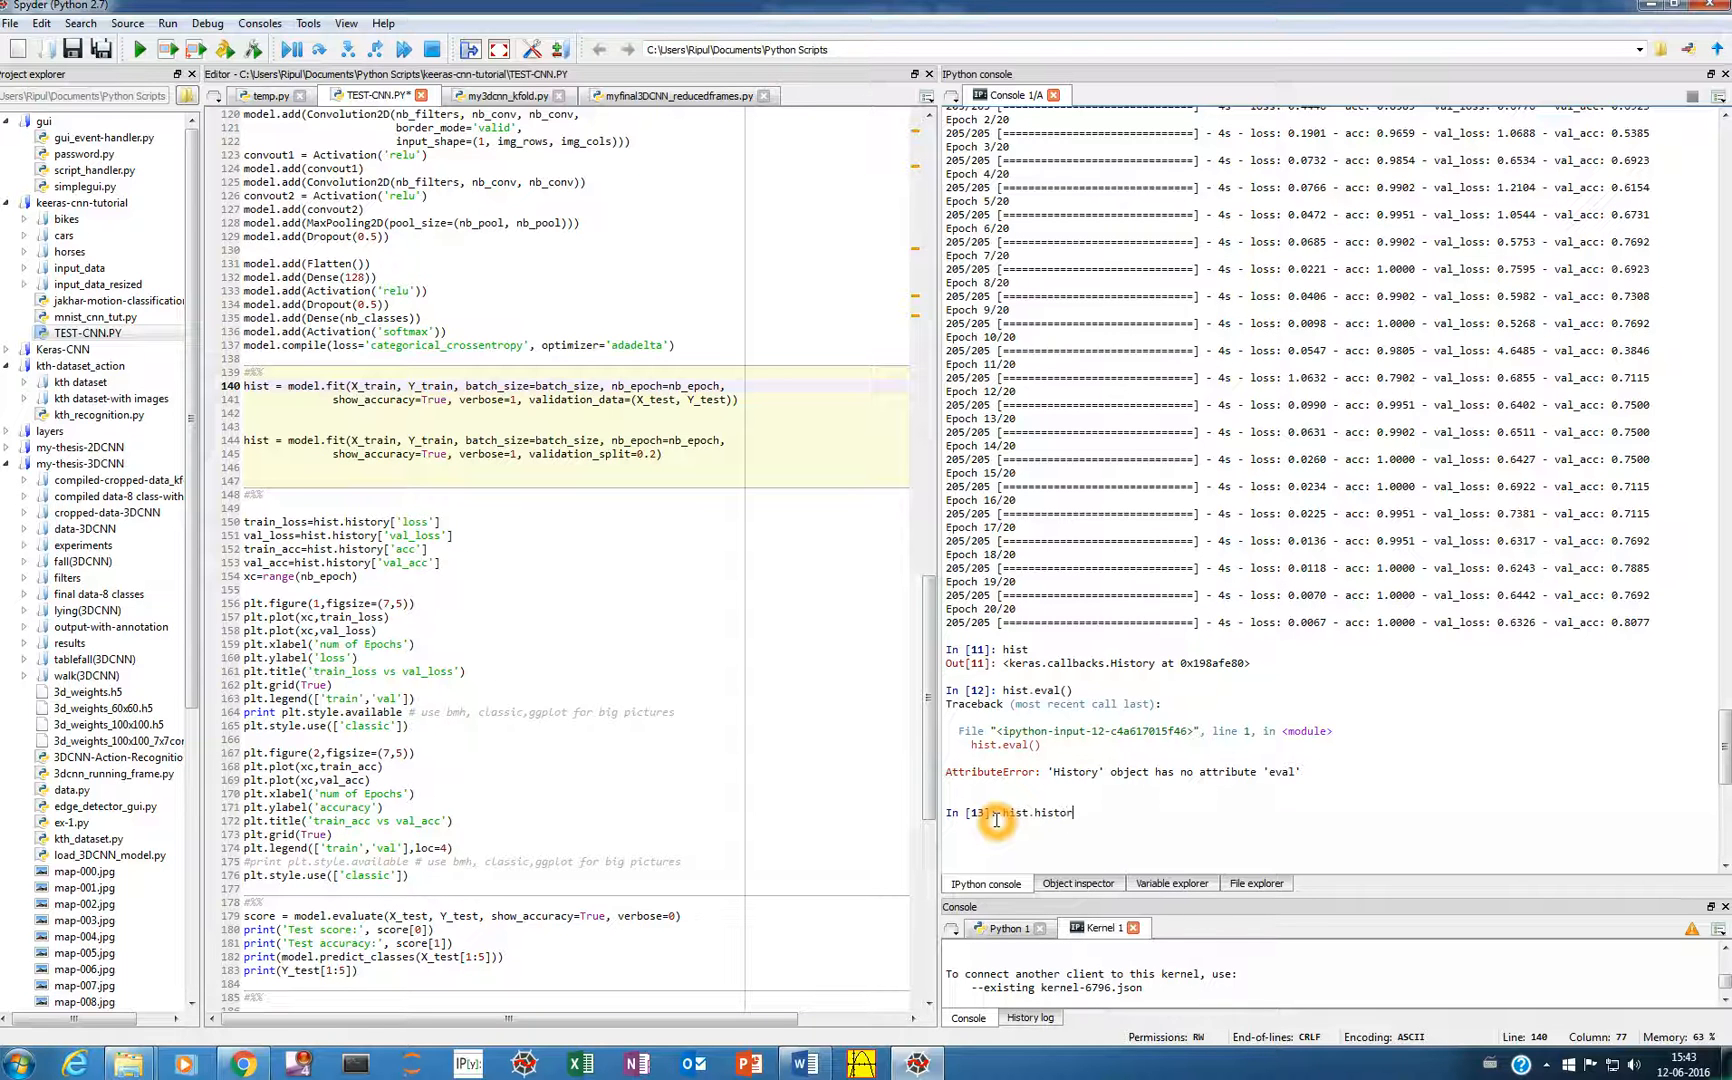
key("Return")
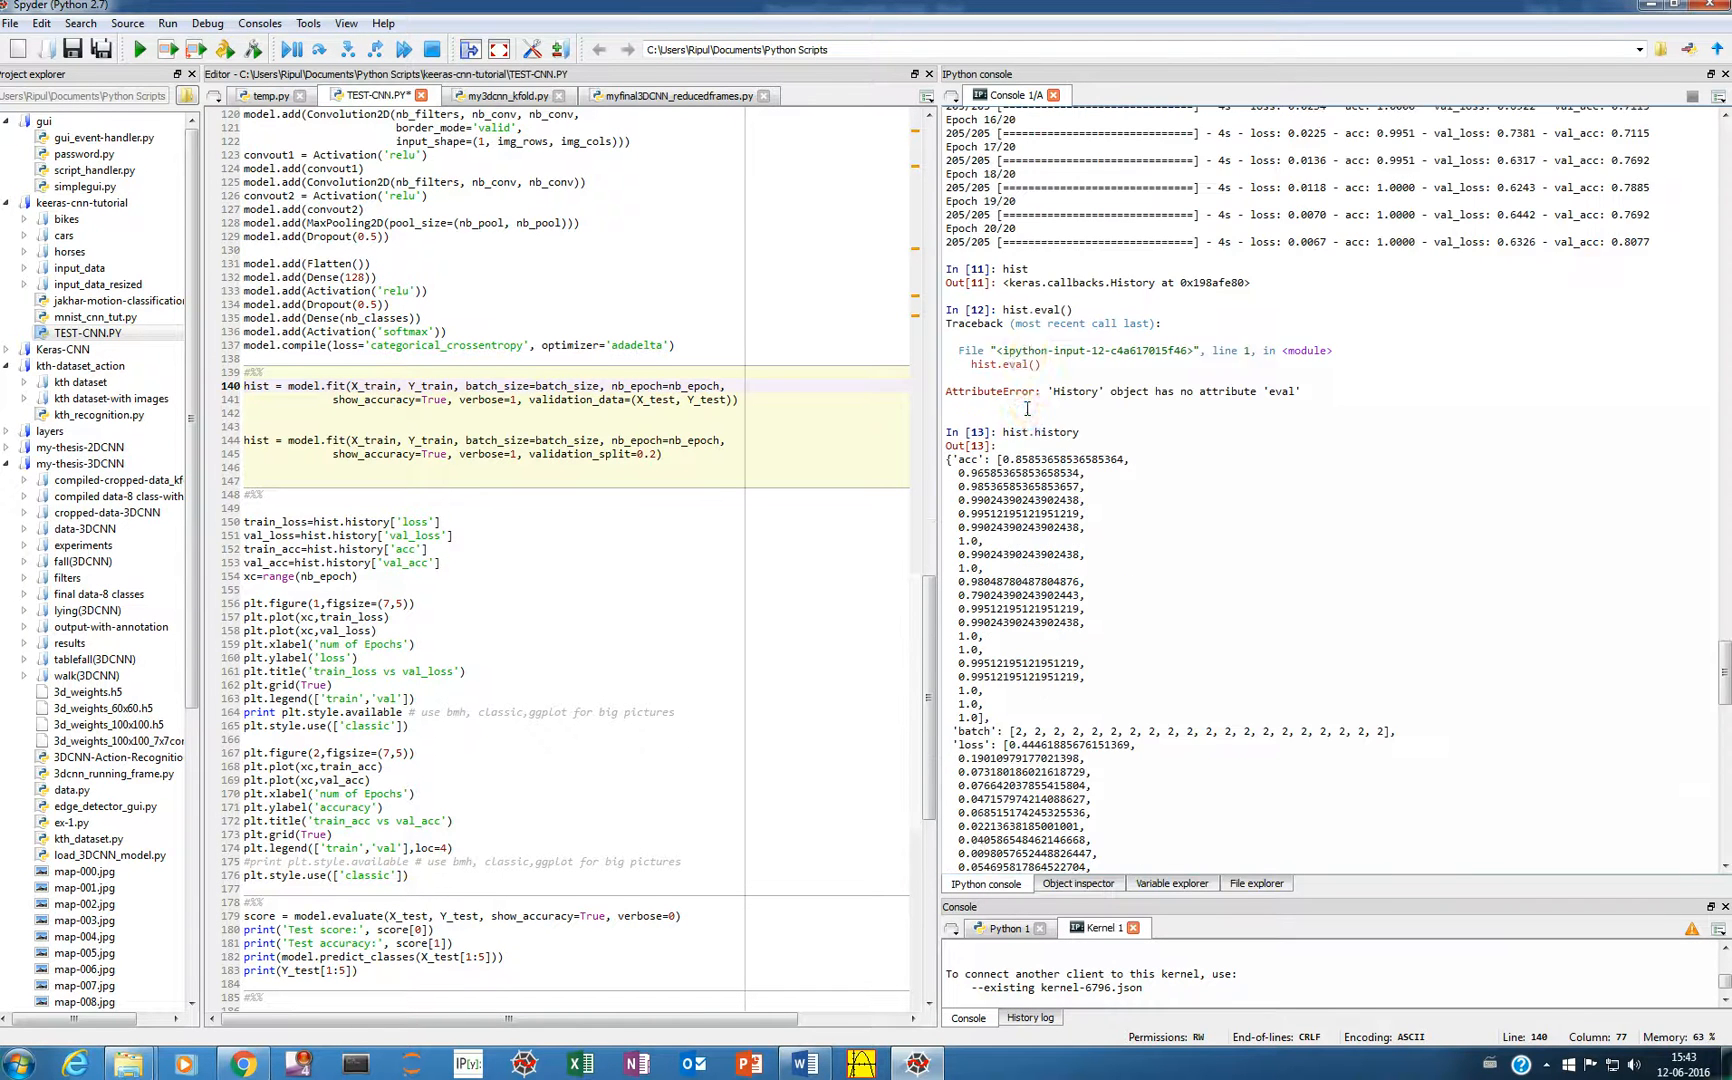
scroll("down", 3)
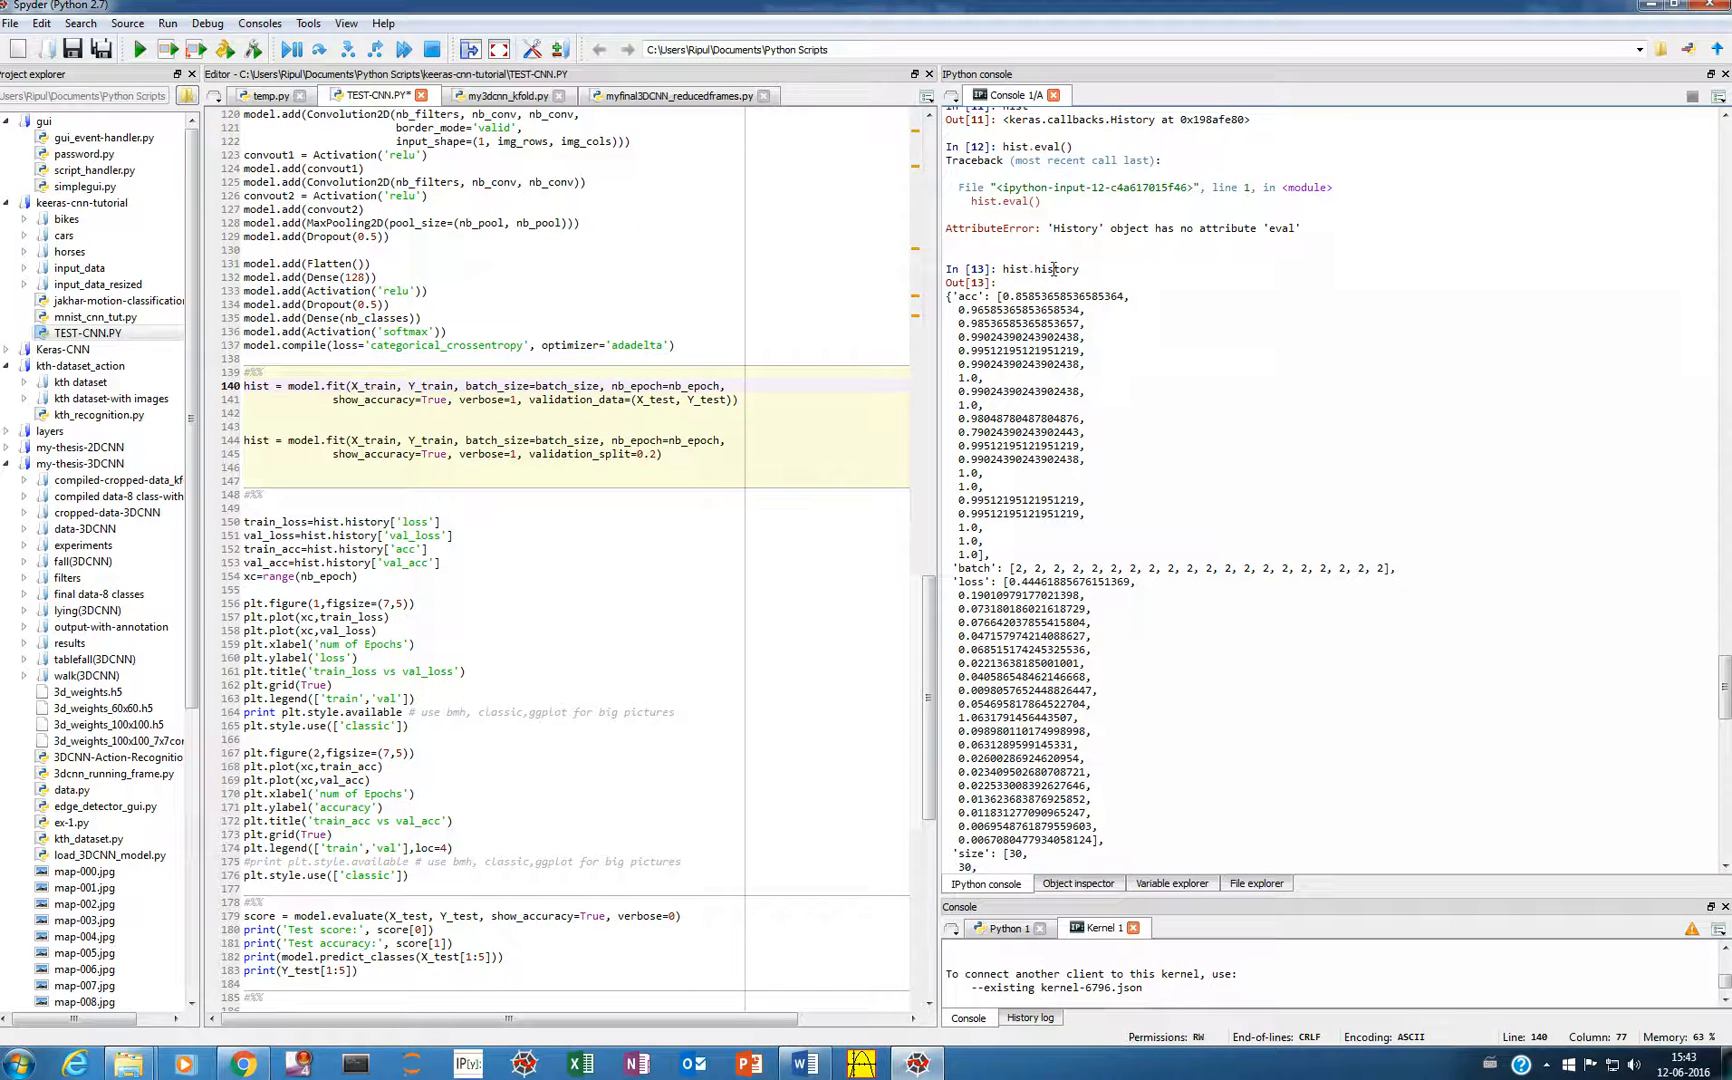
mouse_move(1064, 358)
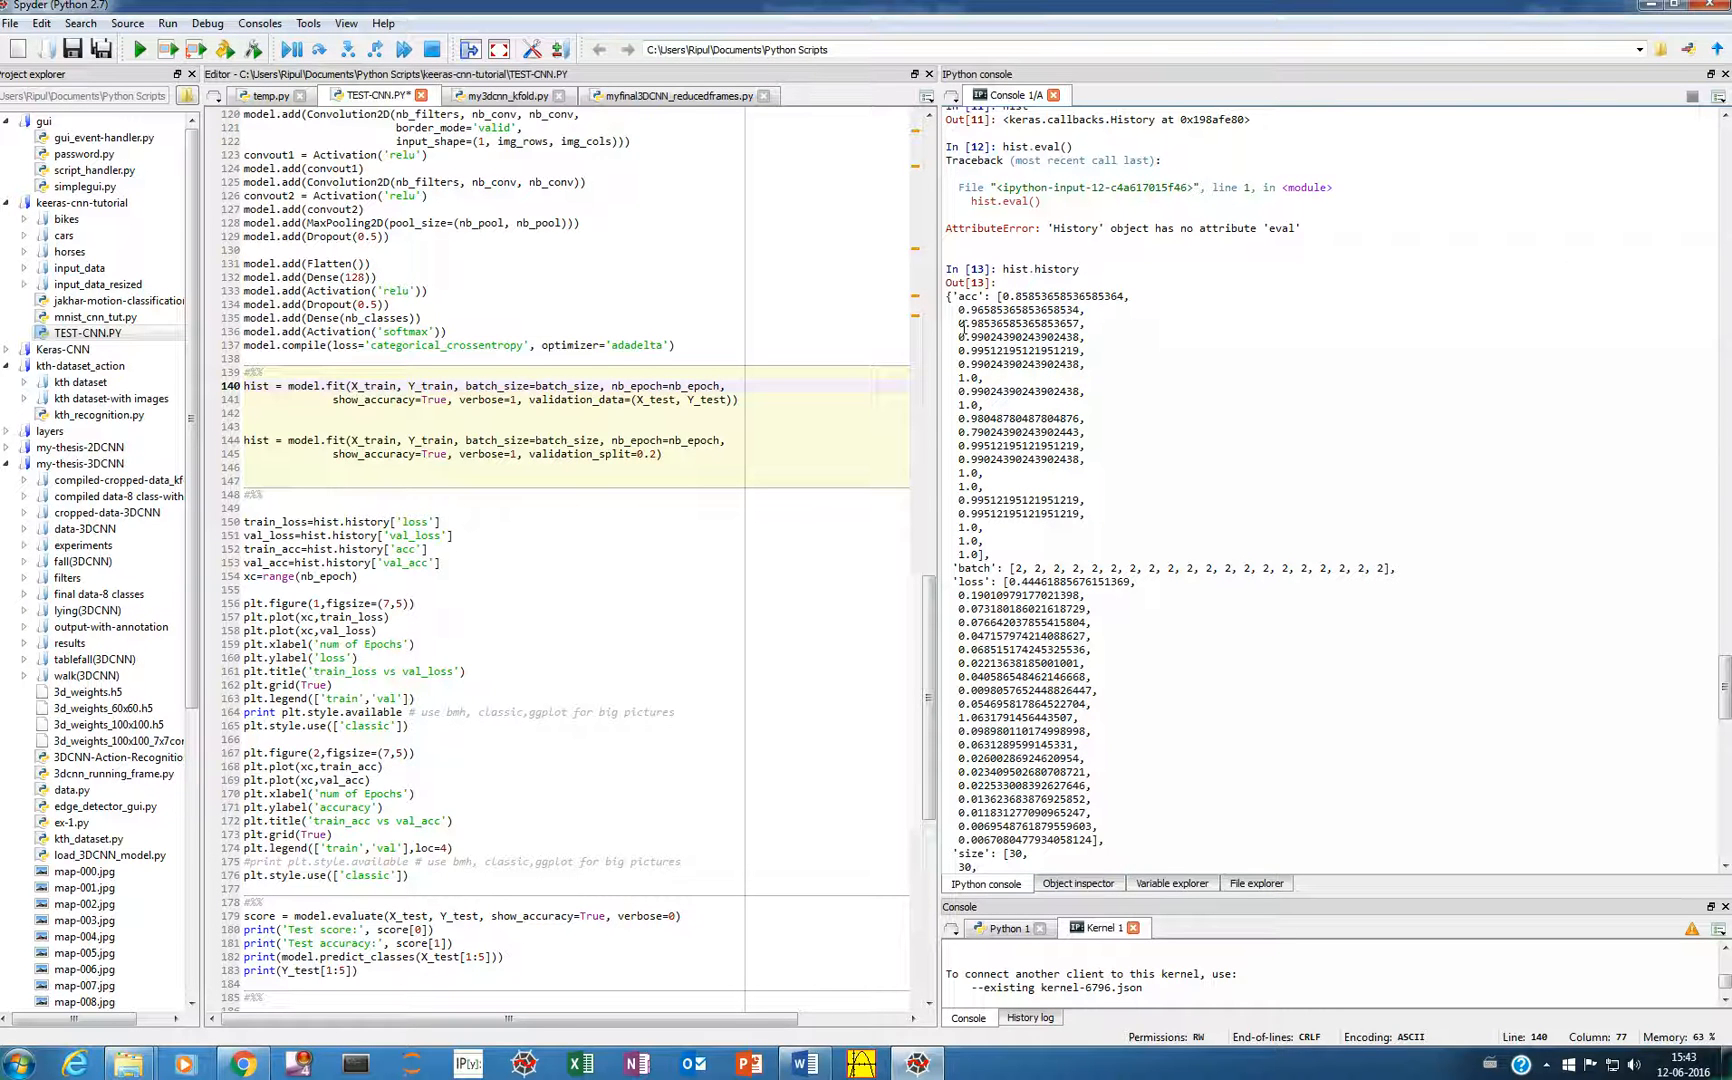
mouse_move(1000, 294)
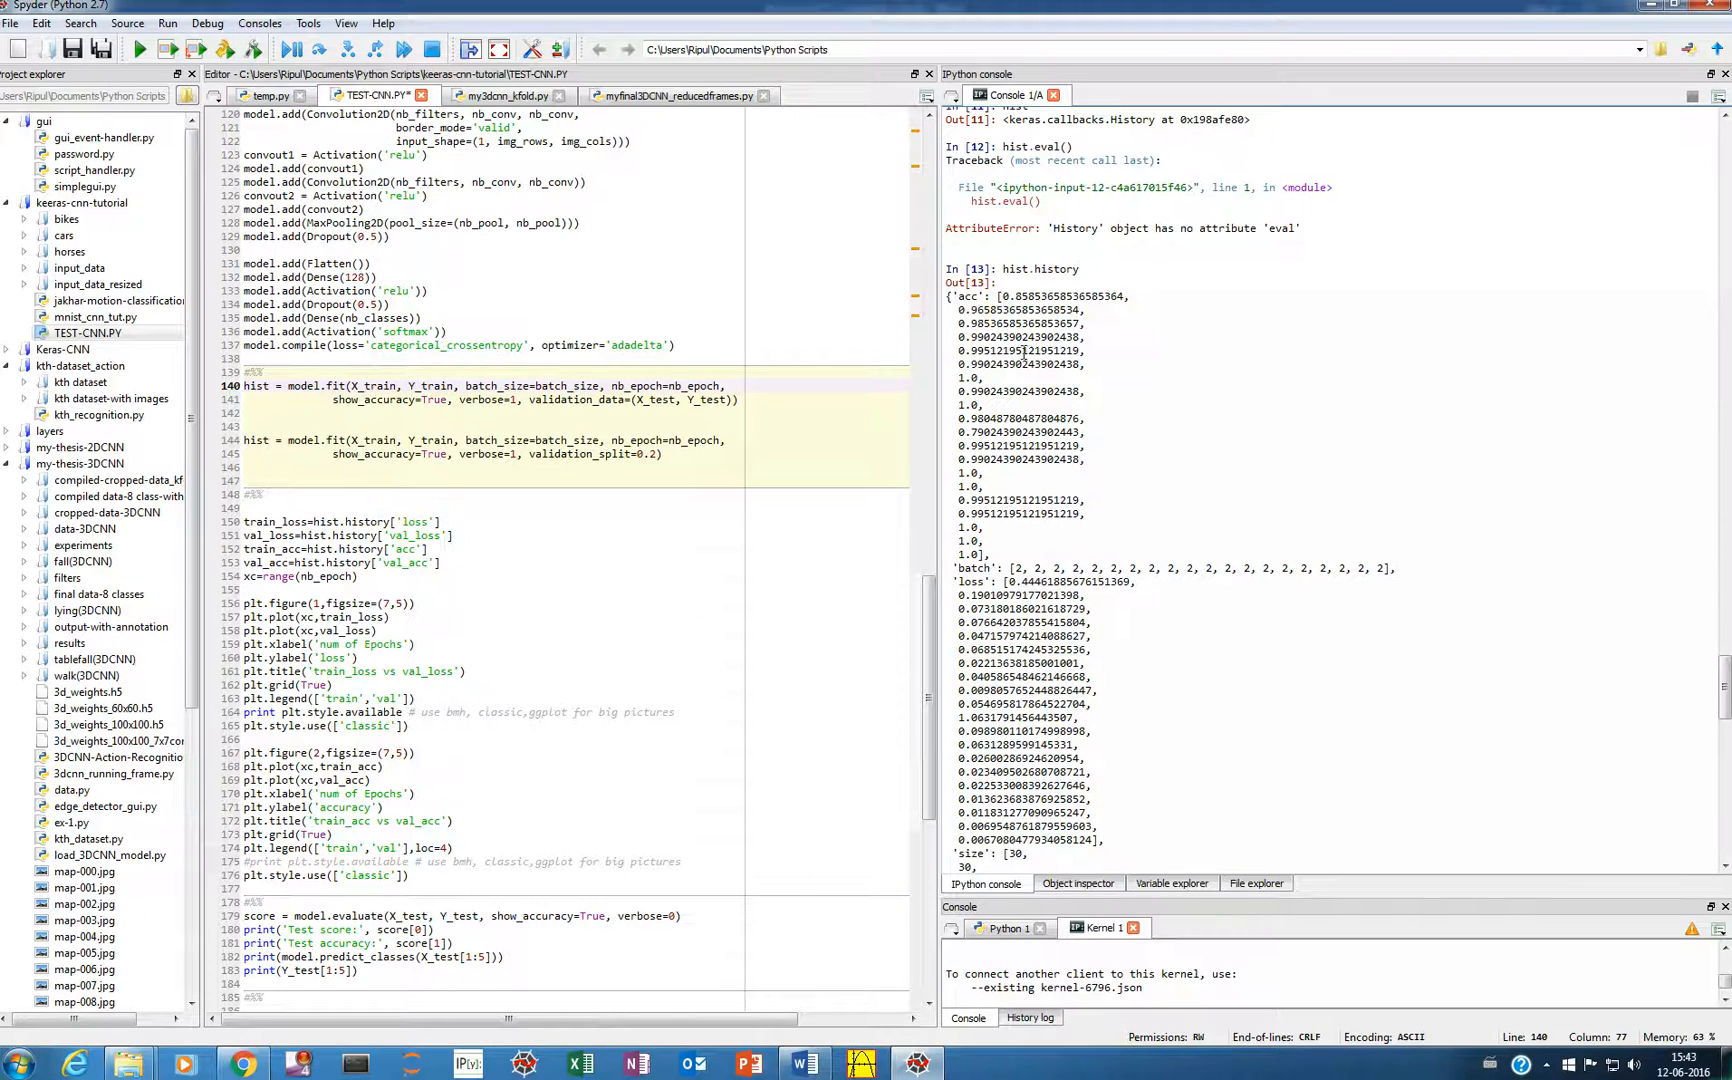
scroll("down", 3)
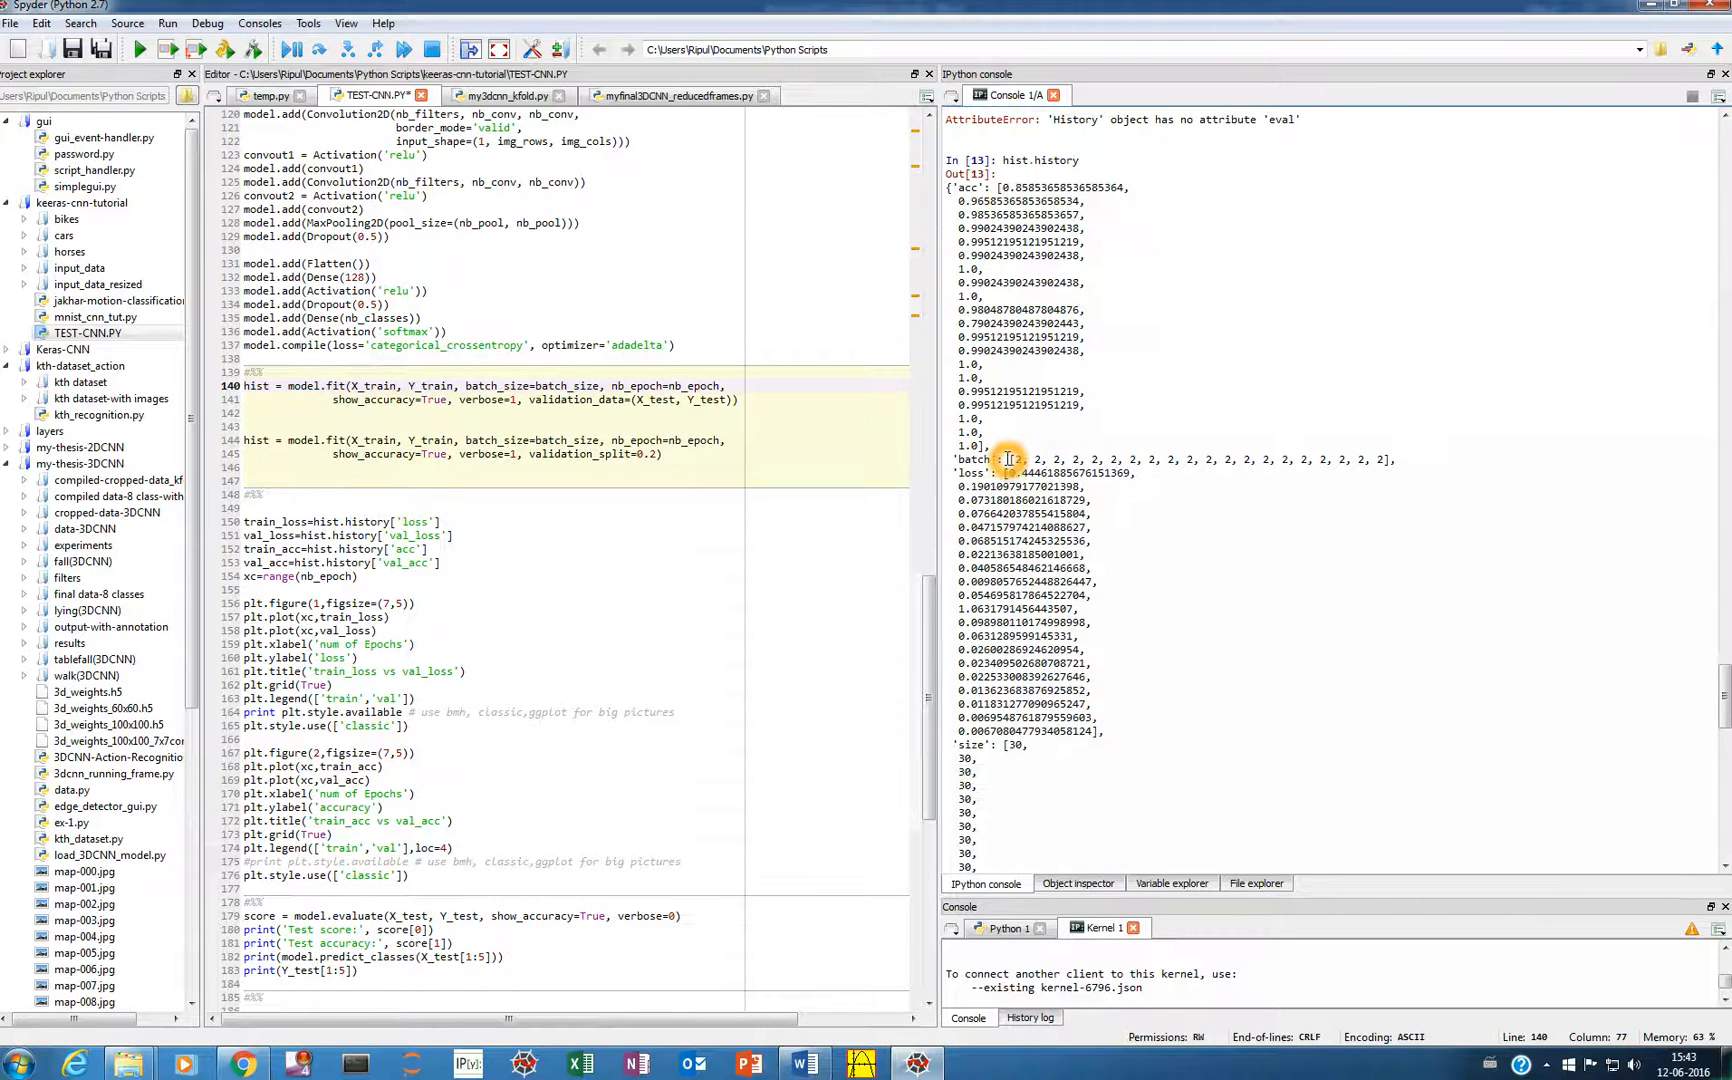
mouse_move(1332, 462)
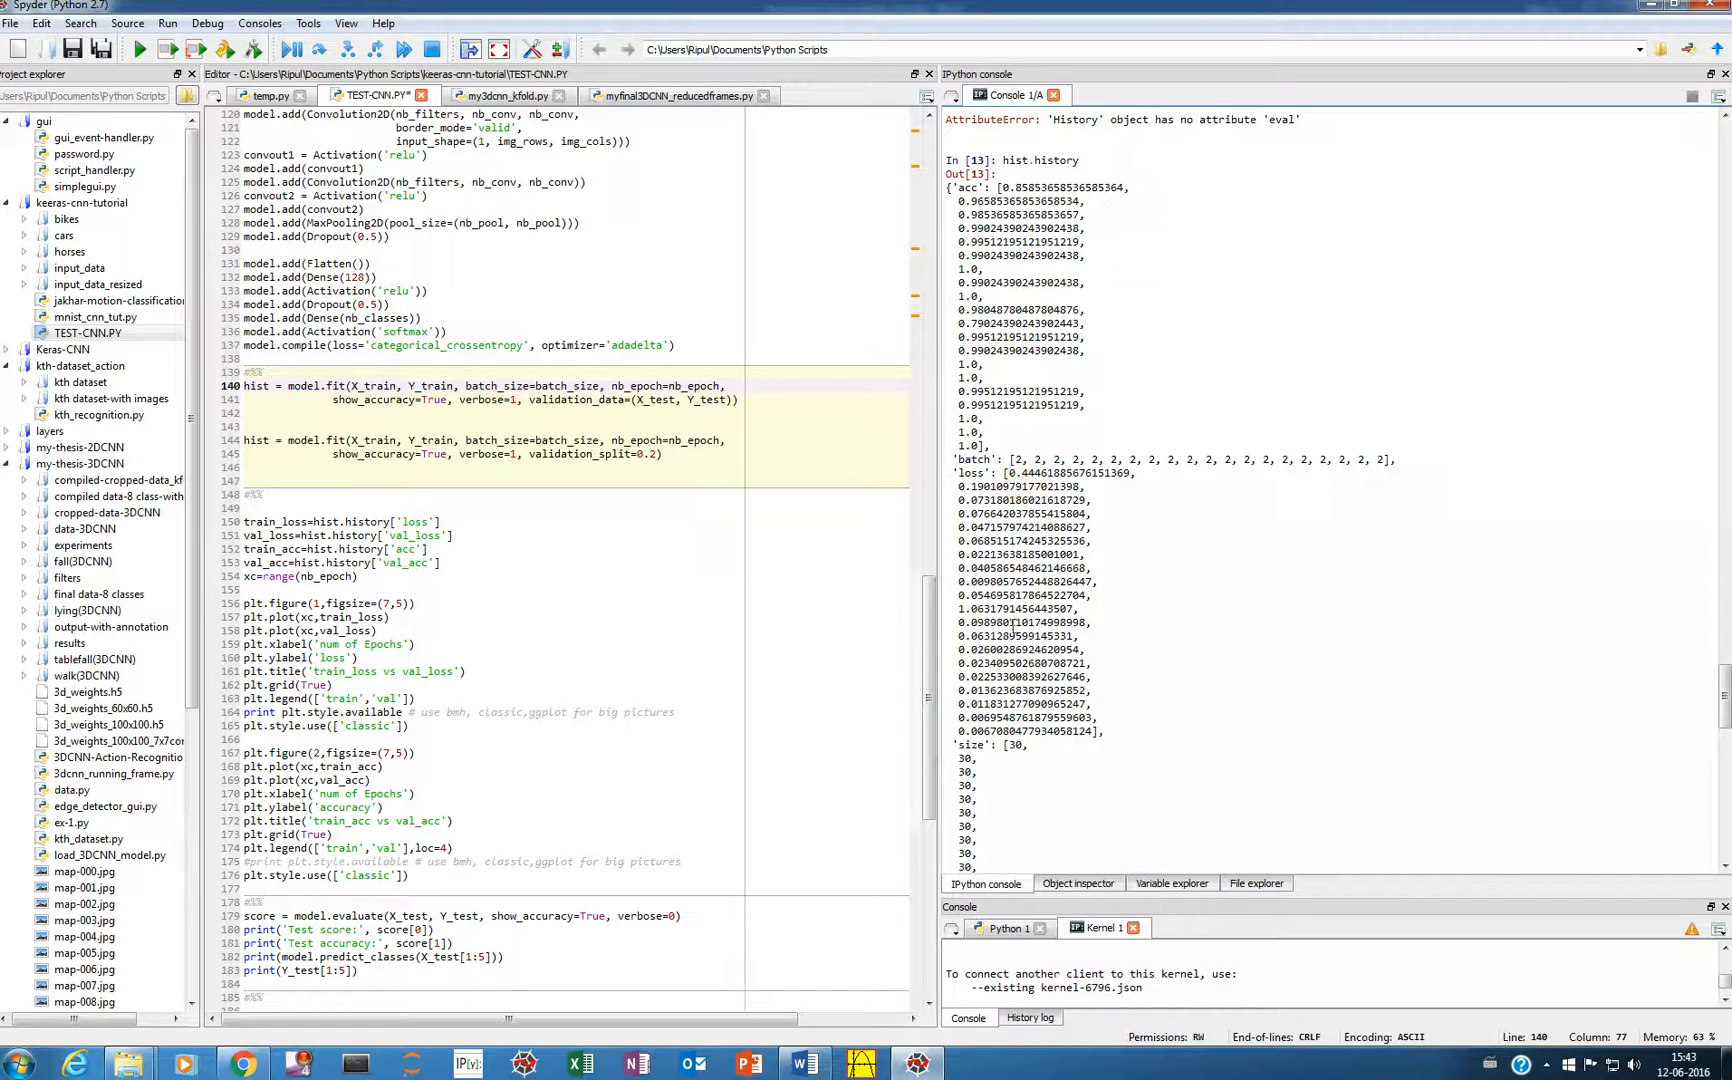
scroll("down", 3)
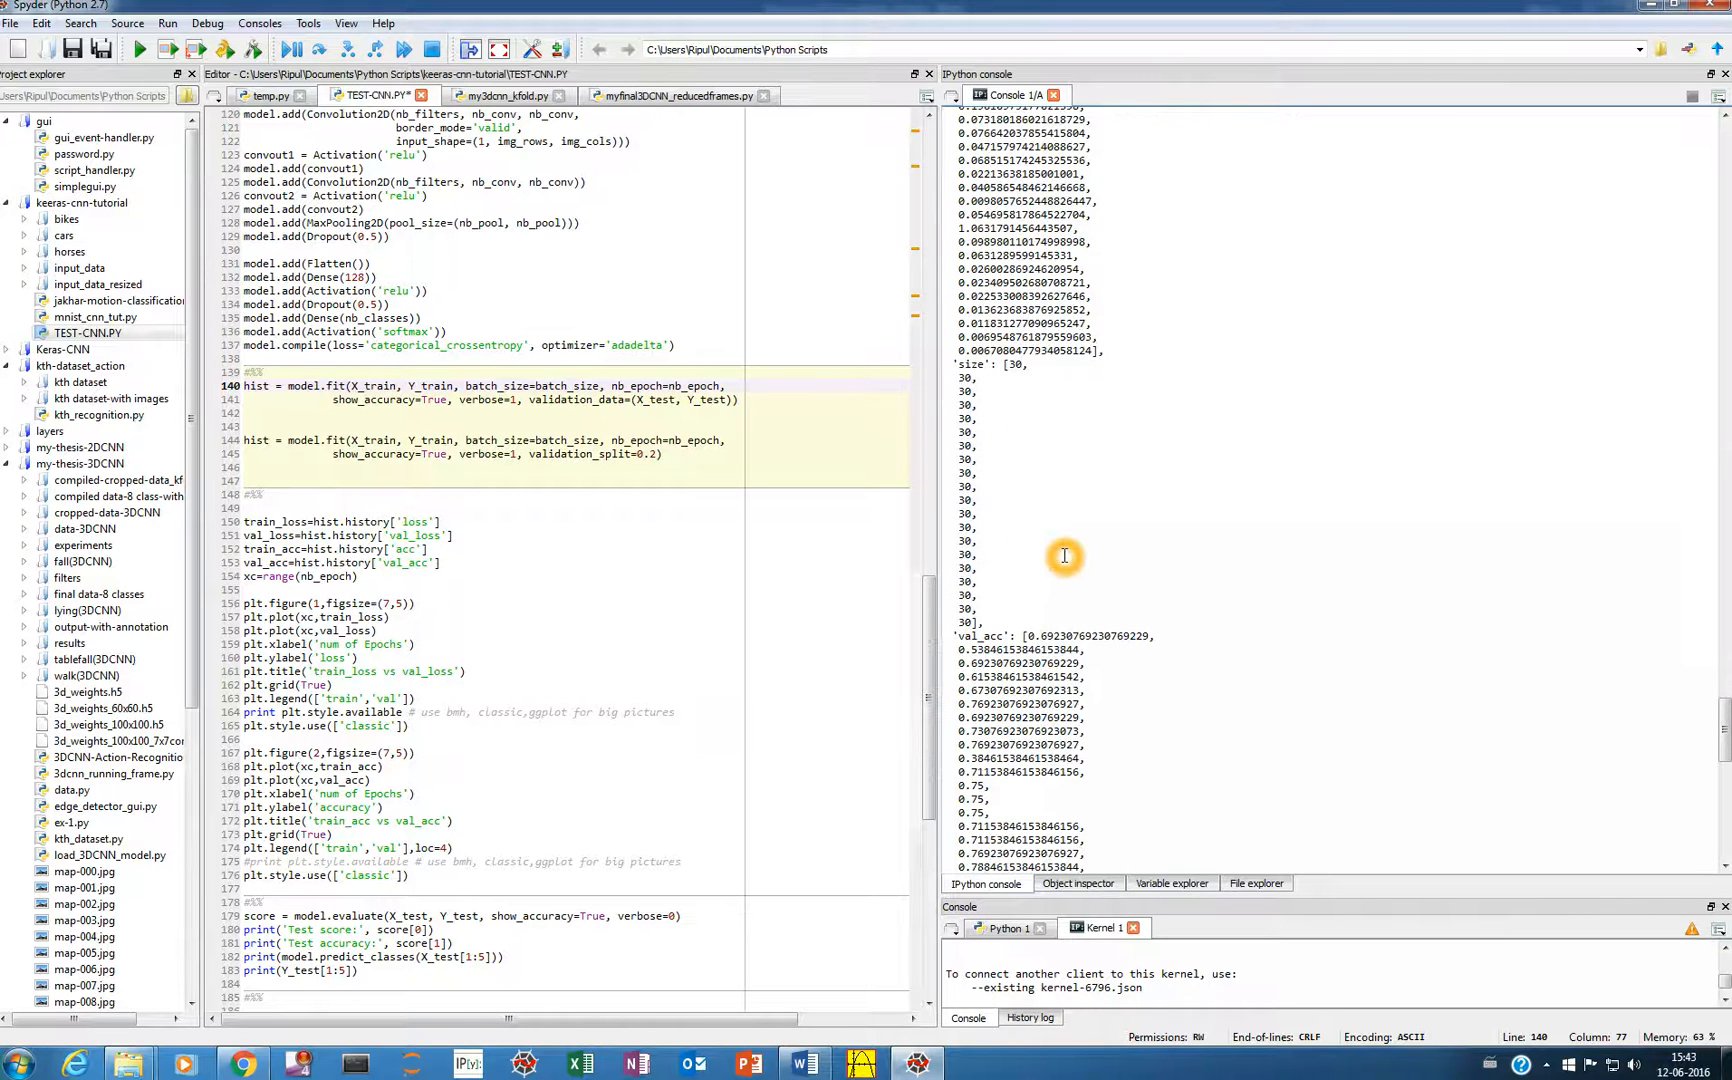
scroll("down", 3)
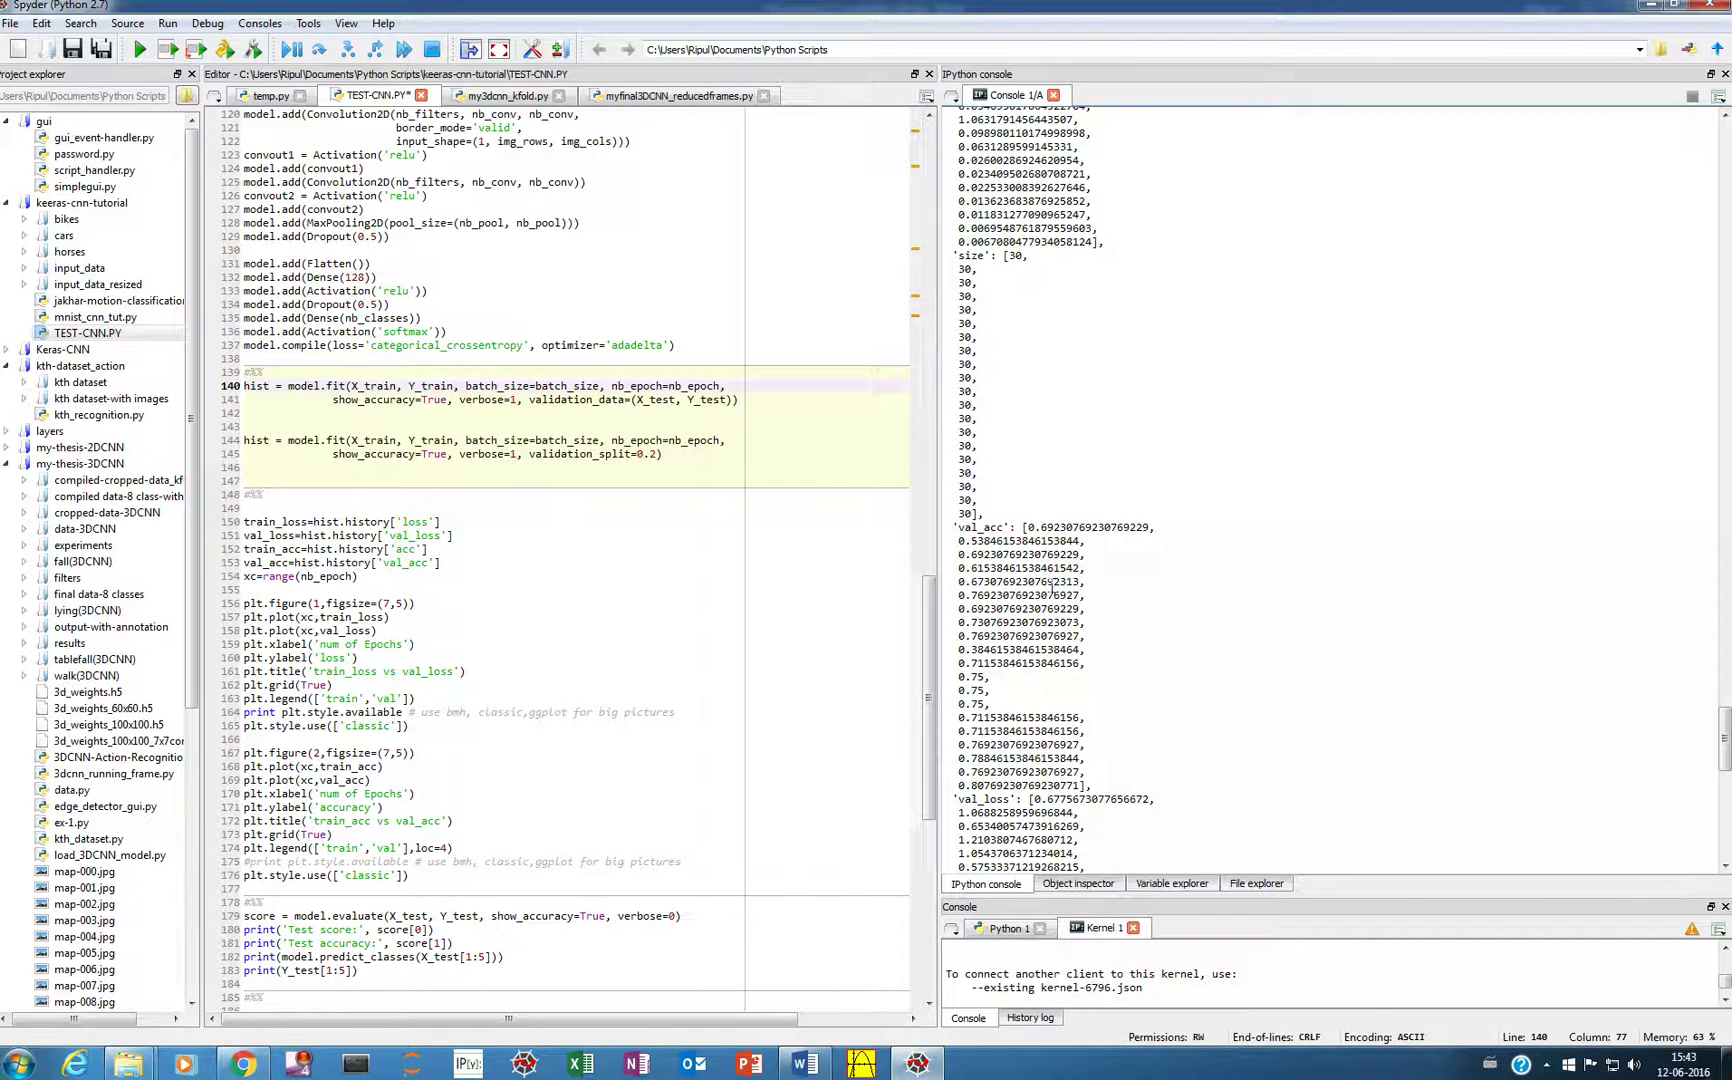
scroll("down", 3)
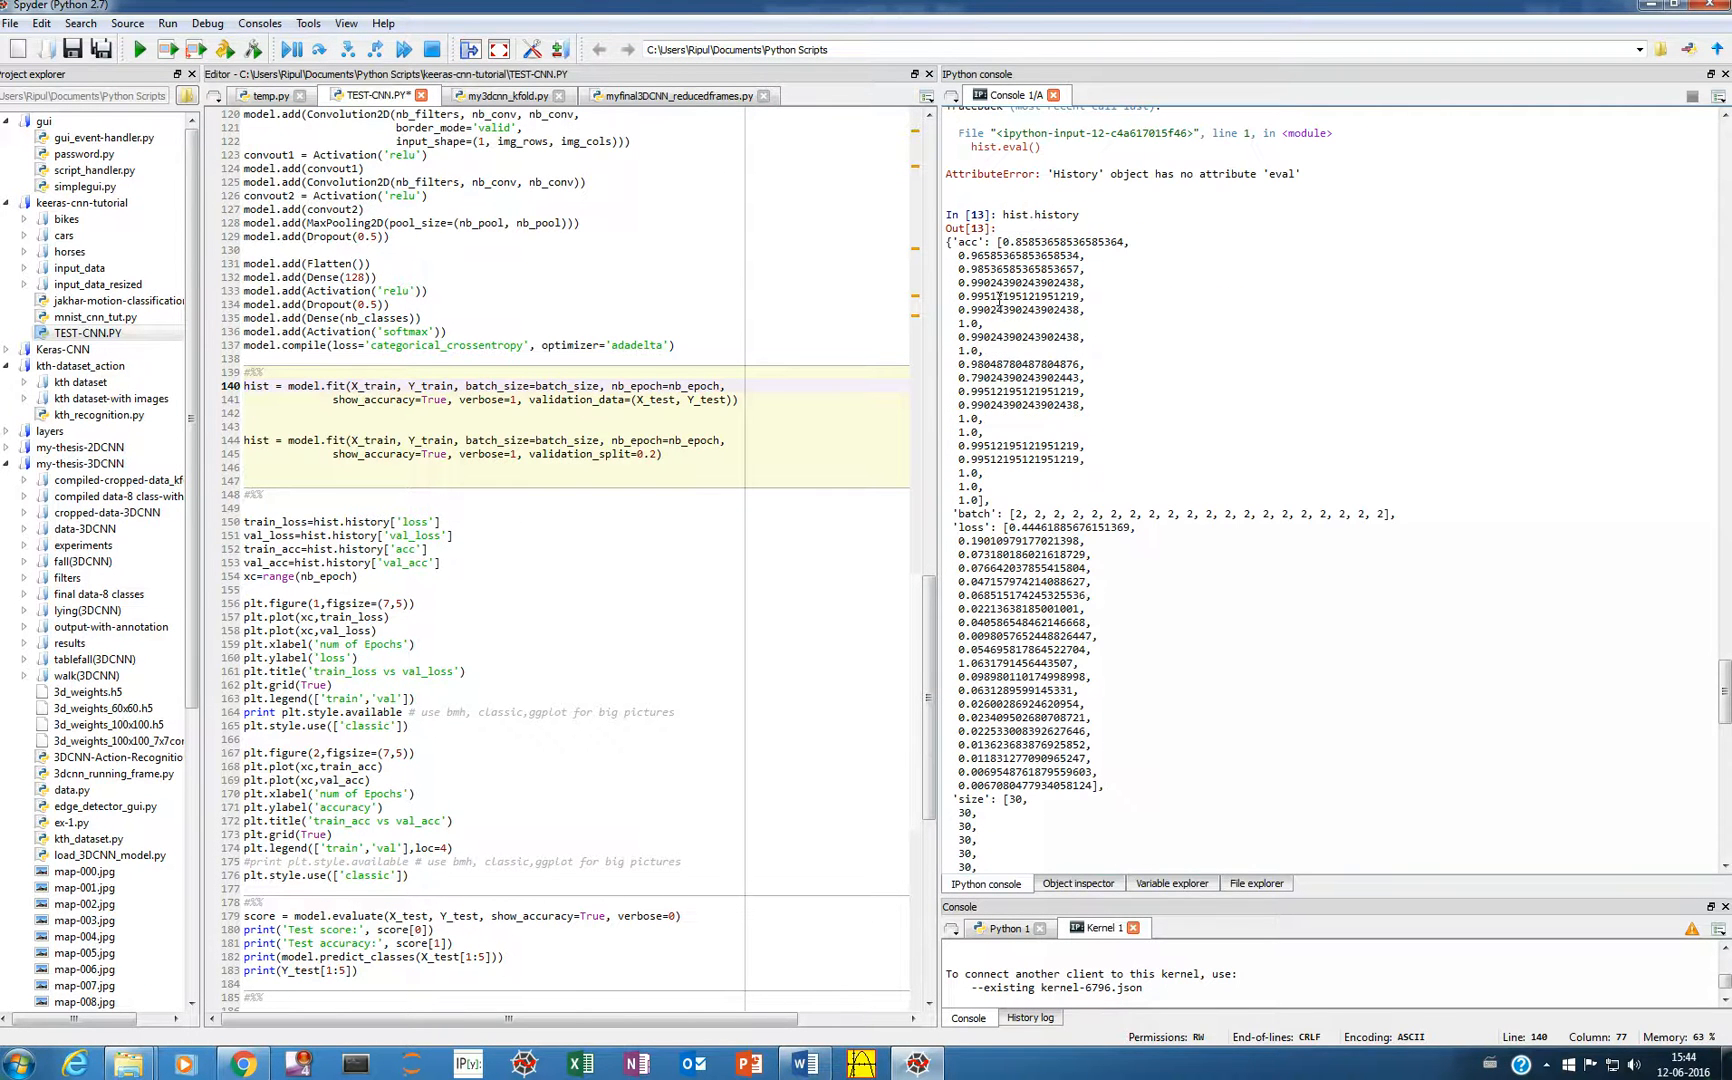
scroll("down", 3)
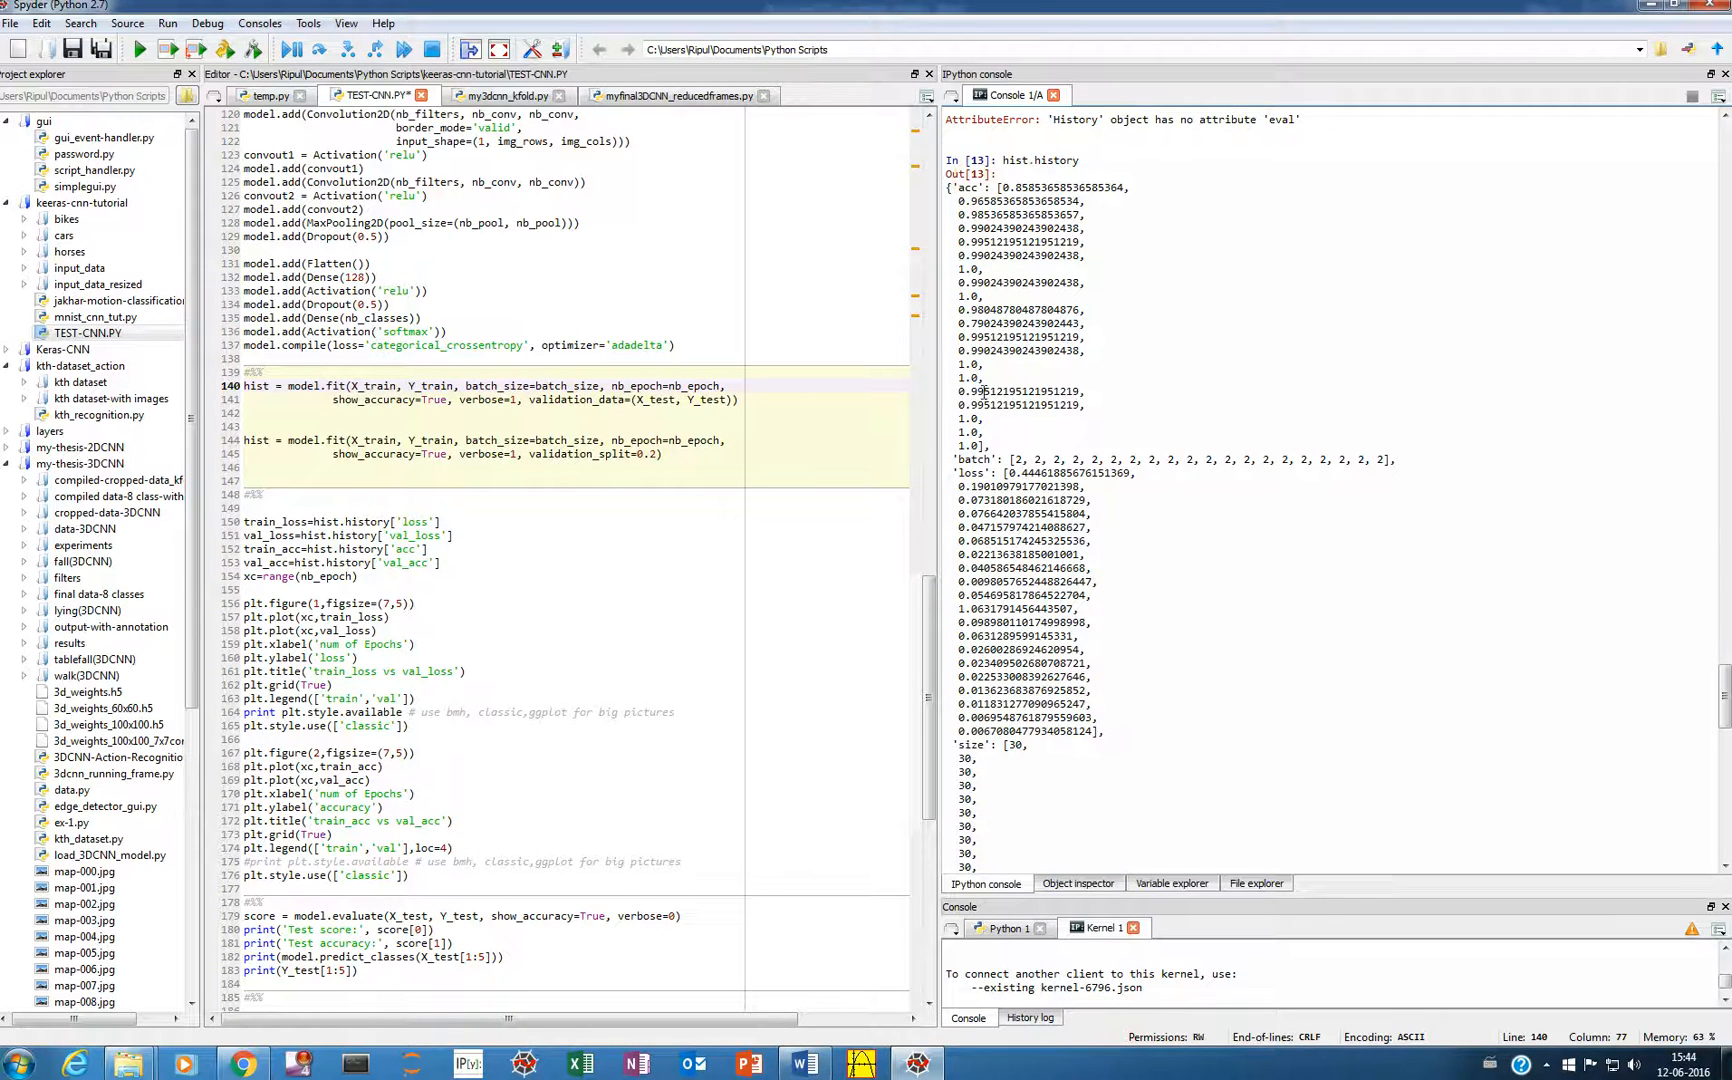
scroll("down", 3)
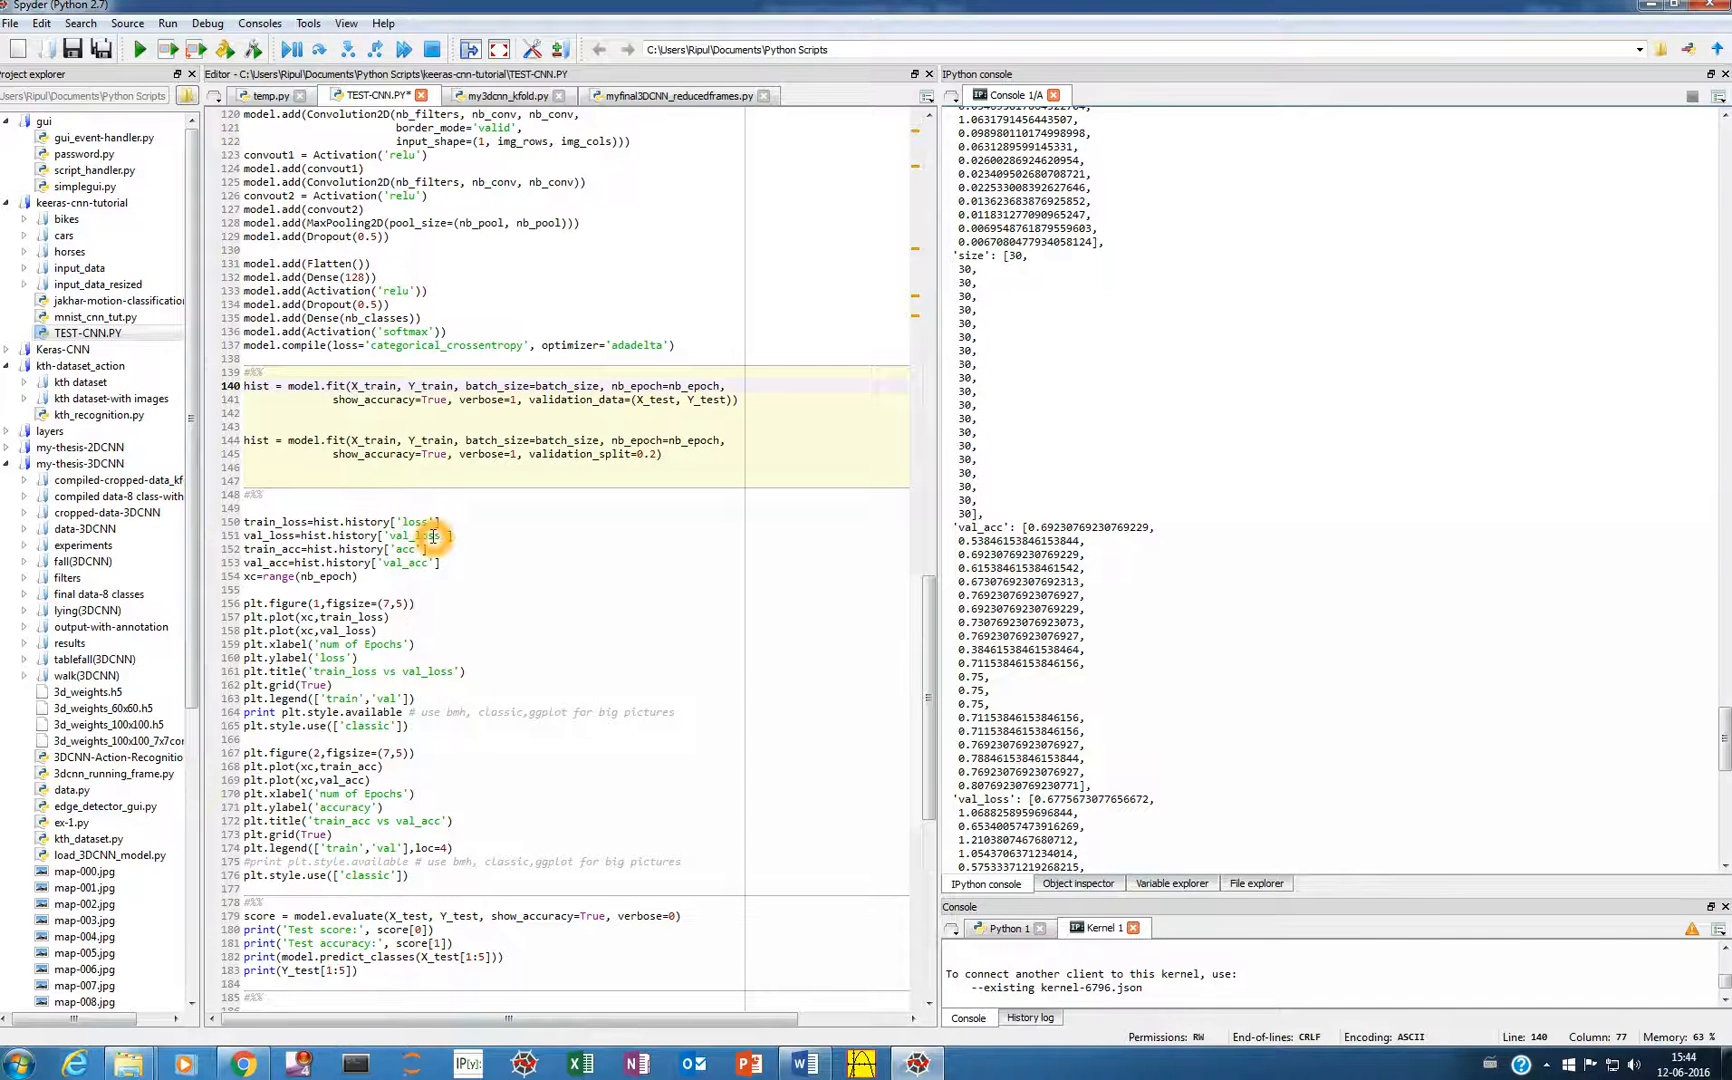
mouse_move(408, 554)
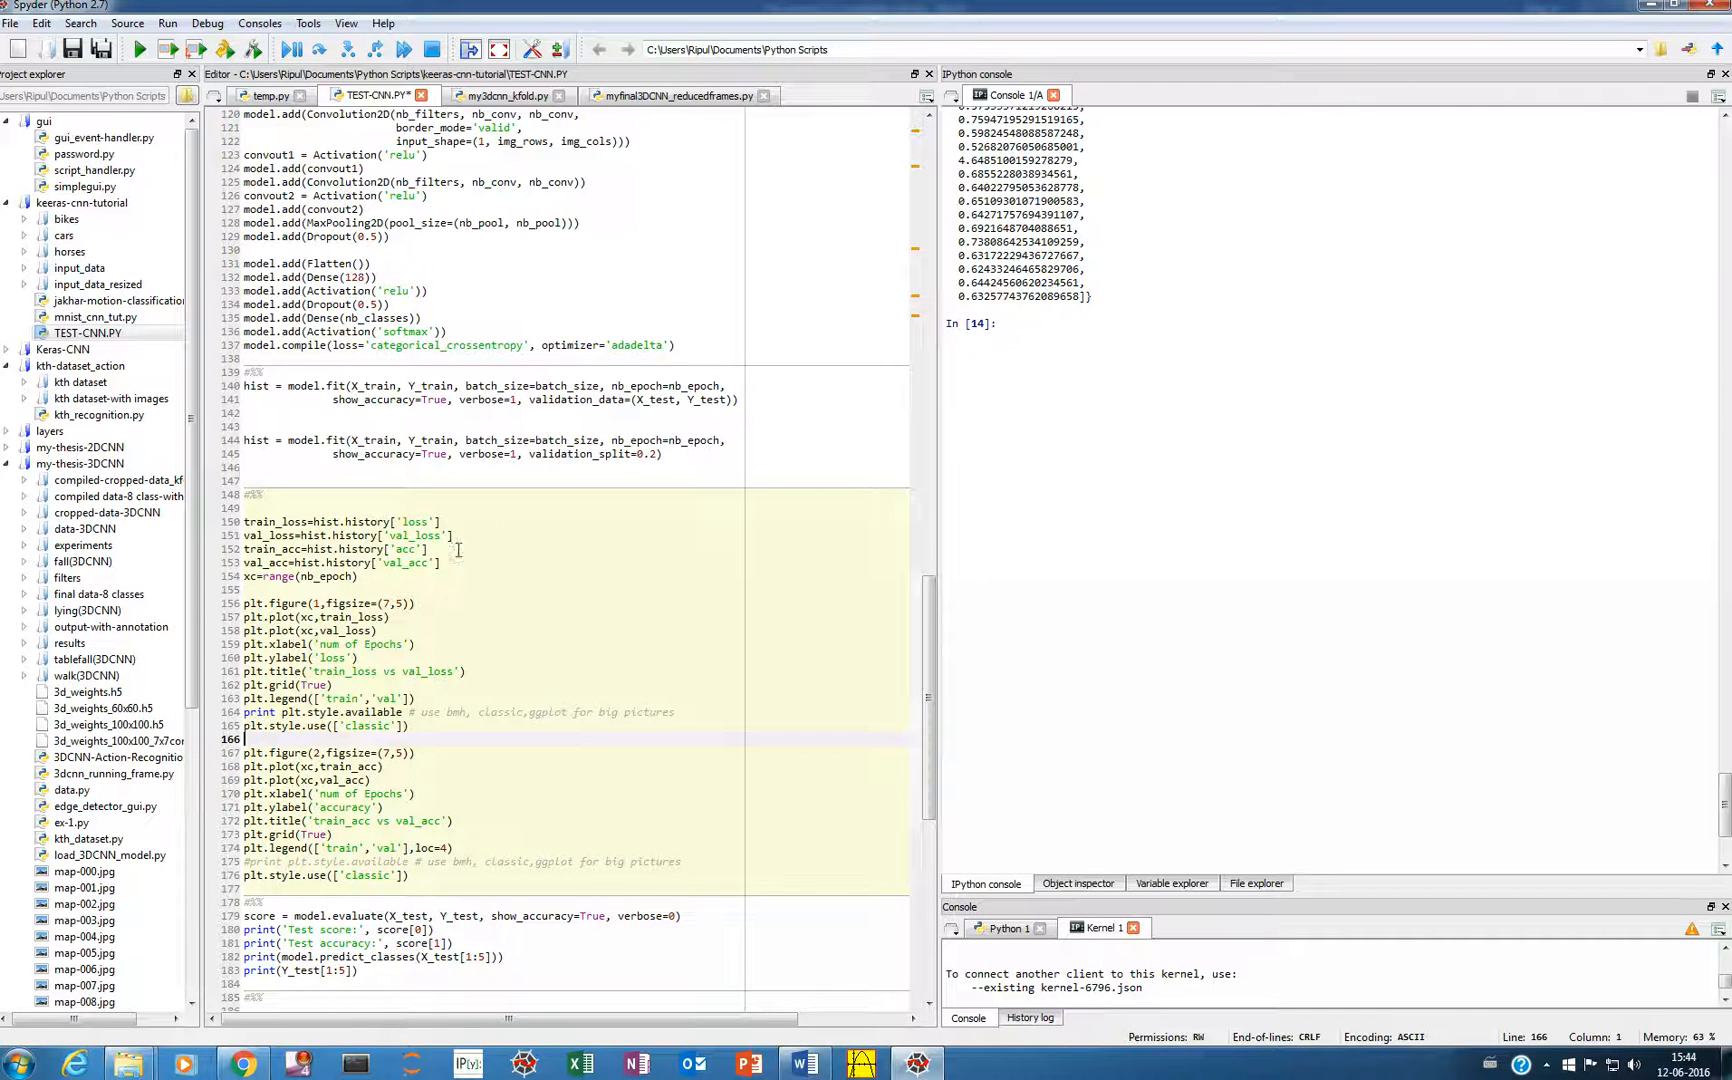
left_click(558, 618)
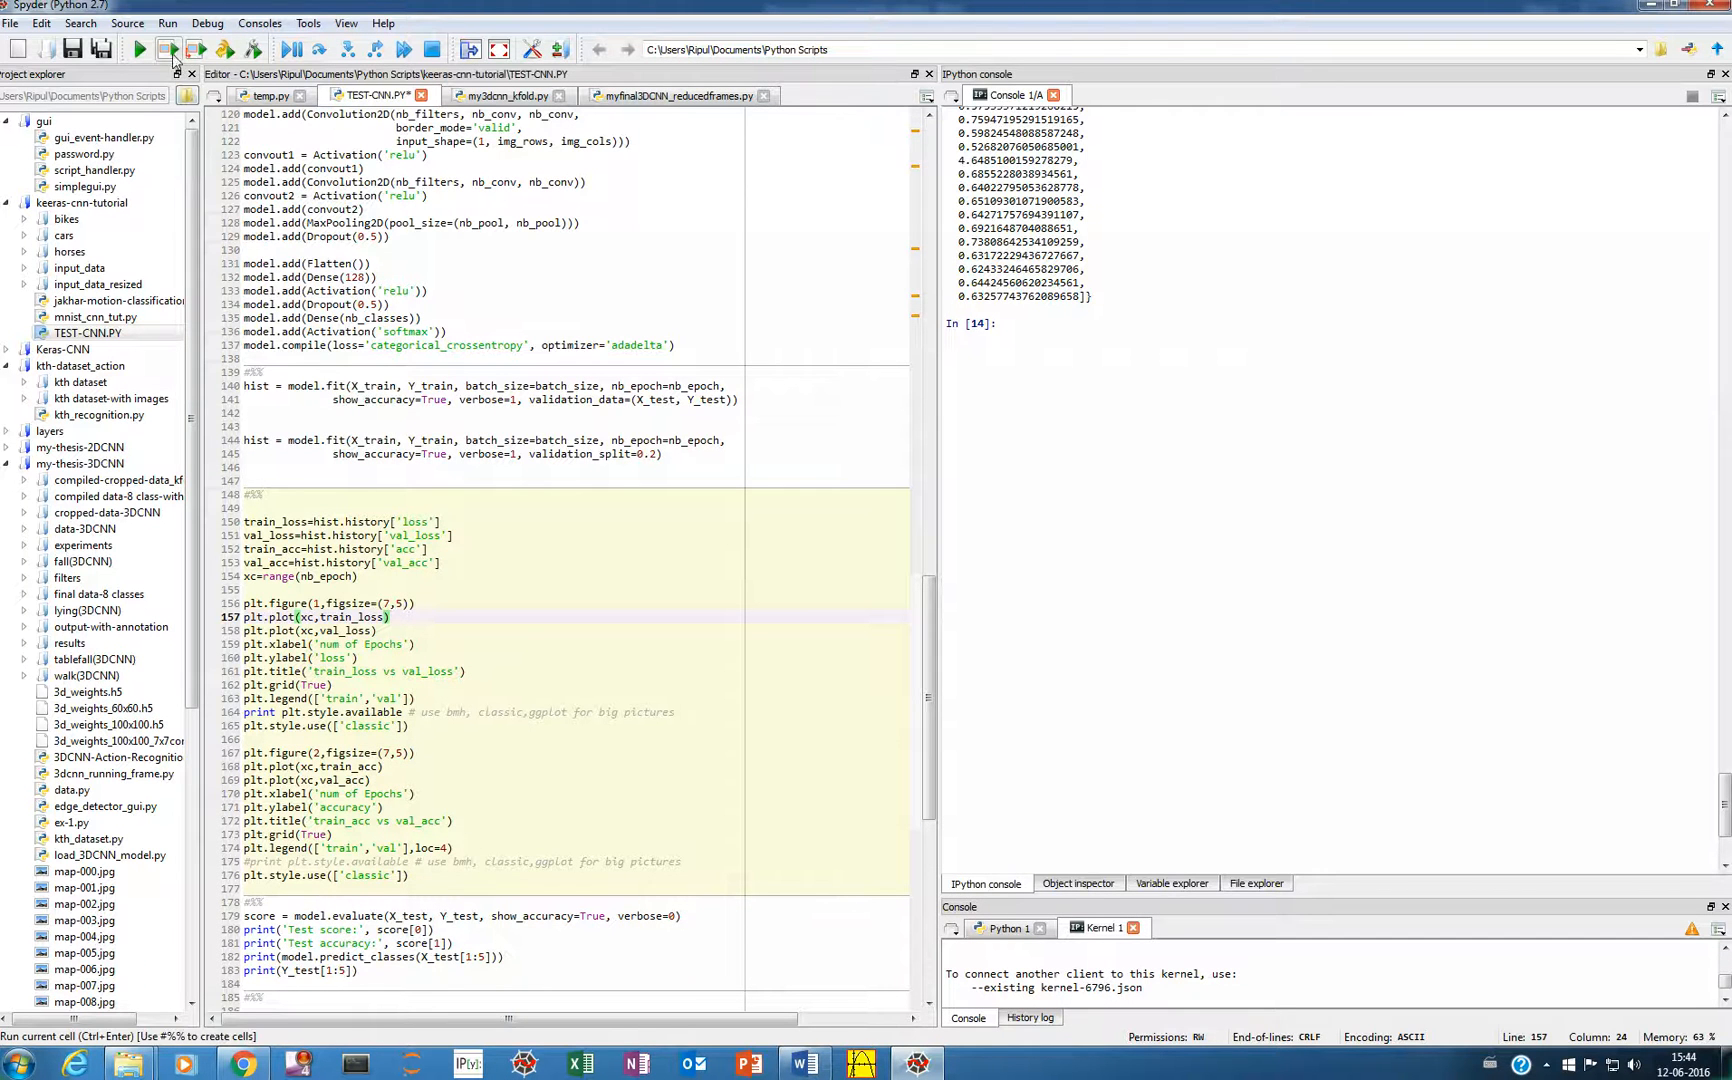
- Run the plotting cell and view the loss and accuracy charts in the console
left_click(138, 48)
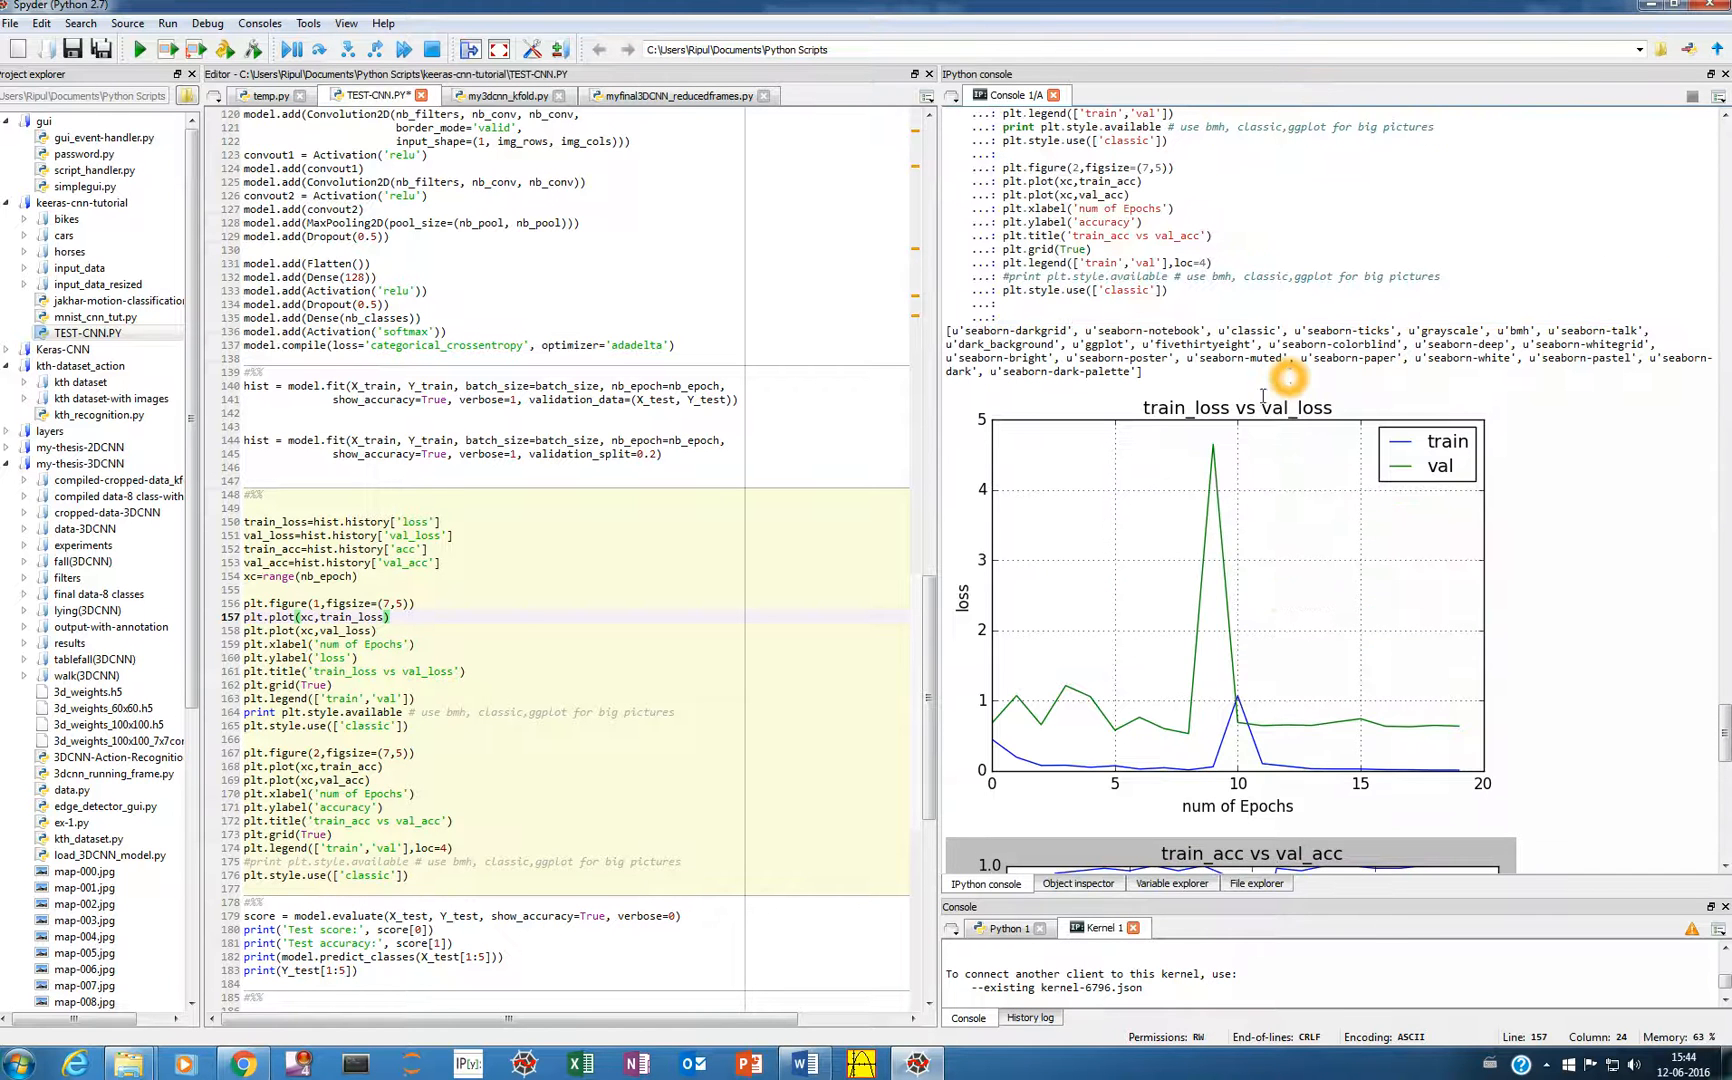
mouse_move(1356, 484)
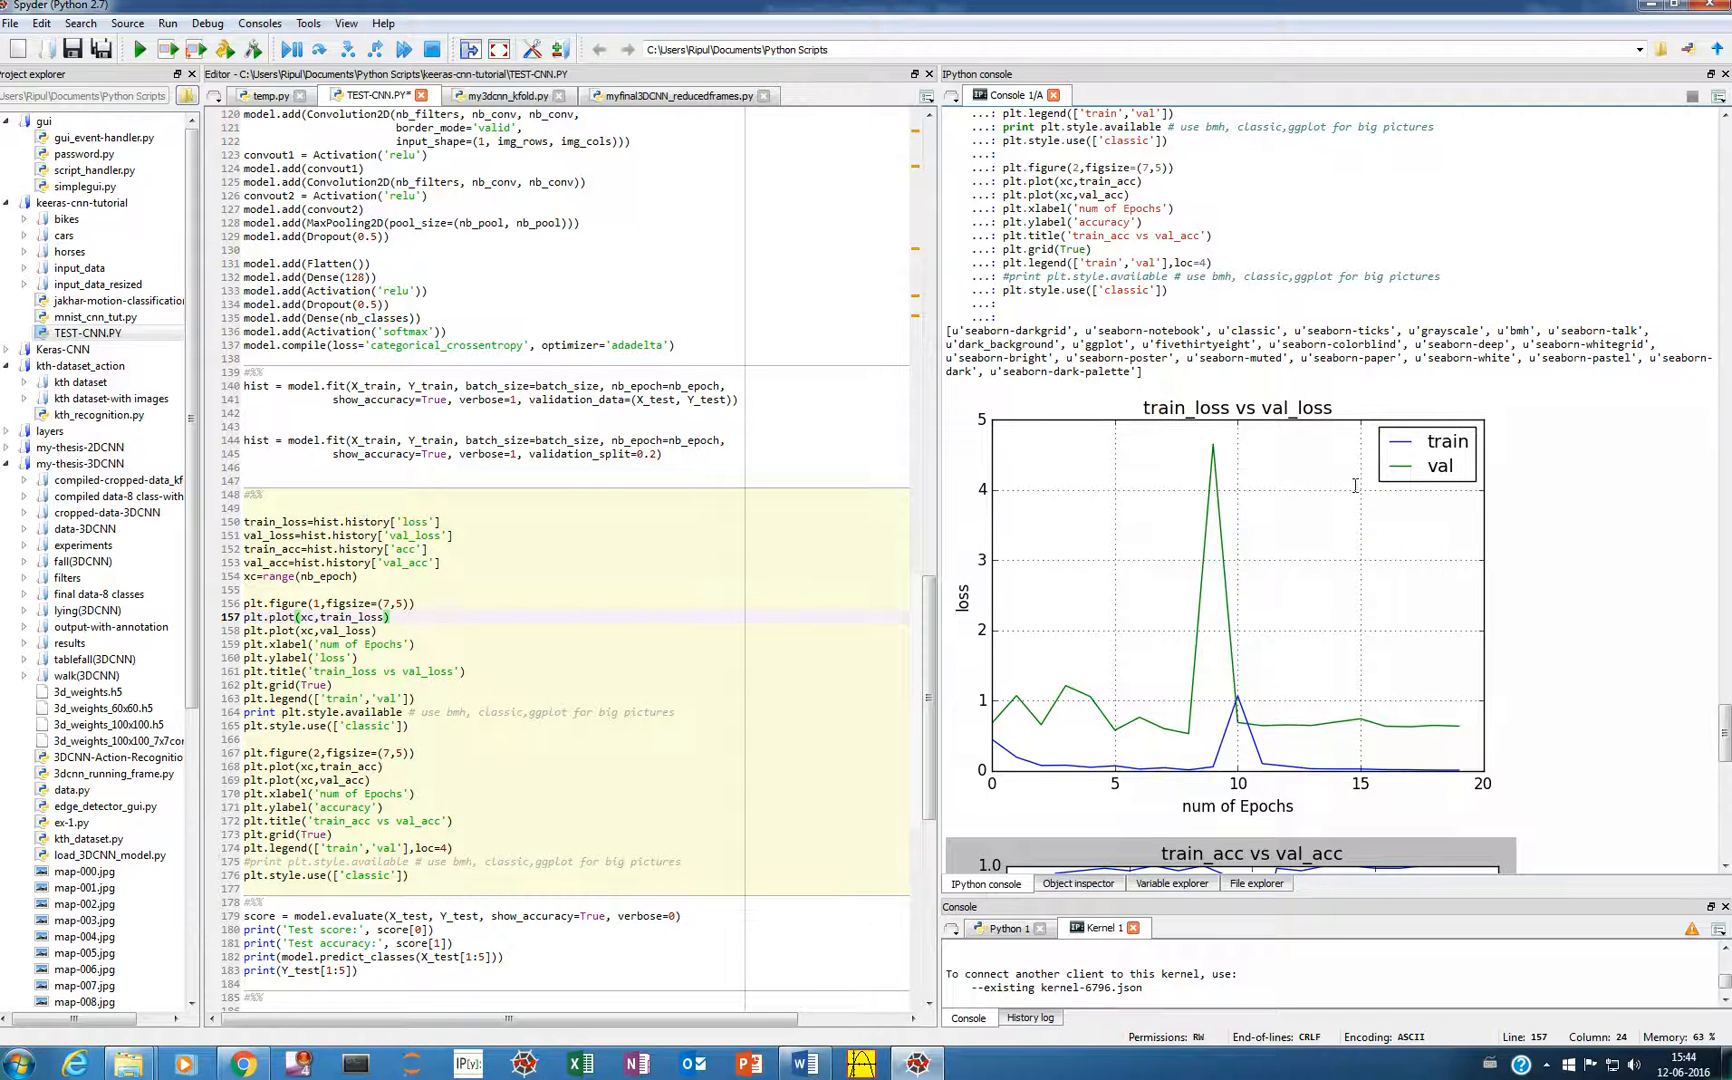
scroll("up", 3)
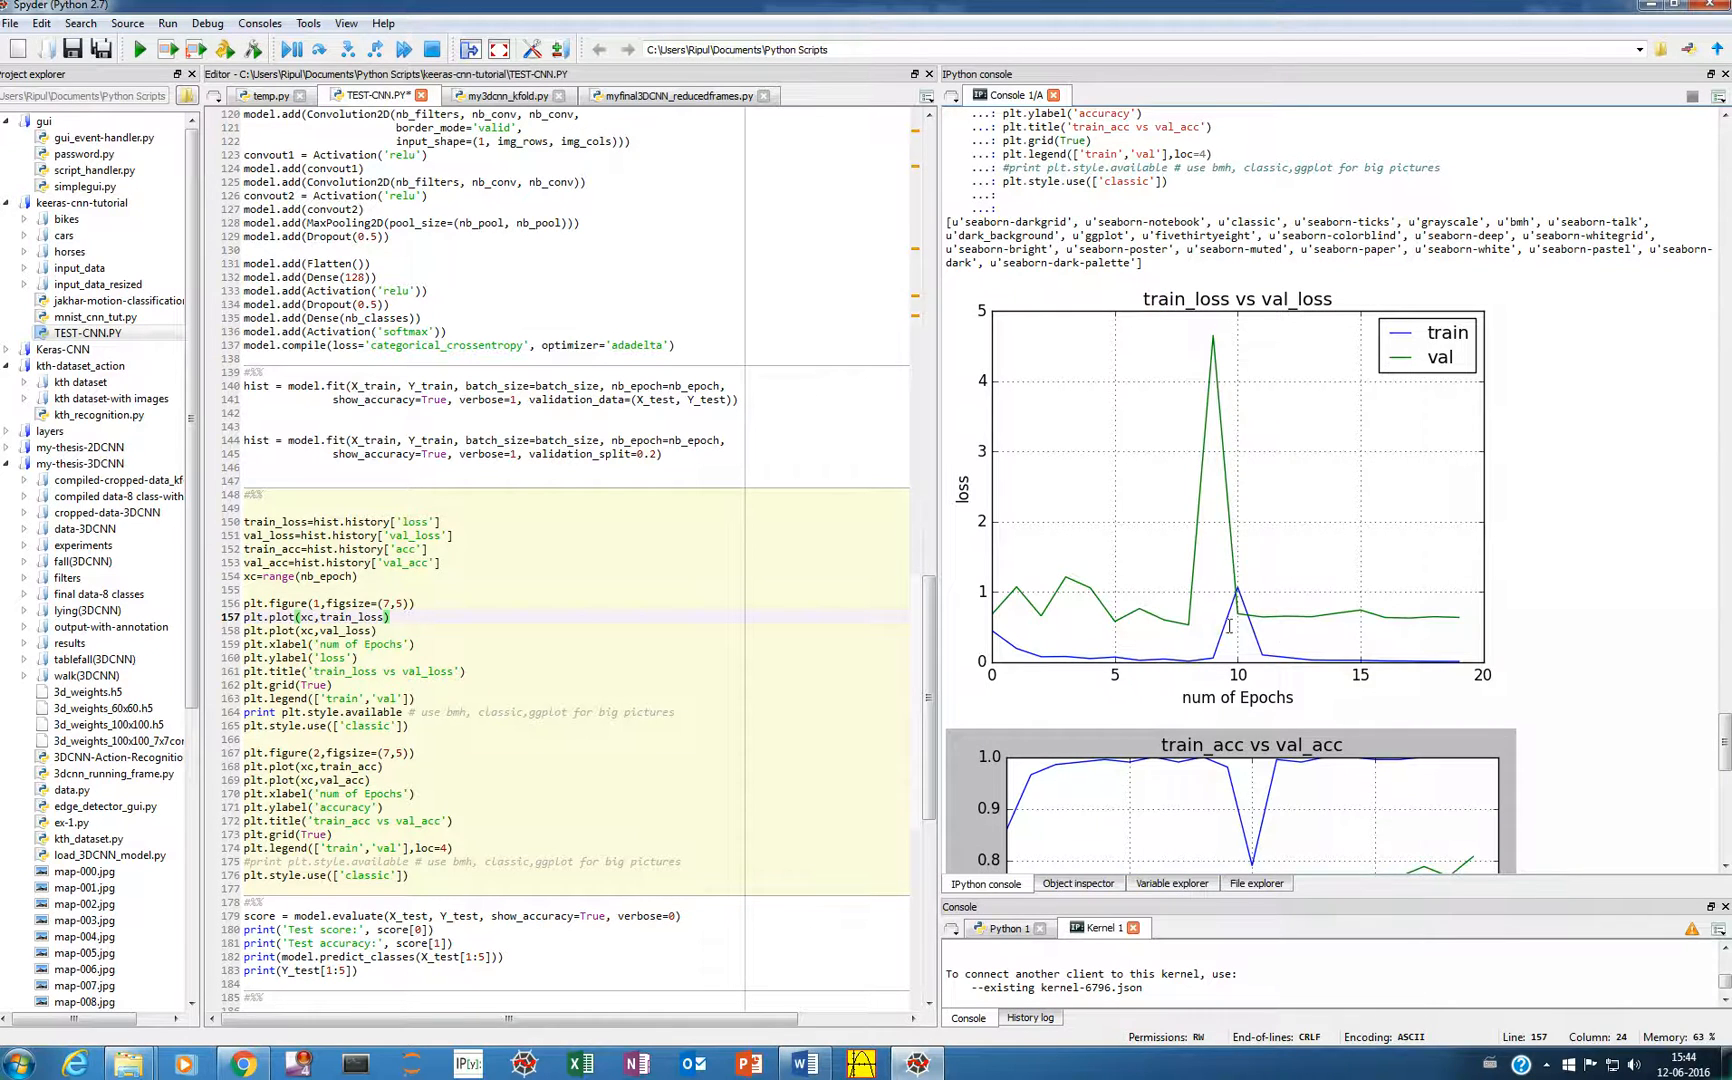
mouse_move(1424, 362)
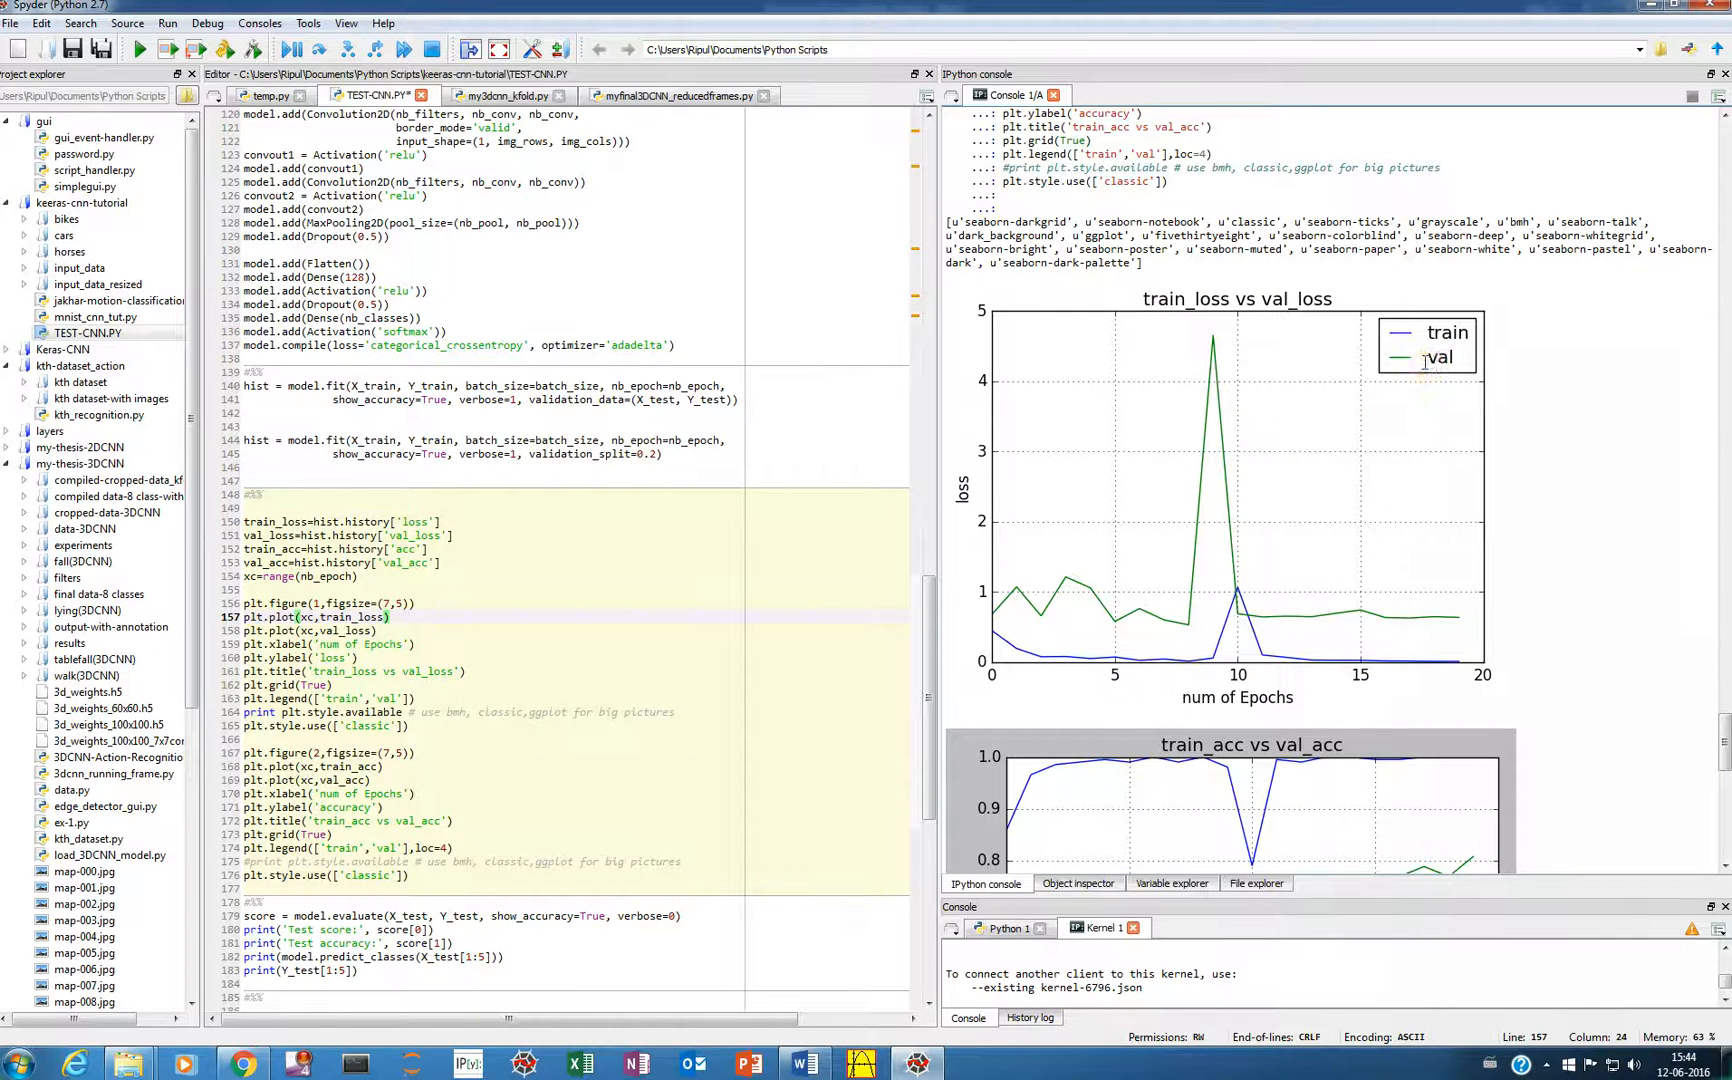
mouse_move(1308, 490)
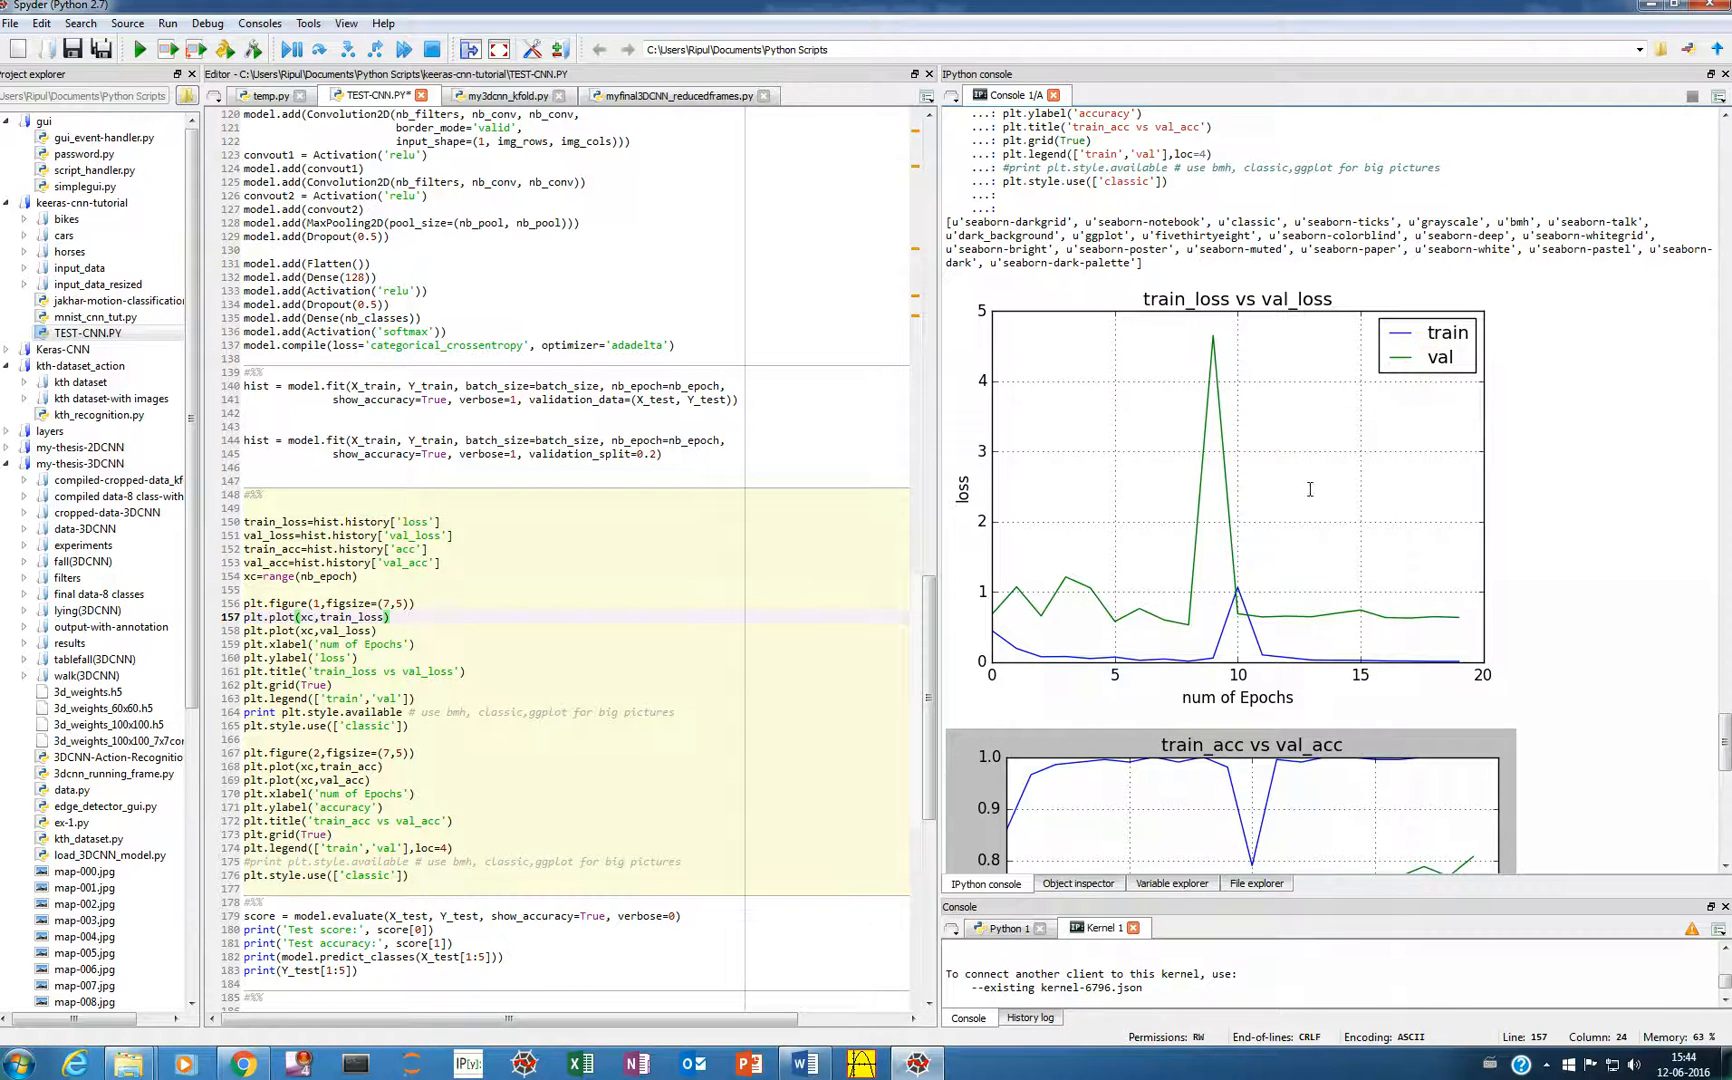
mouse_move(1178, 662)
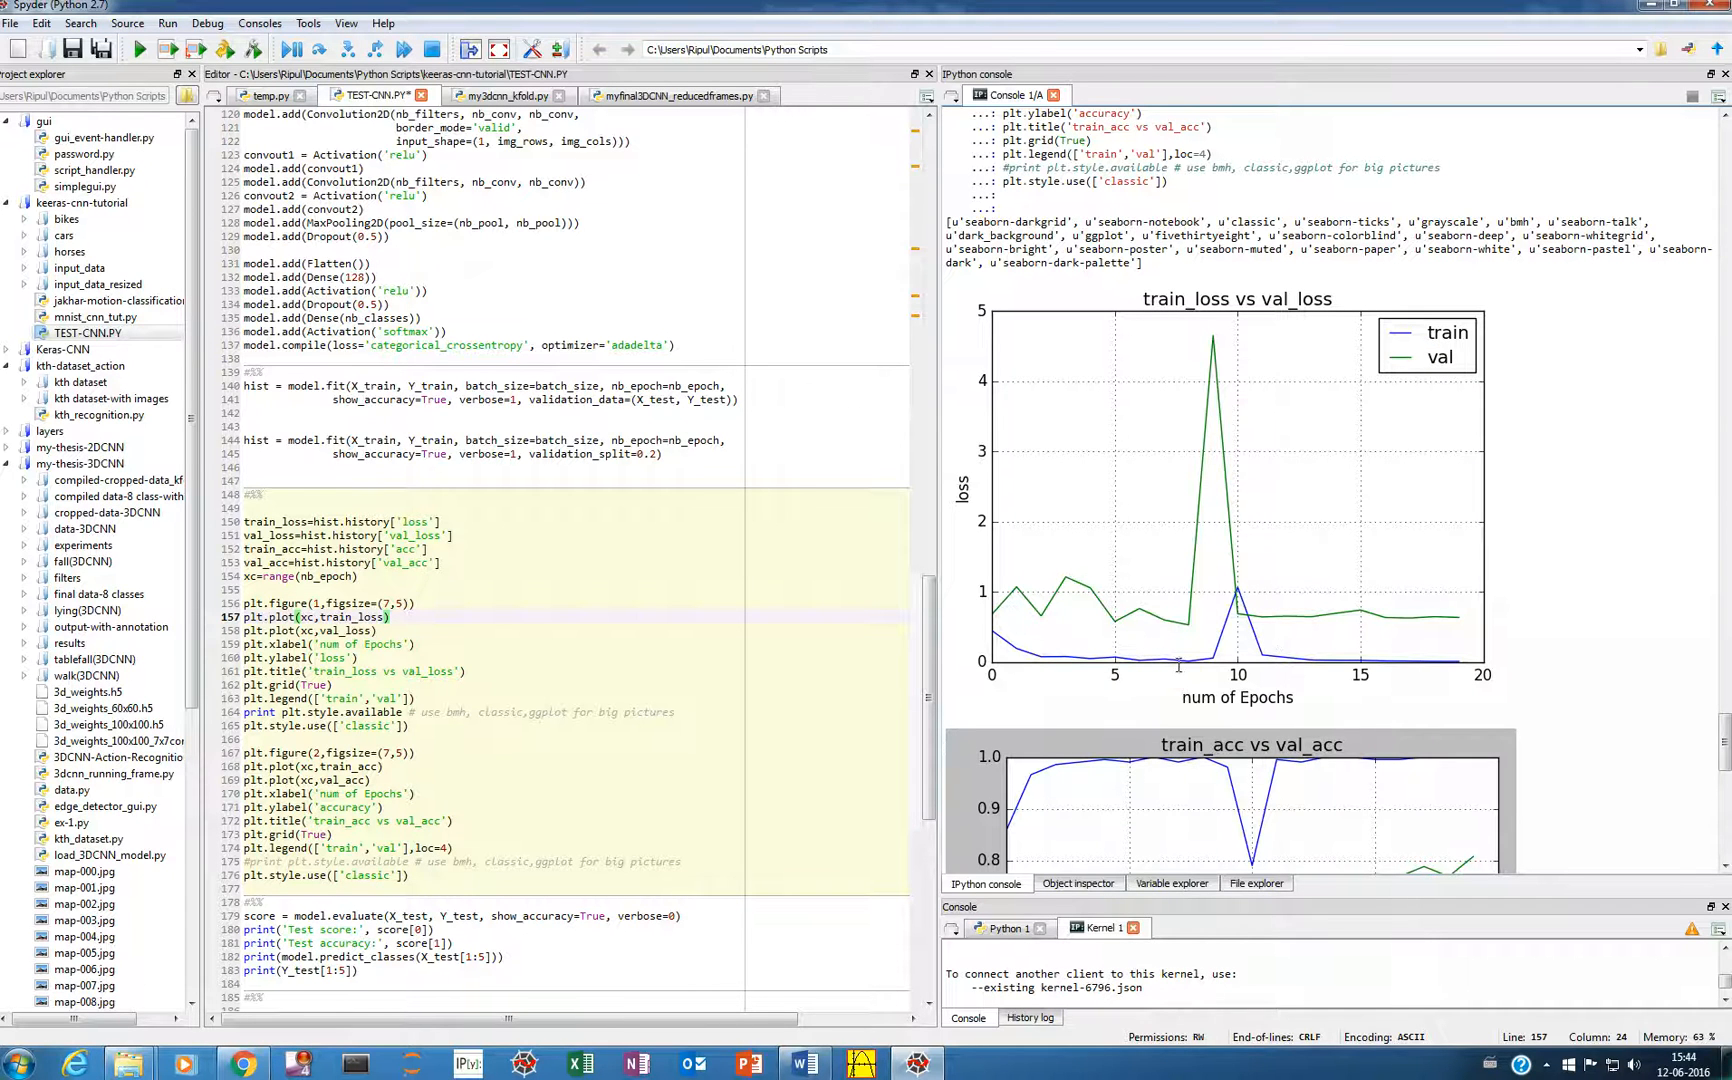
mouse_move(994, 628)
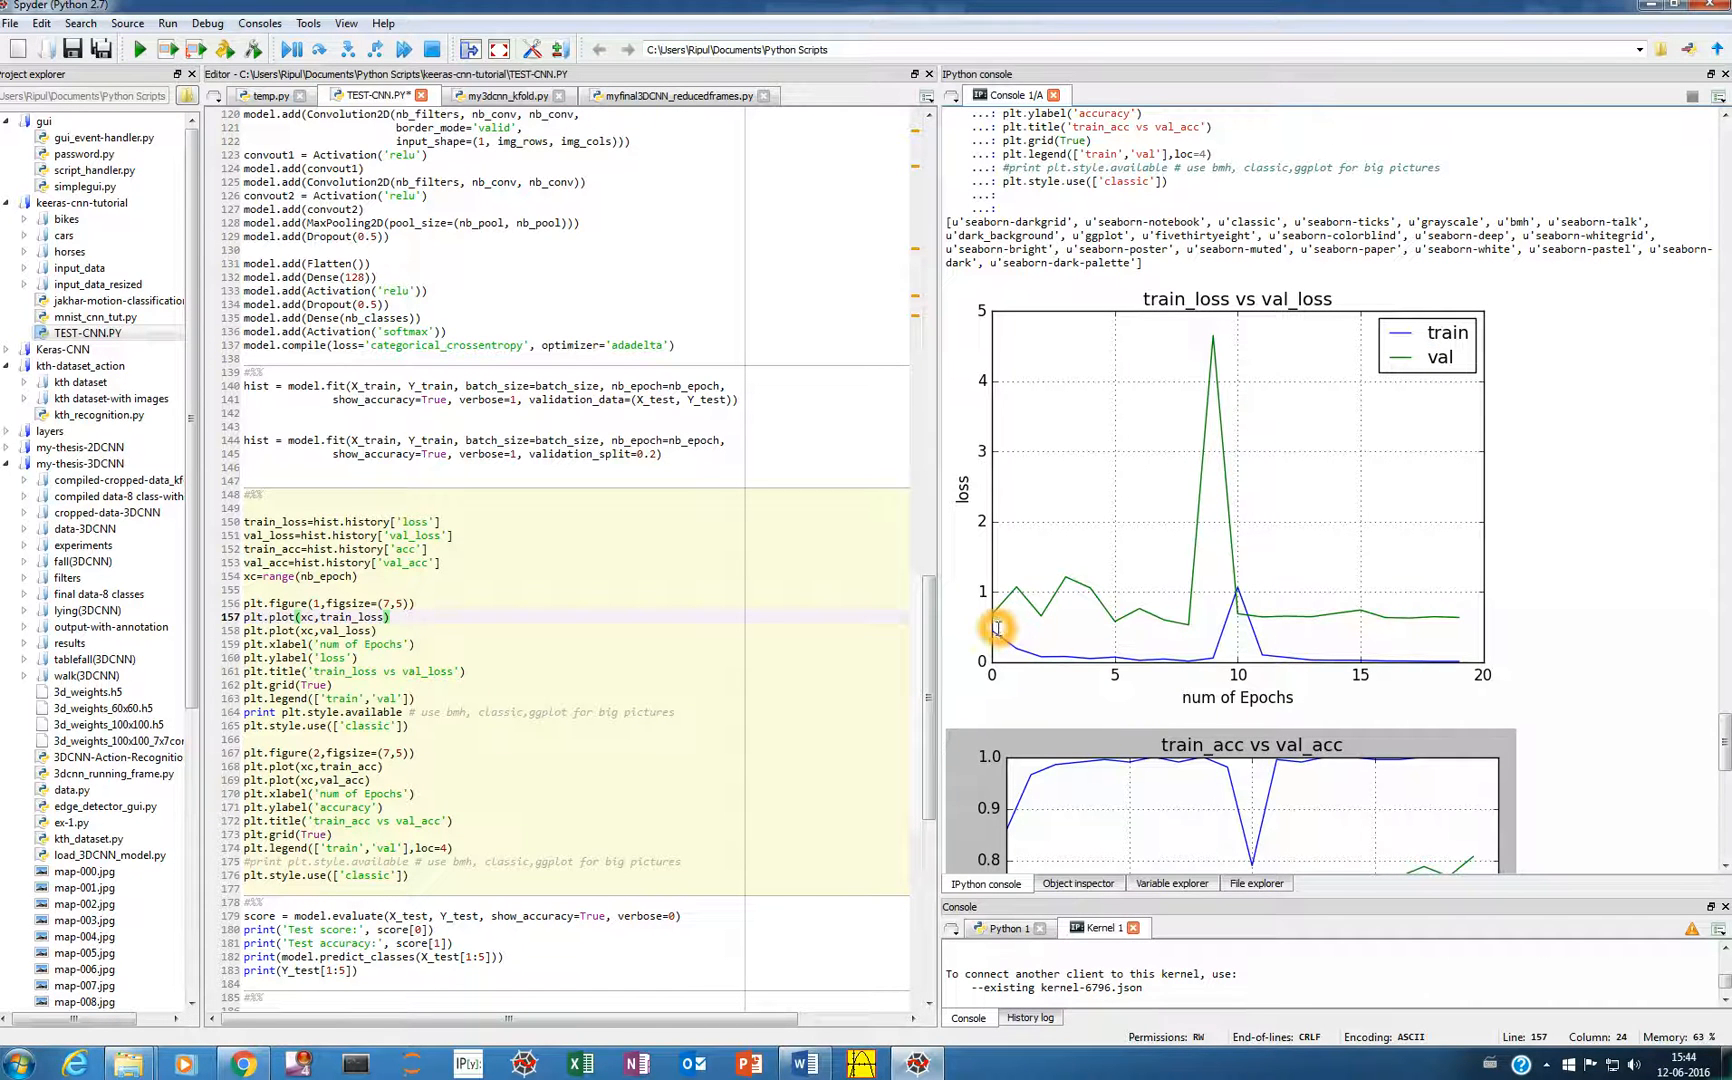
mouse_move(1268, 594)
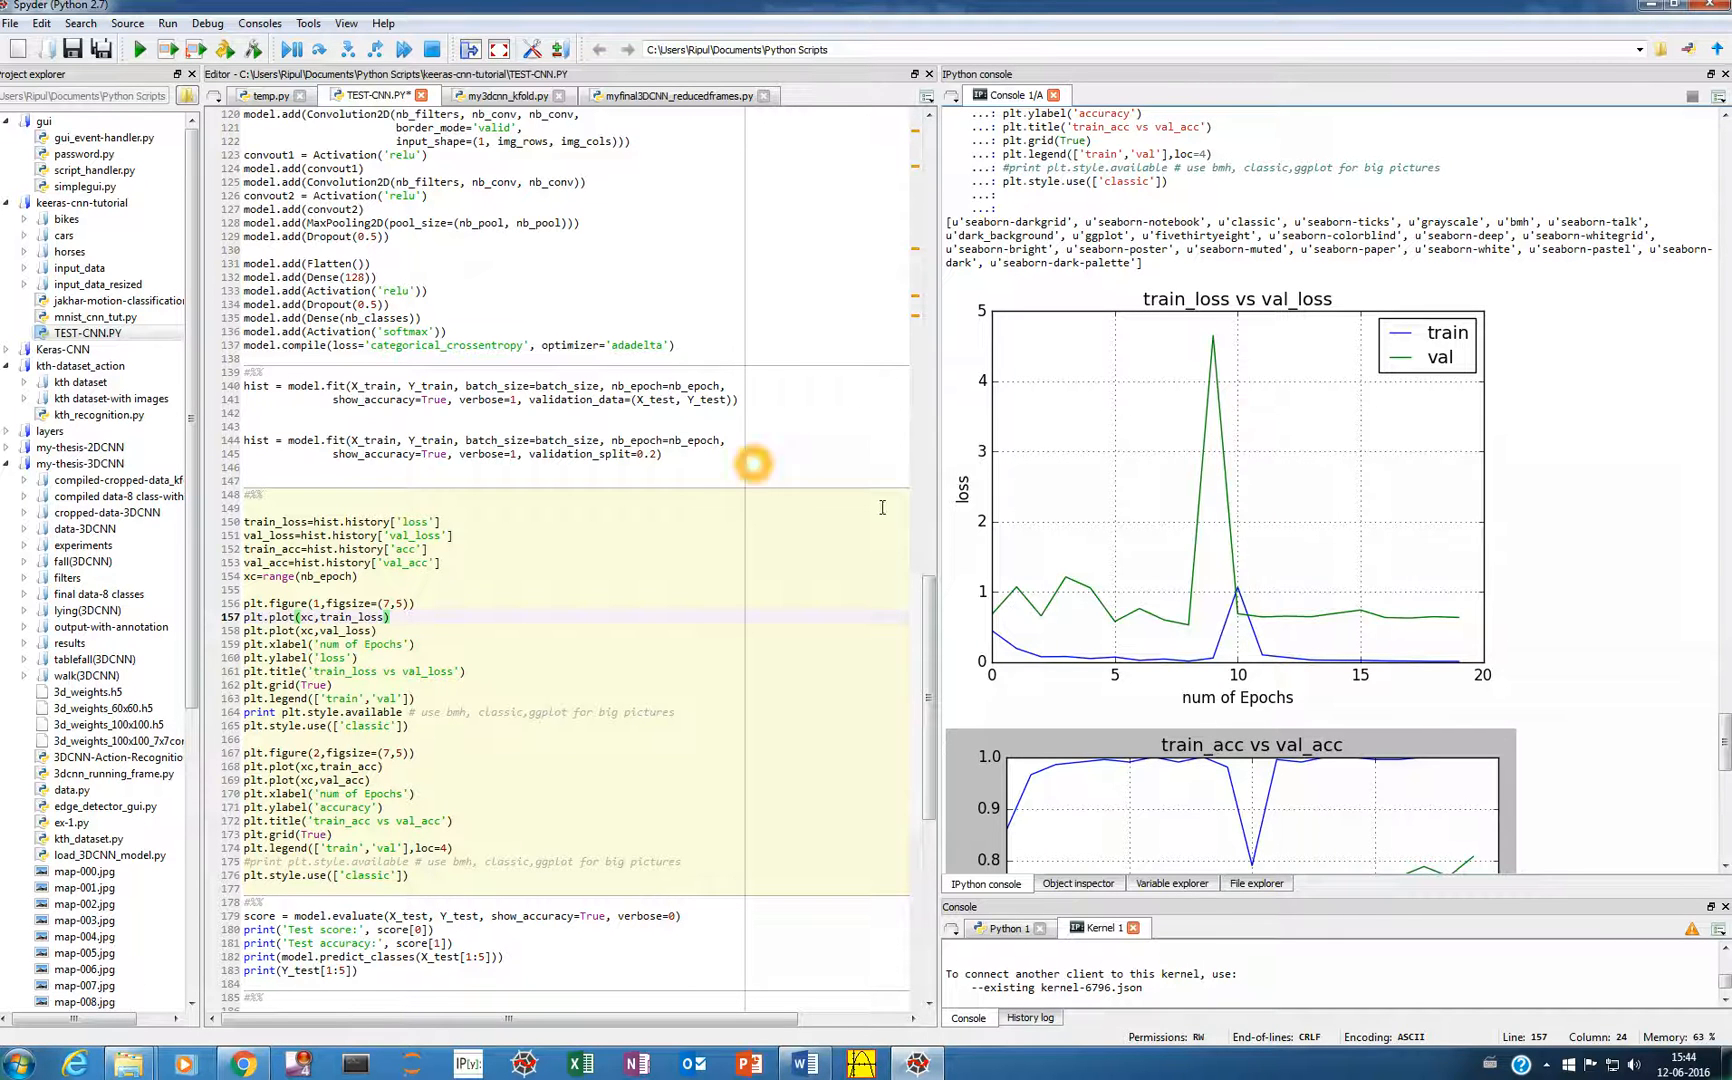
mouse_move(1102, 580)
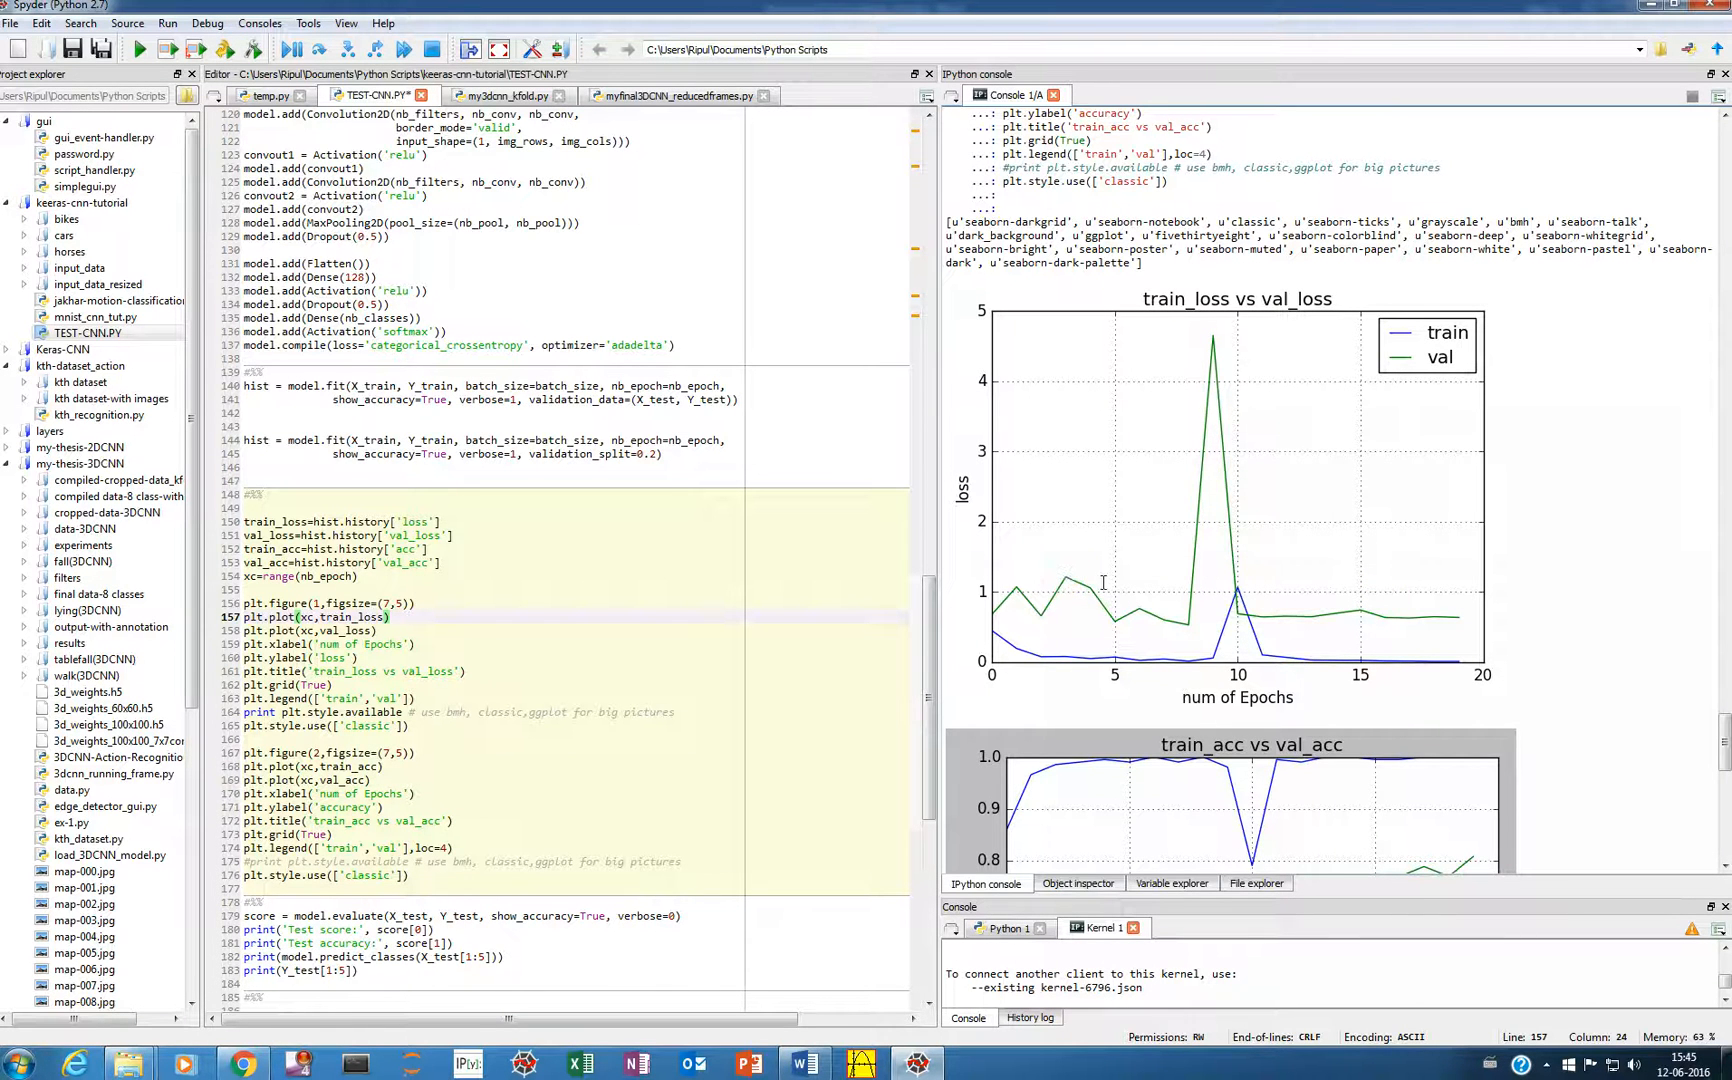
mouse_move(1058, 480)
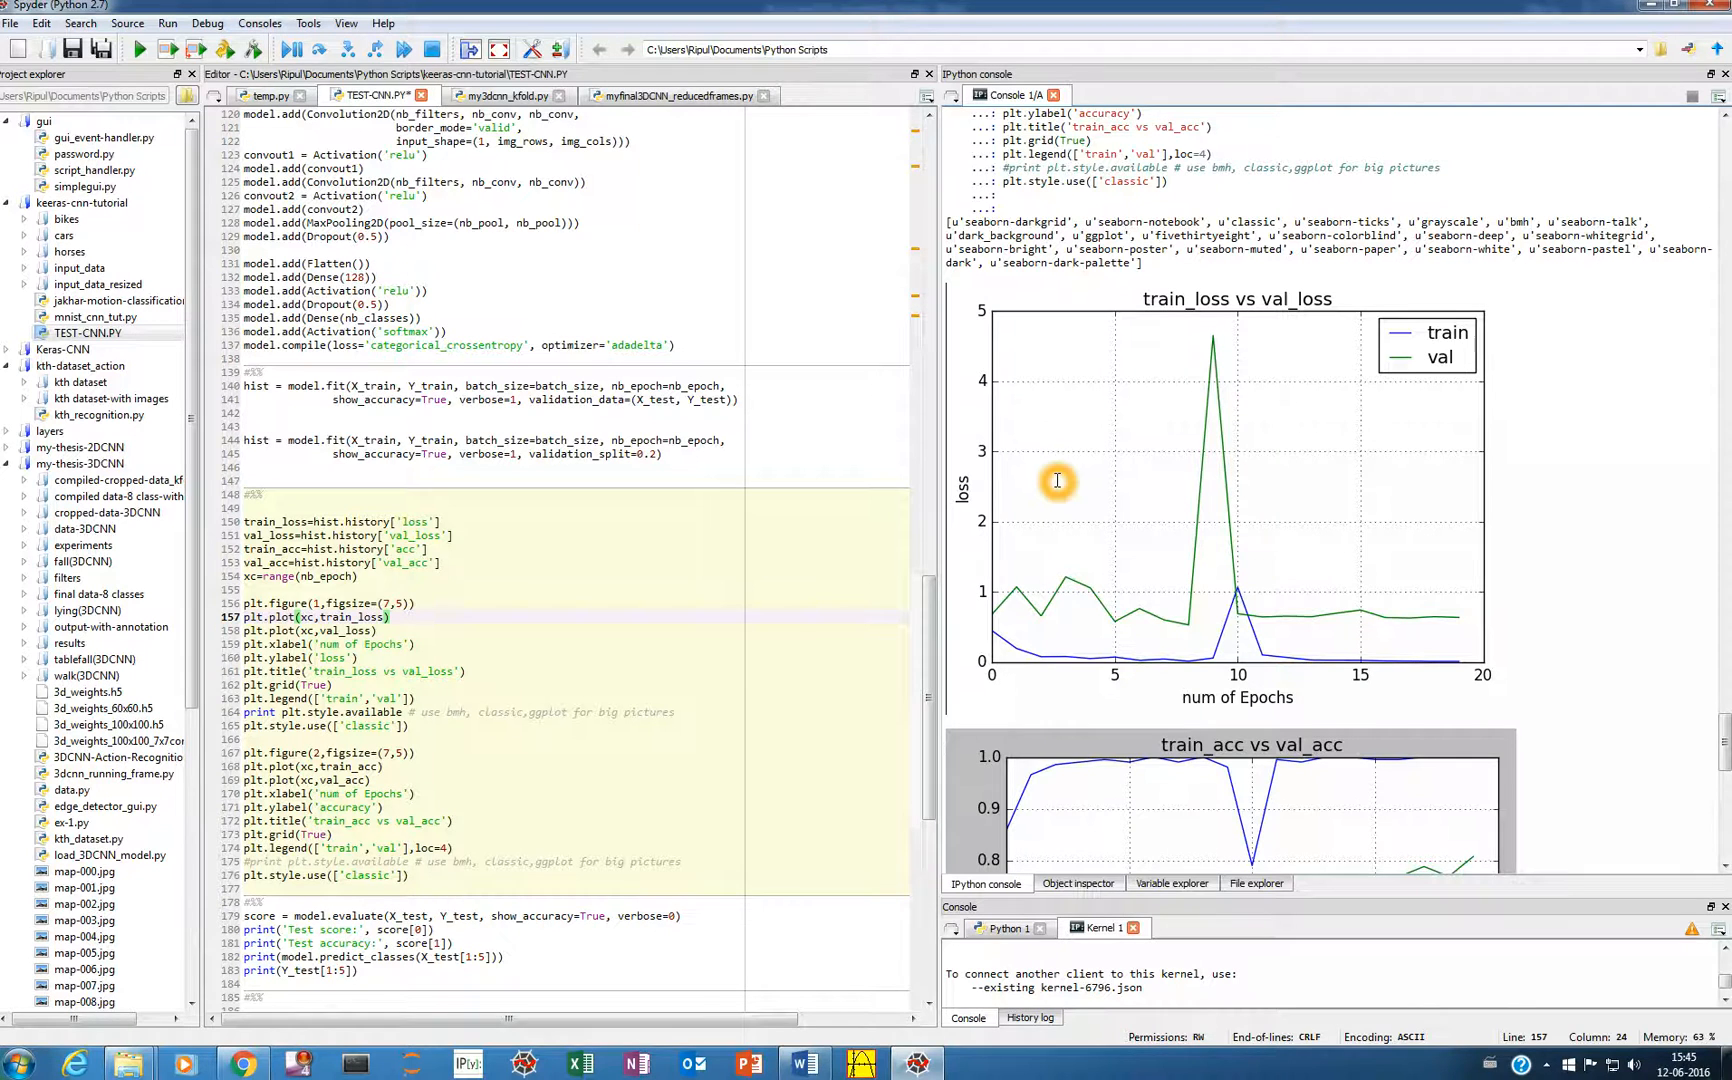
scroll("down", 3)
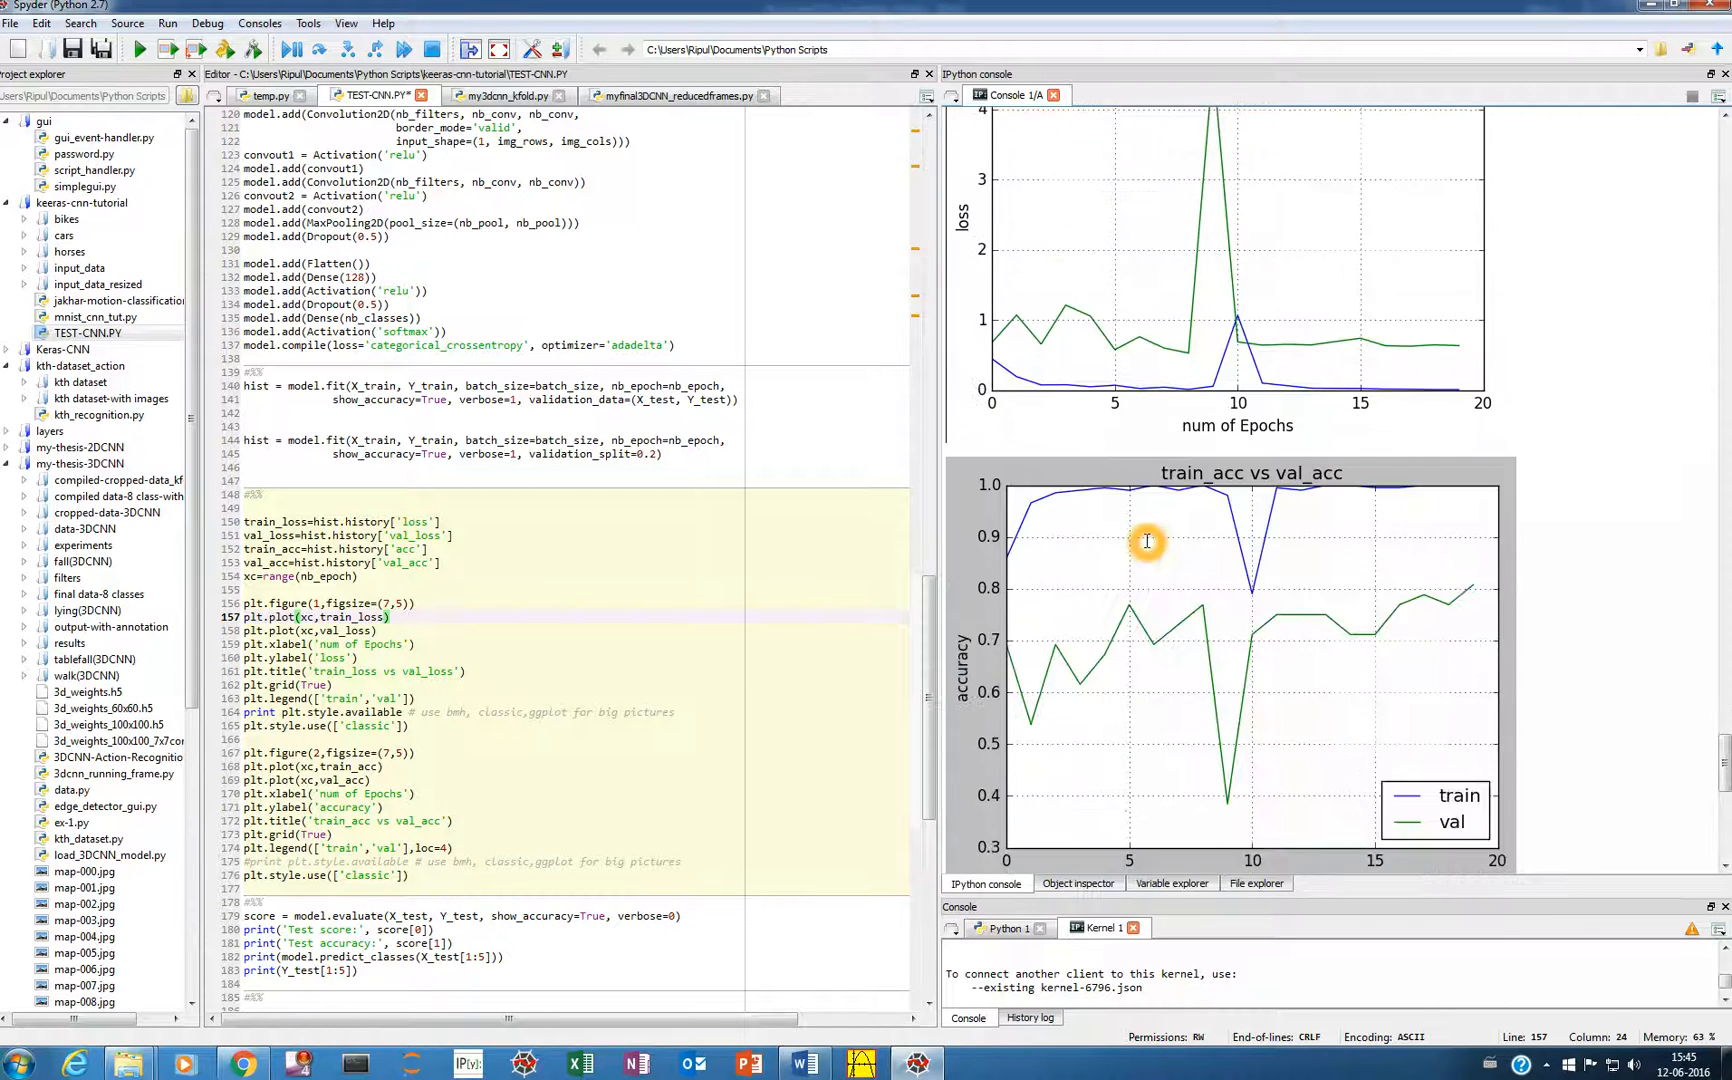
scroll("down", 3)
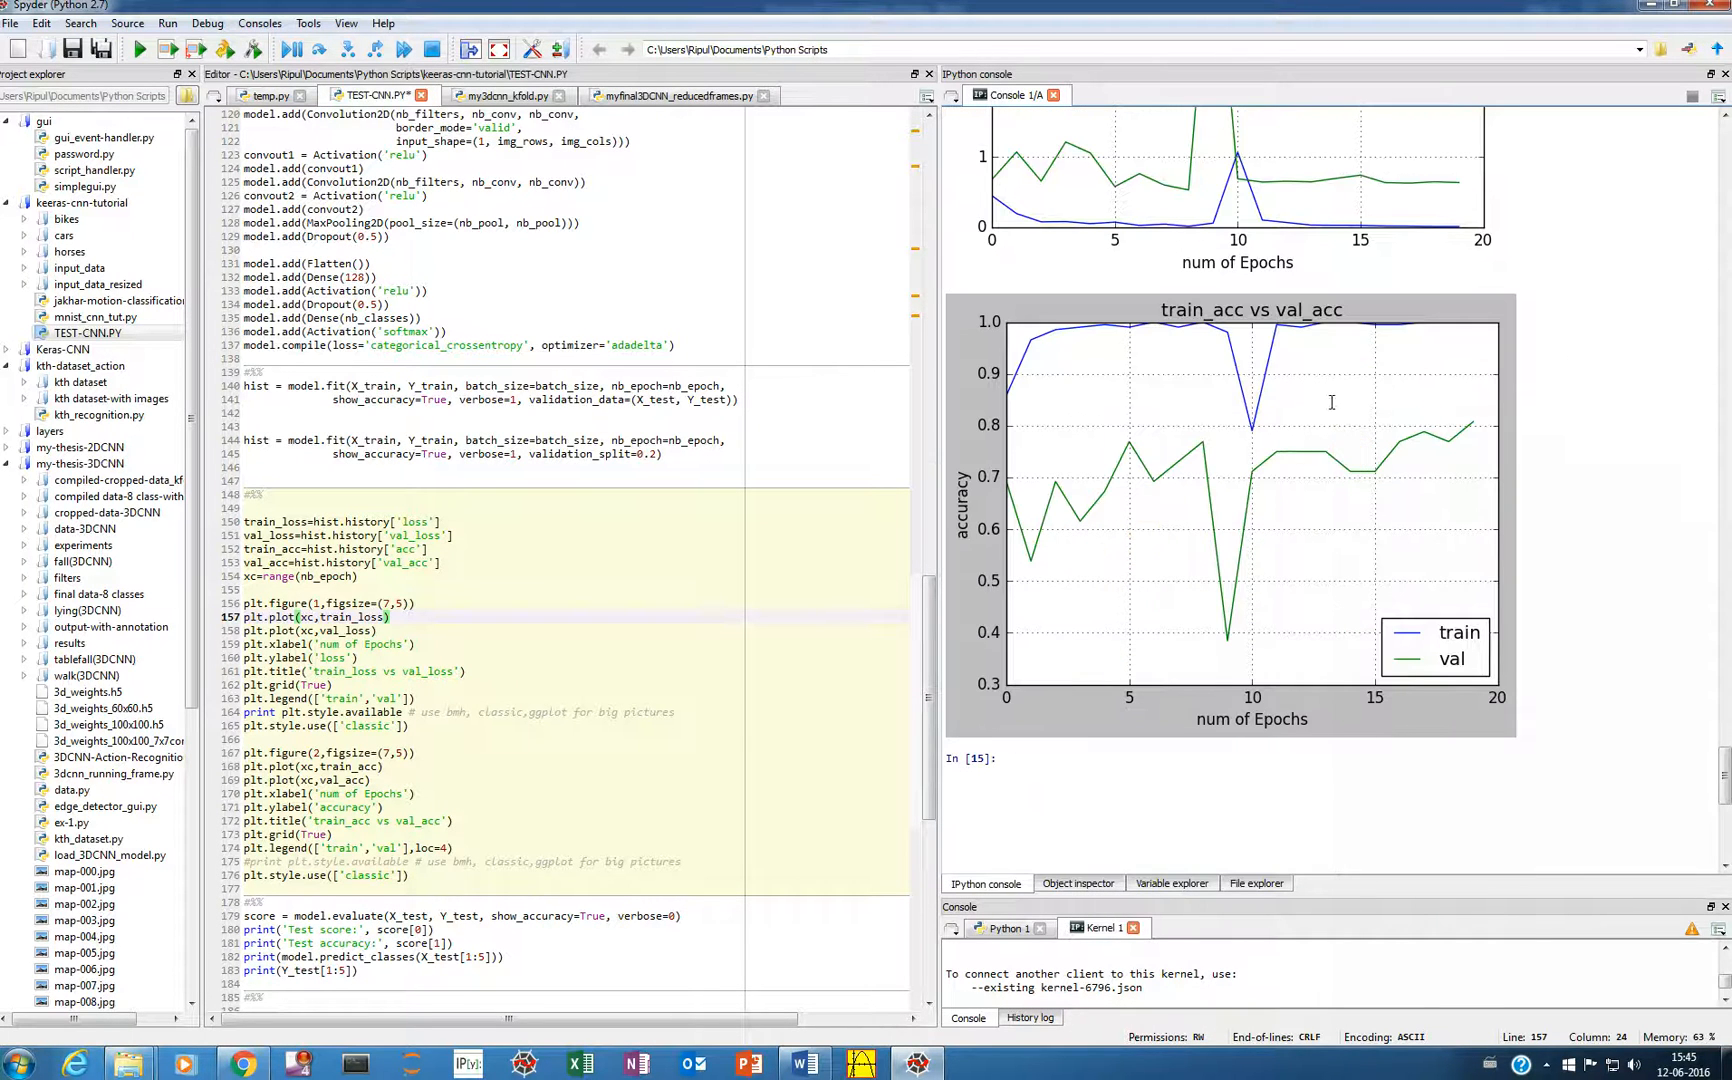
mouse_move(1152, 454)
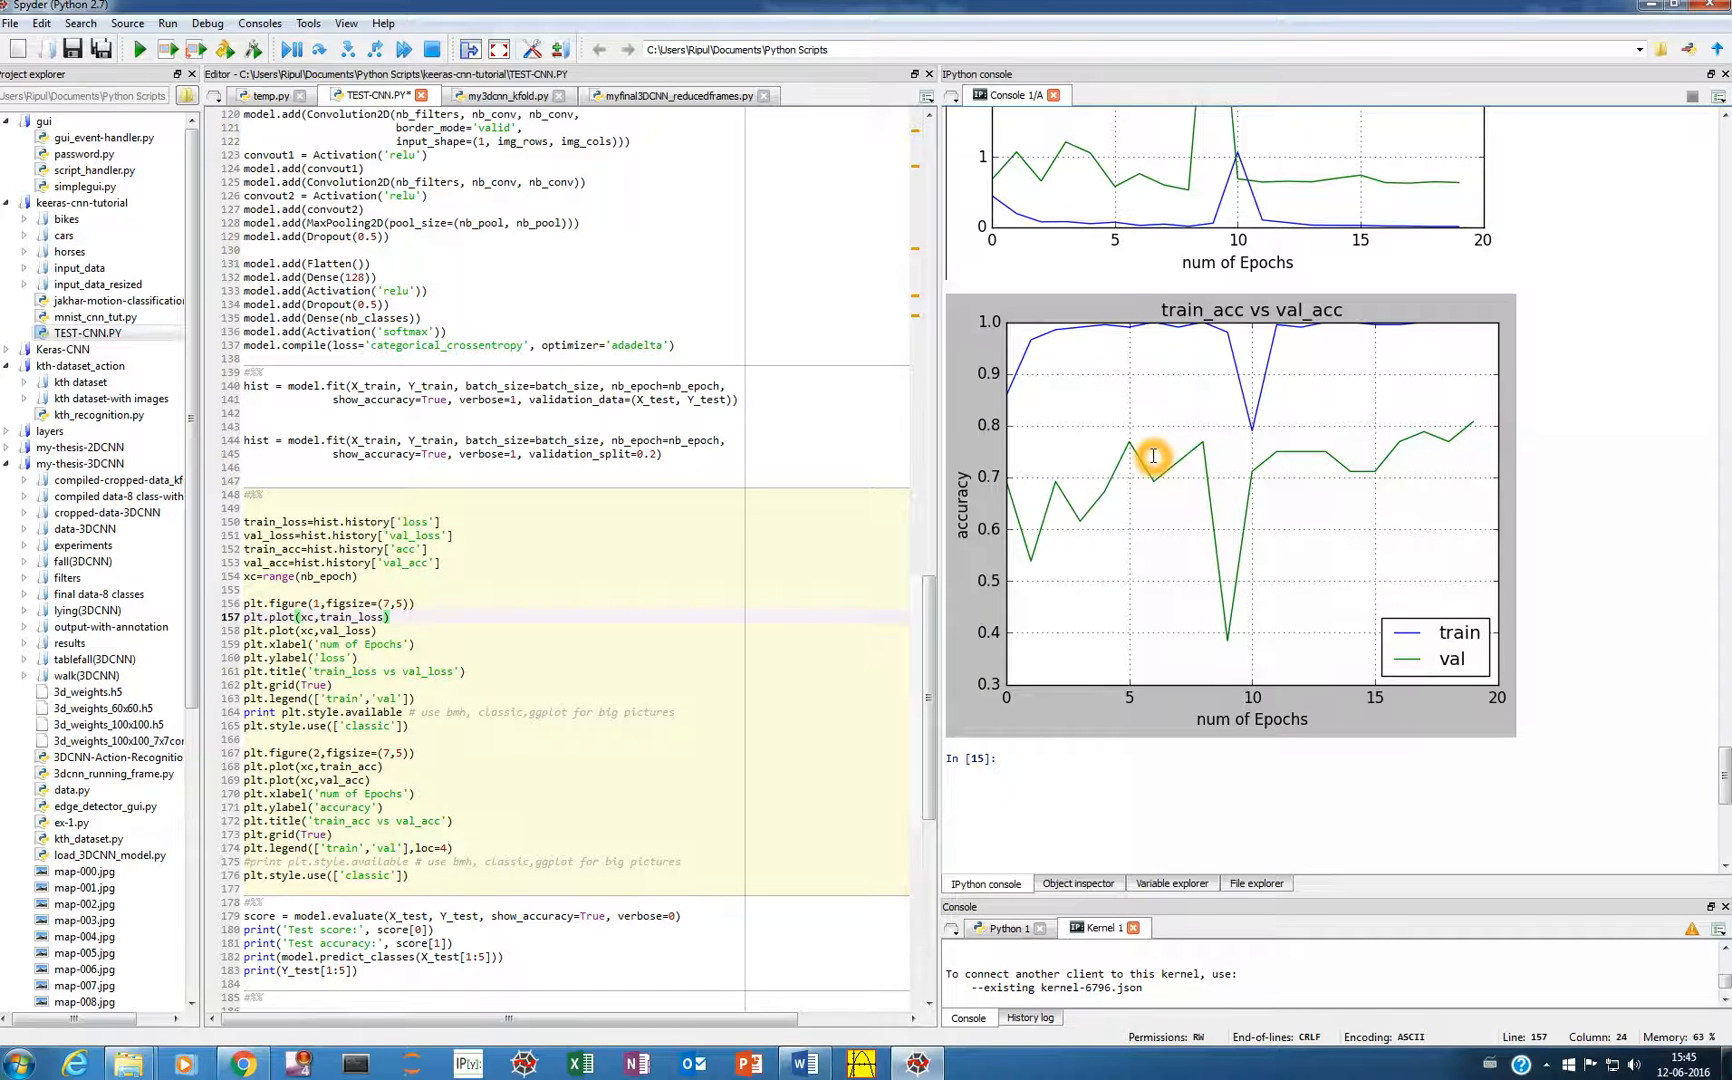
mouse_move(1064, 376)
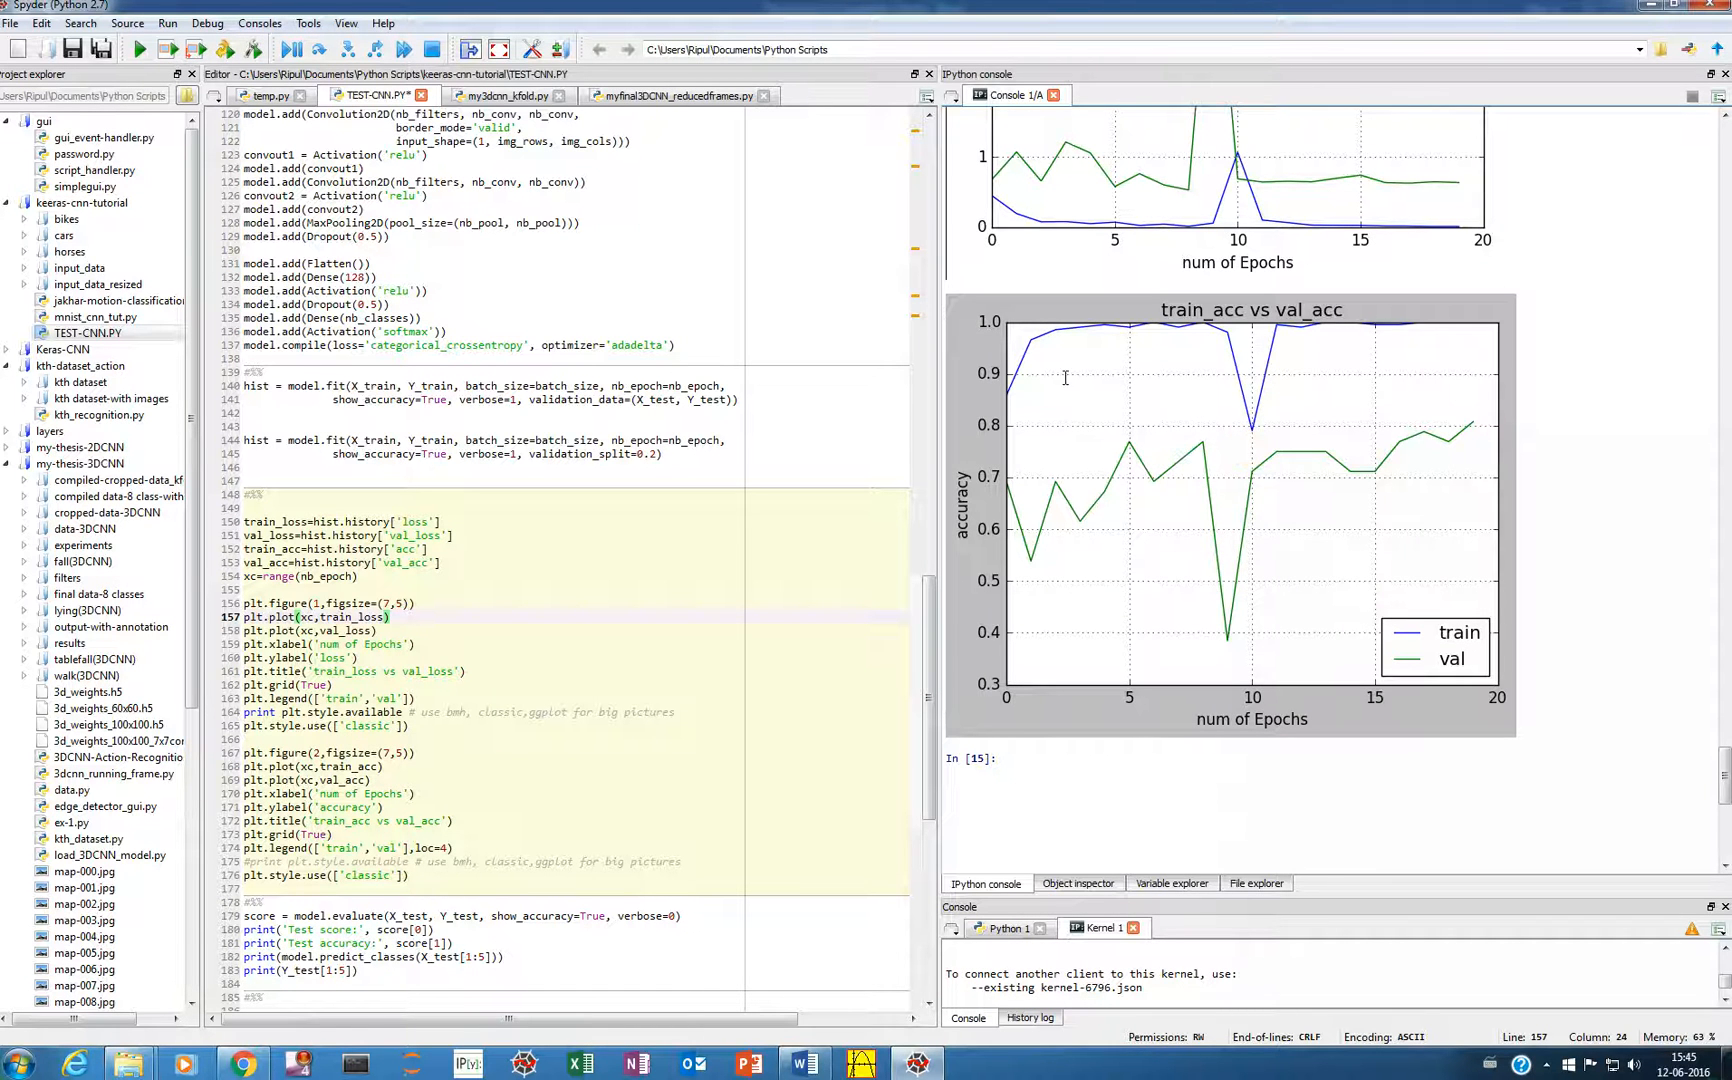
mouse_move(1230, 426)
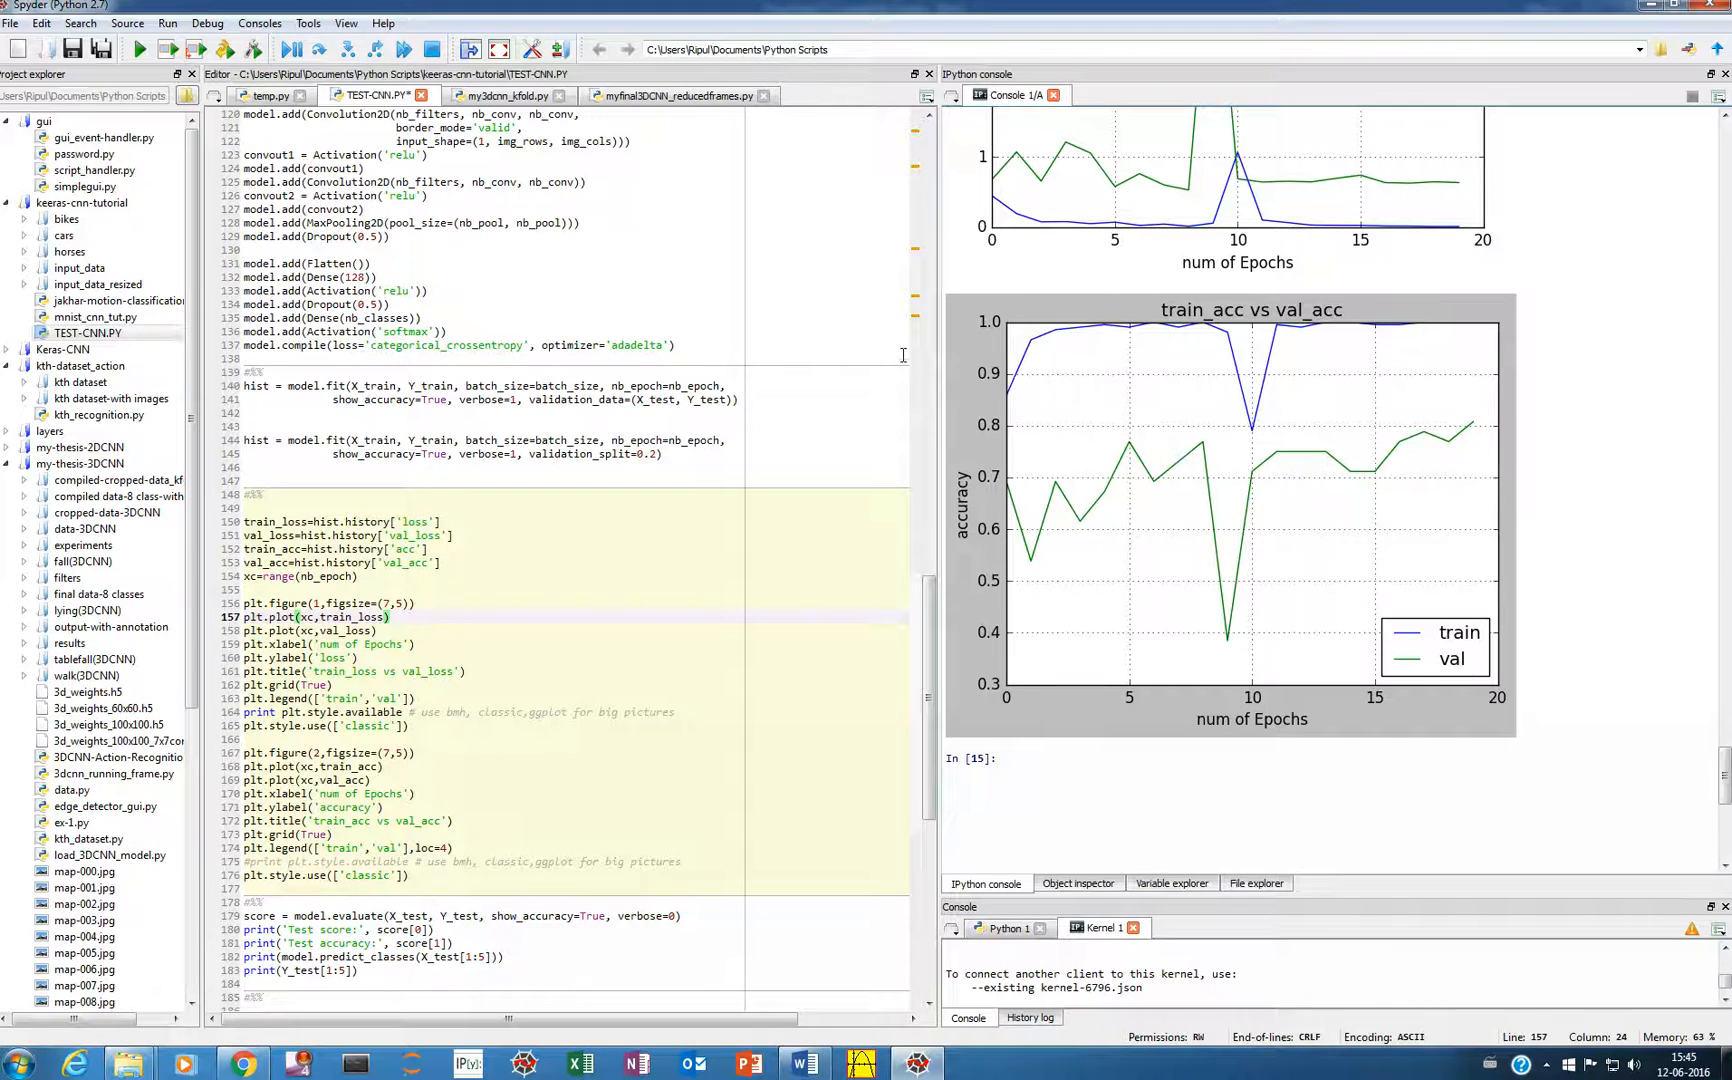
mouse_move(1124, 328)
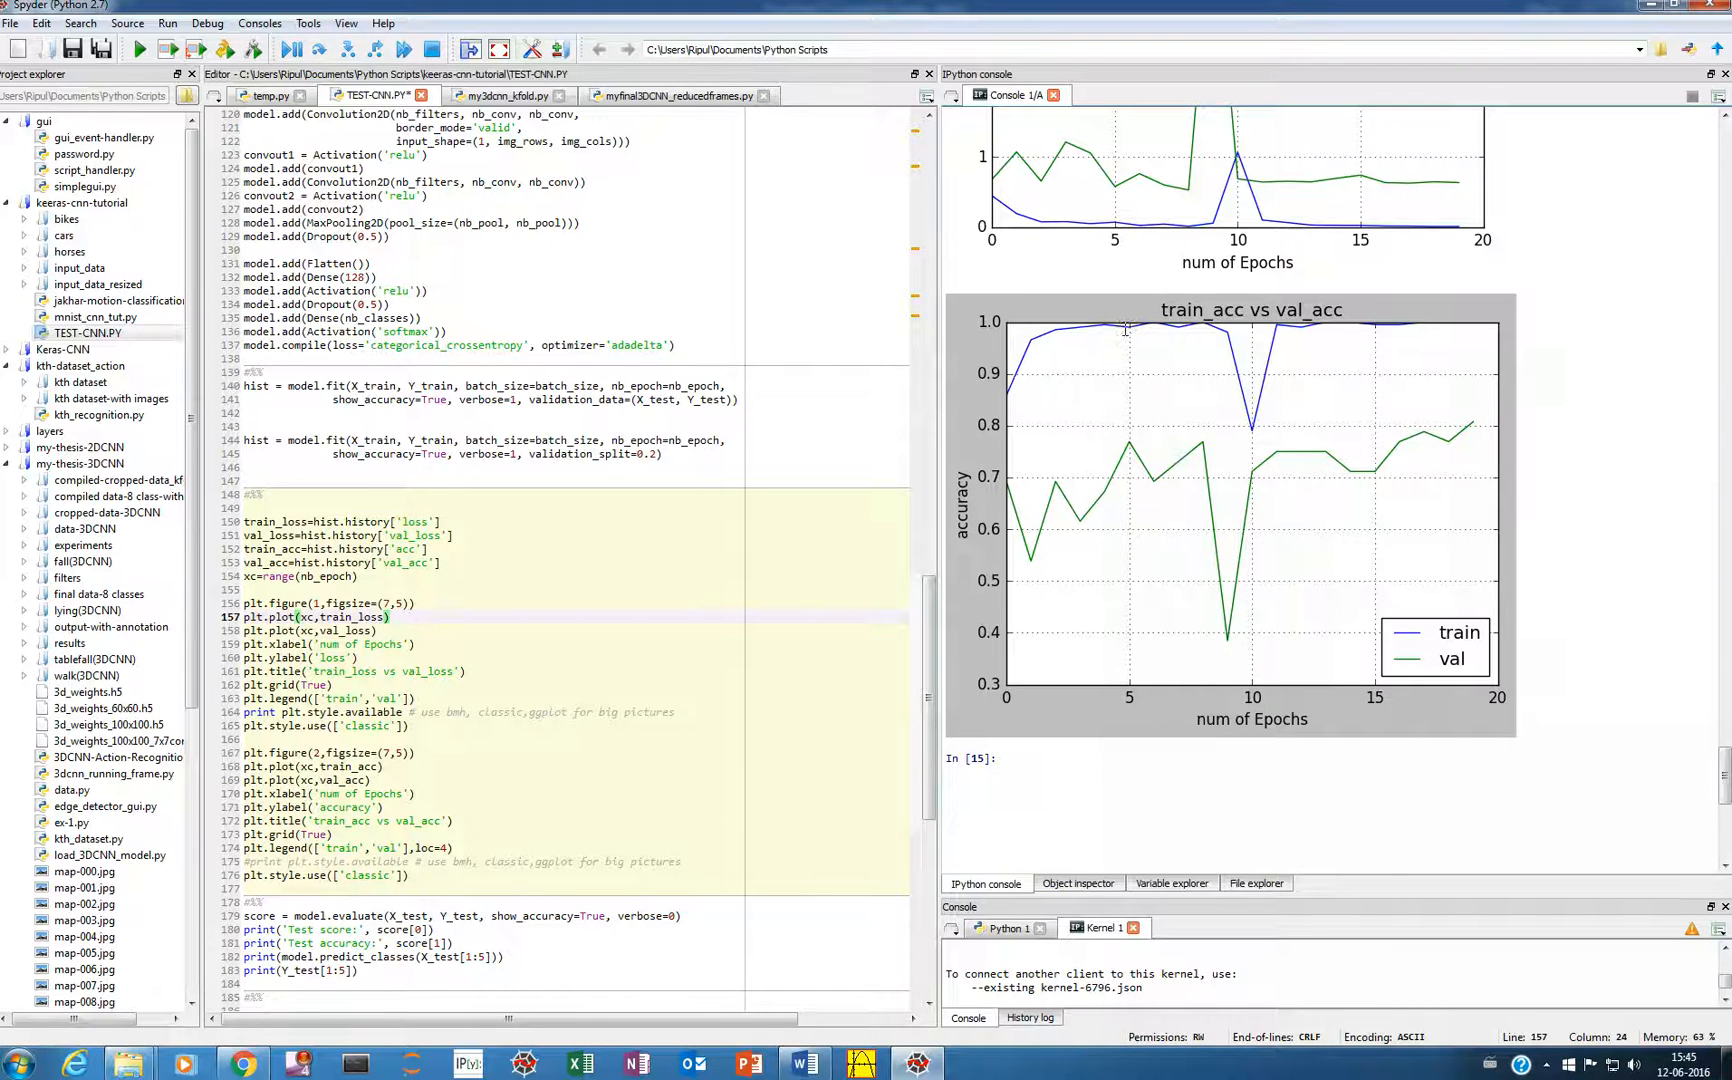
mouse_move(1124, 330)
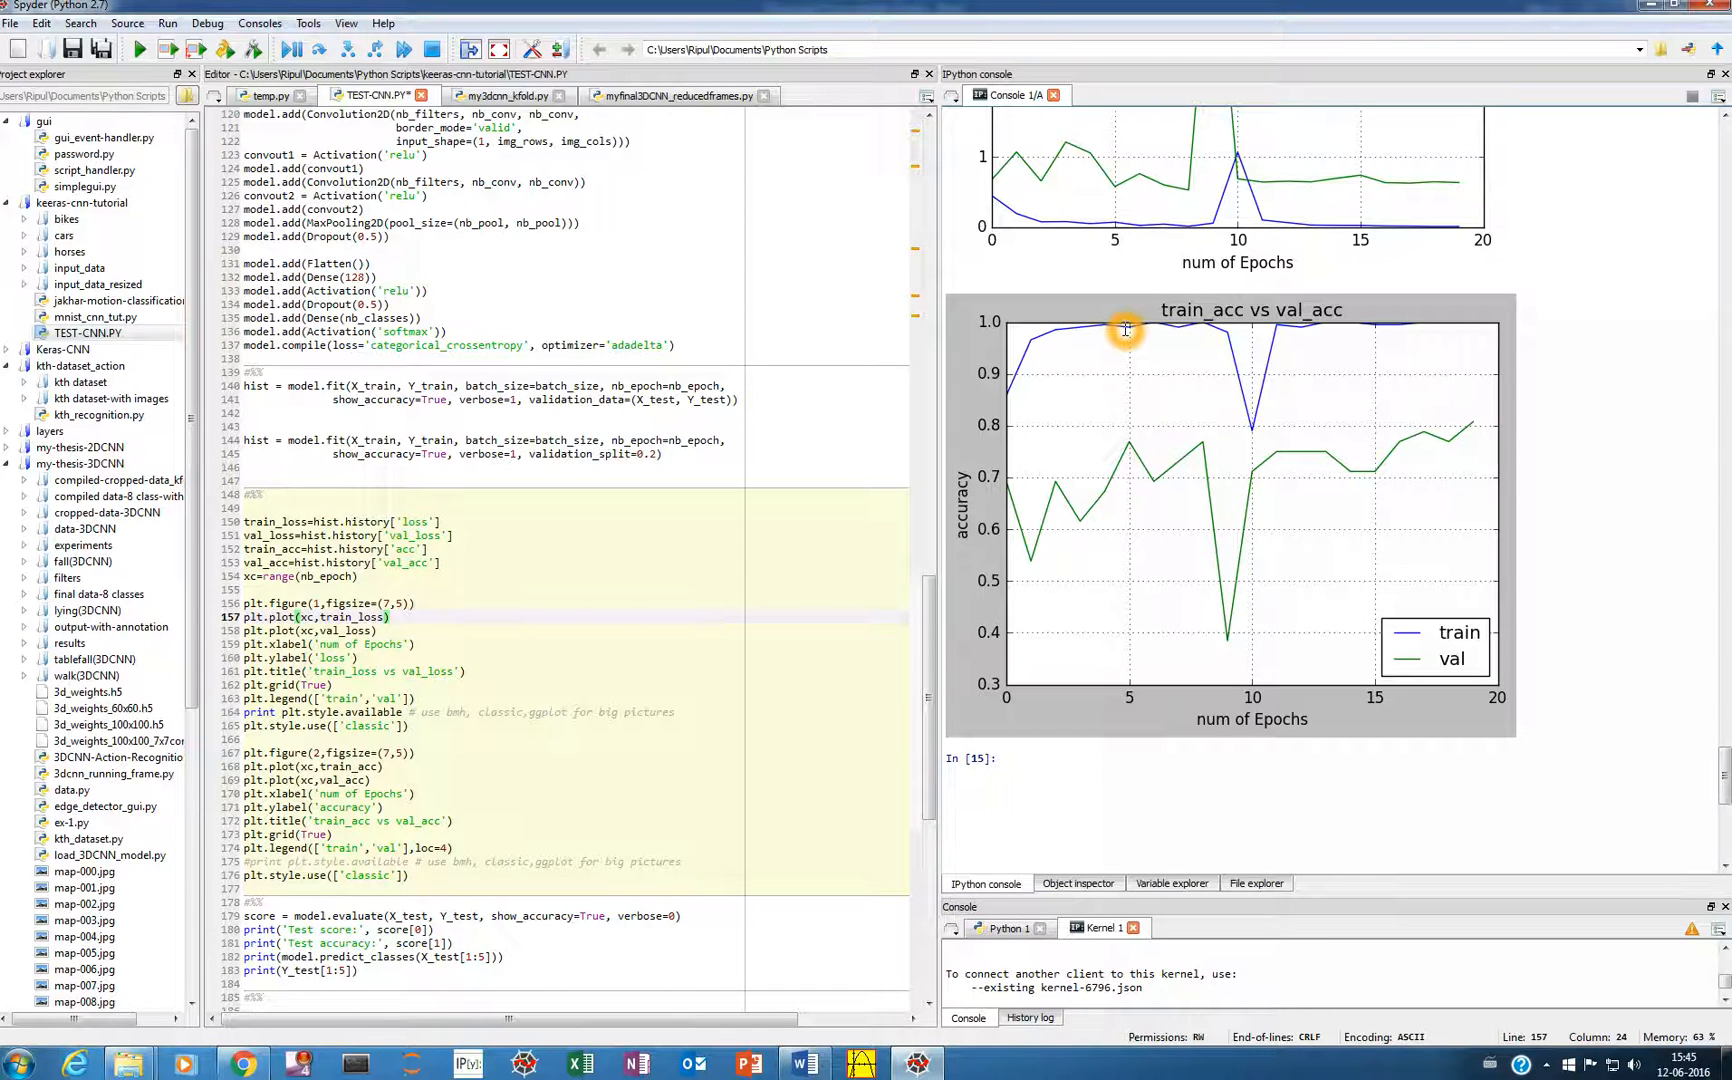